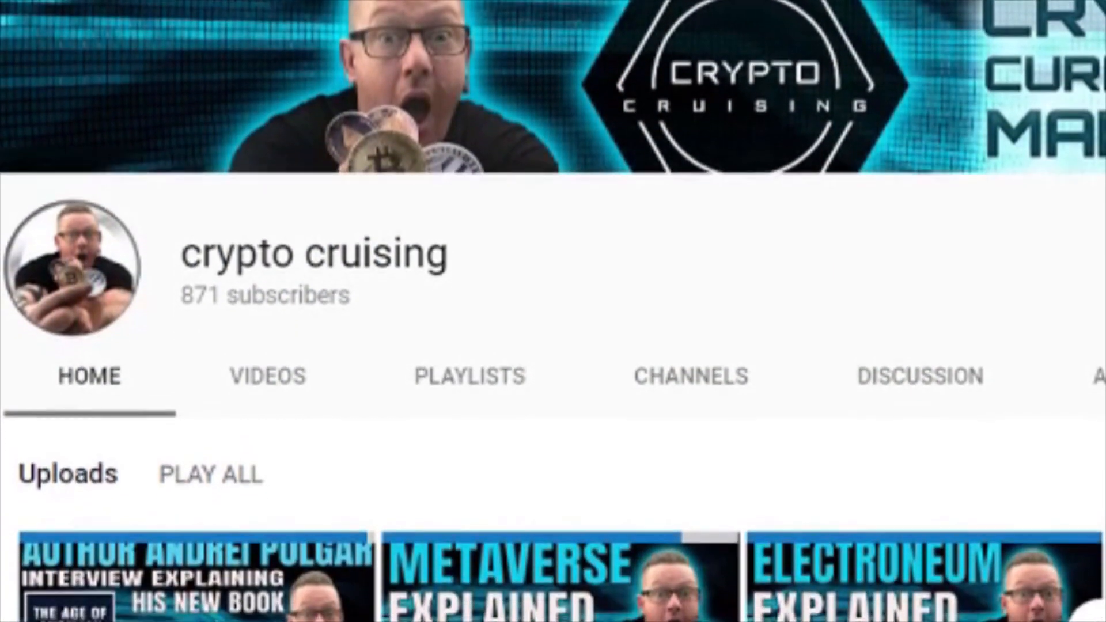
# - Search CoinMarketCap for 'etp' and open the Metaverse ETP coin page
pyautogui.scroll(-3)
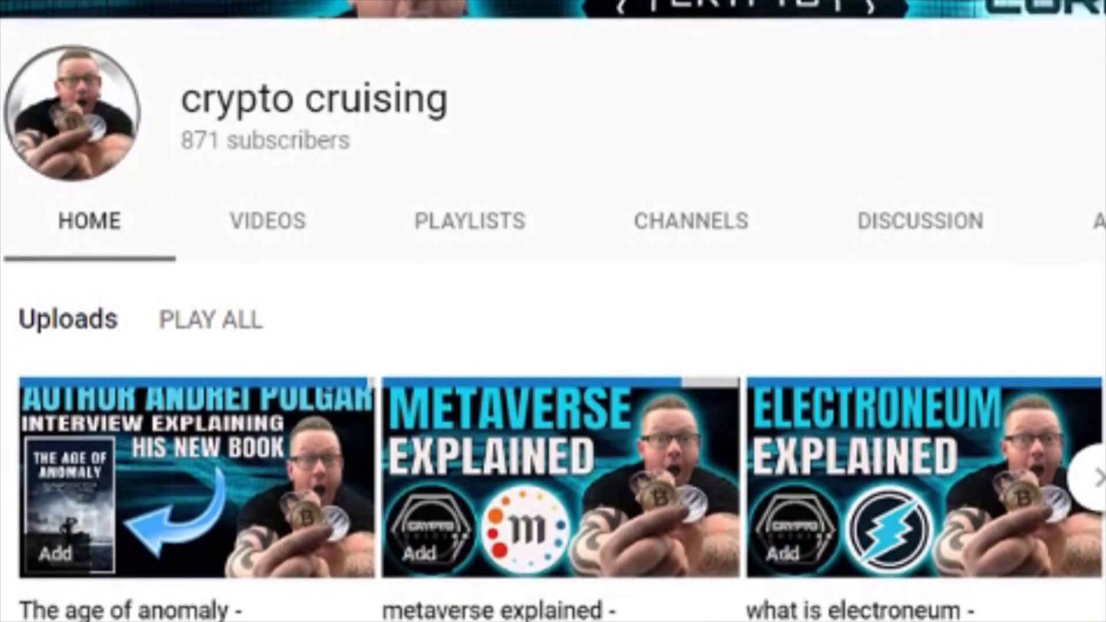
pyautogui.scroll(-3)
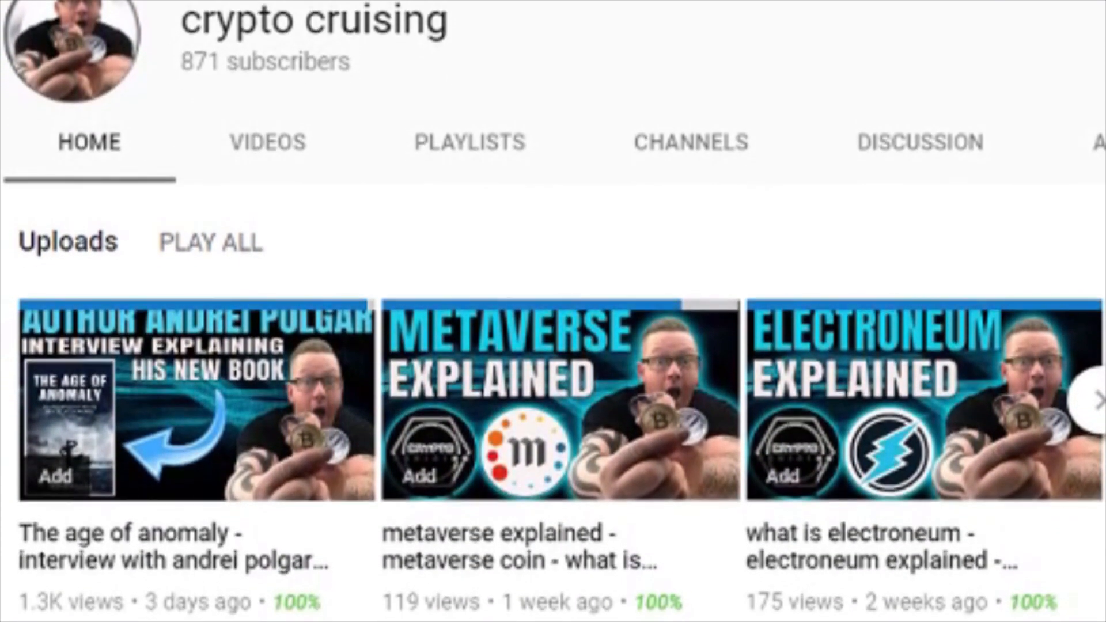
pyautogui.scroll(-3)
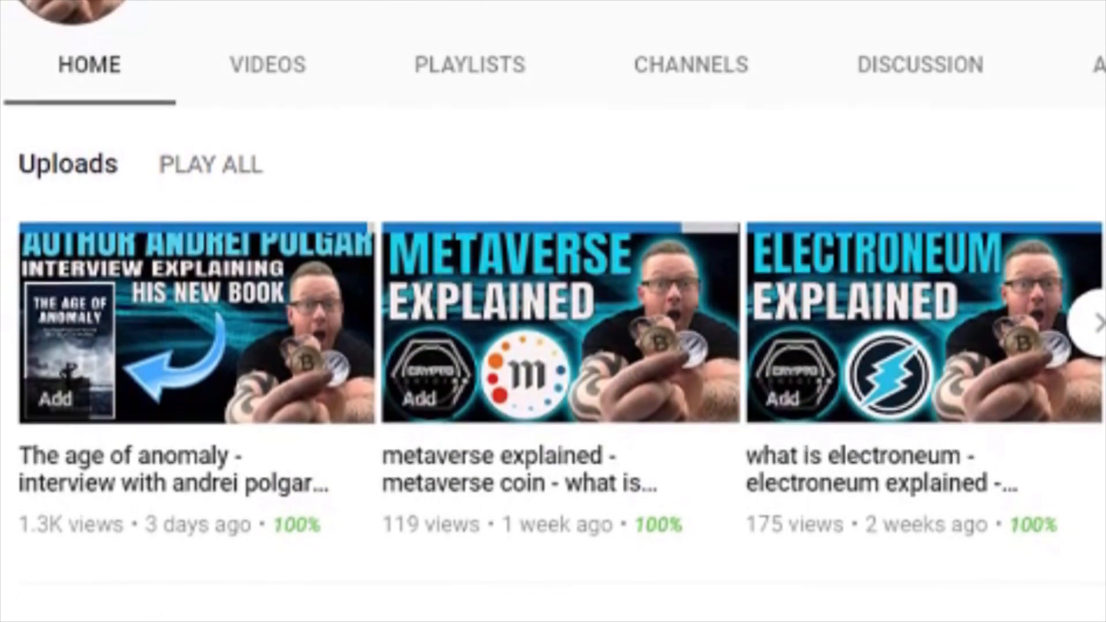
pyautogui.scroll(-3)
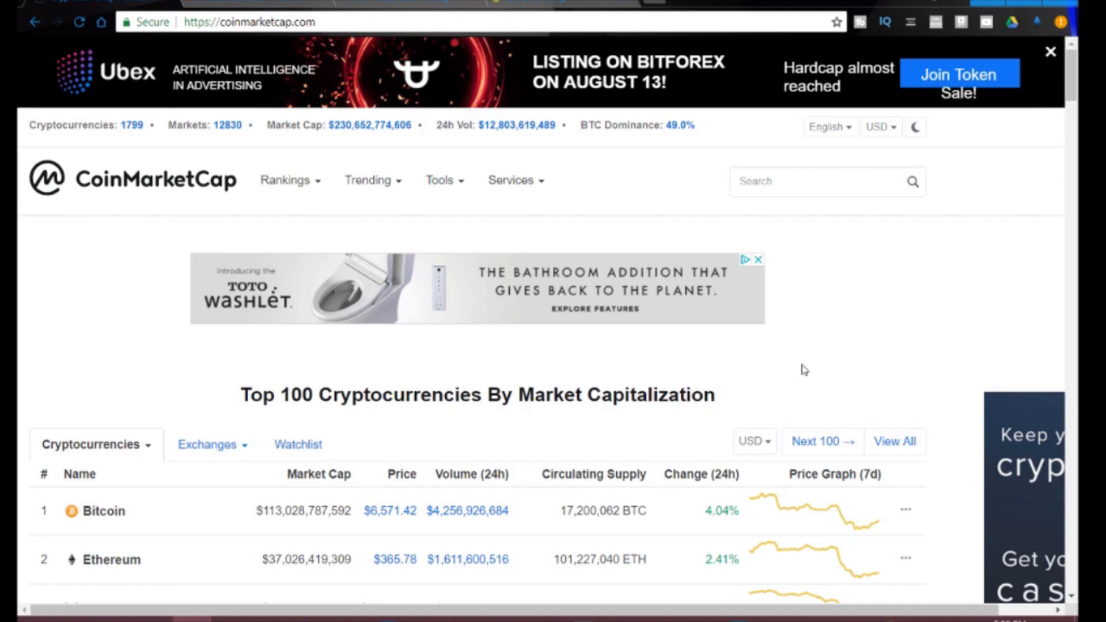
pyautogui.moveTo(797, 359)
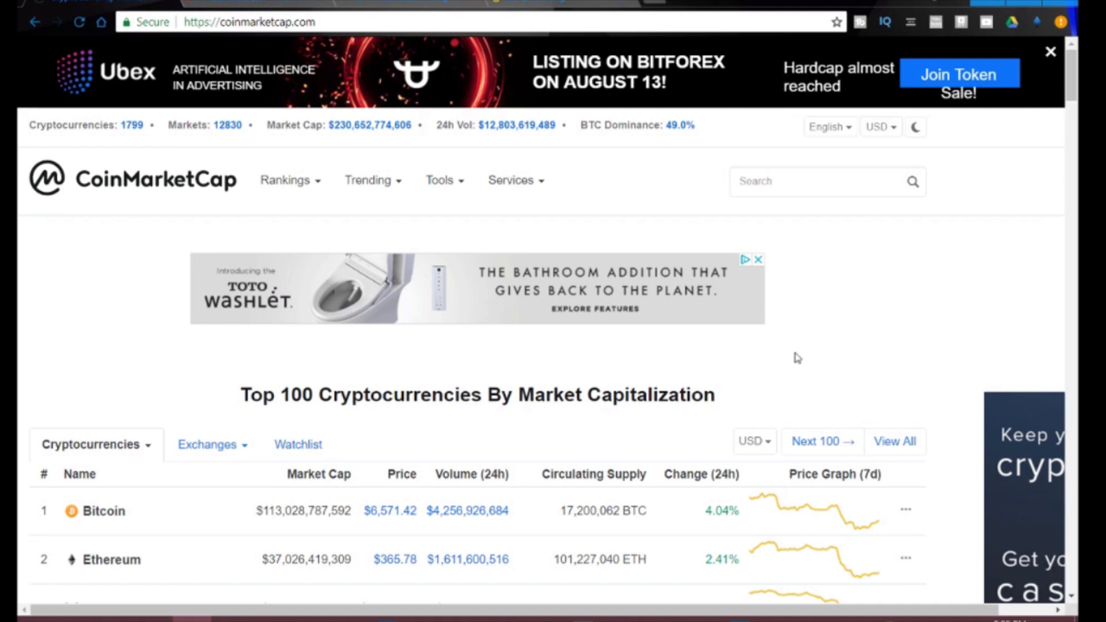
pyautogui.moveTo(175, 193)
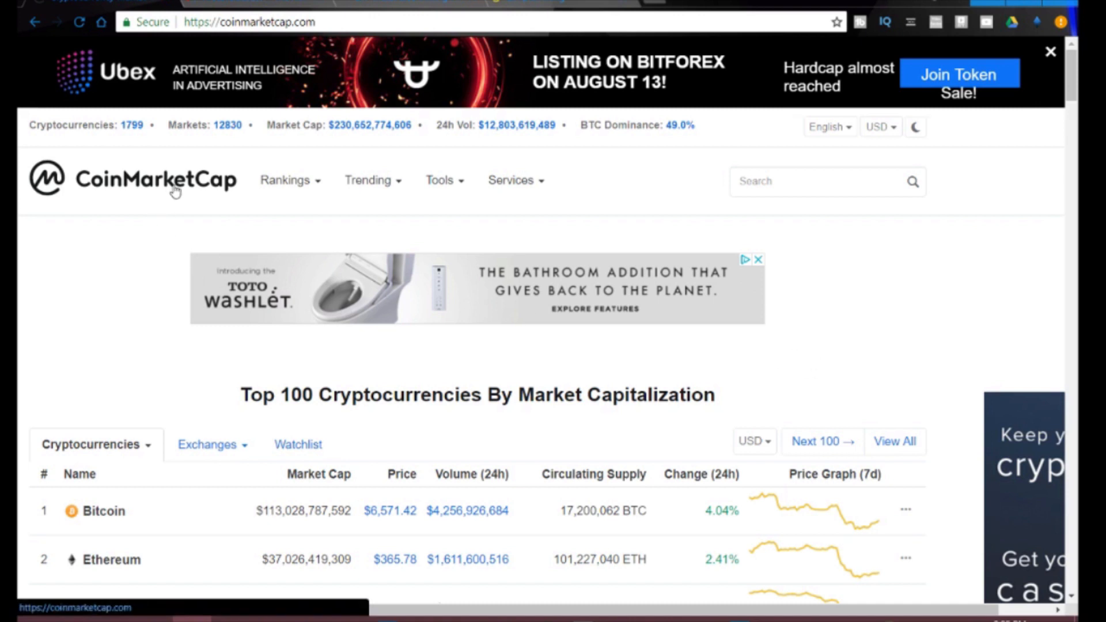
pyautogui.click(827, 181)
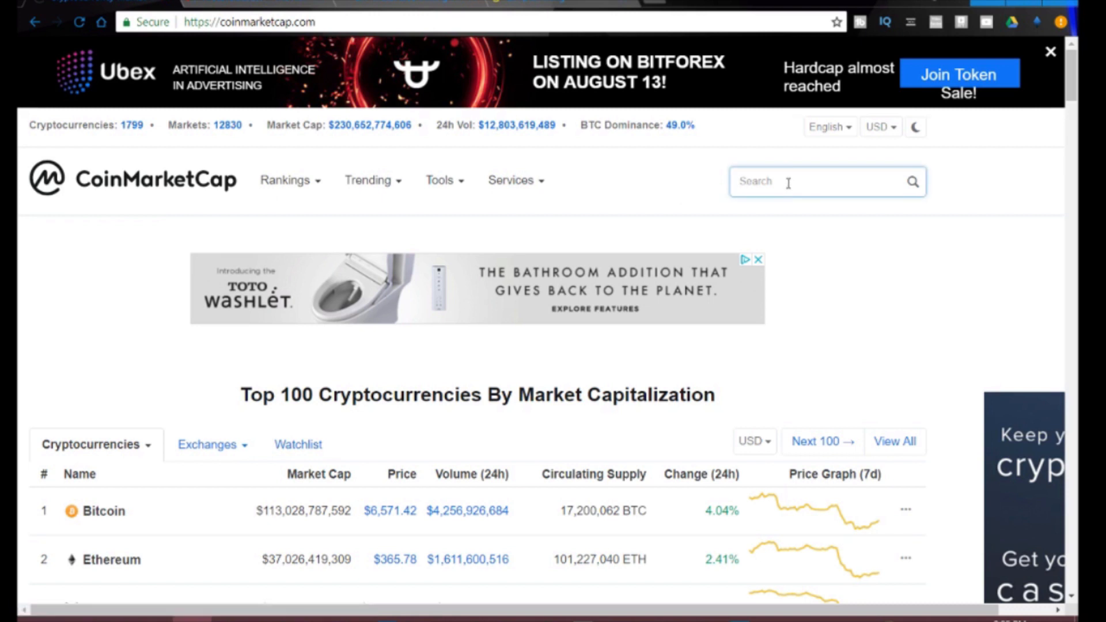
pyautogui.write('etp')
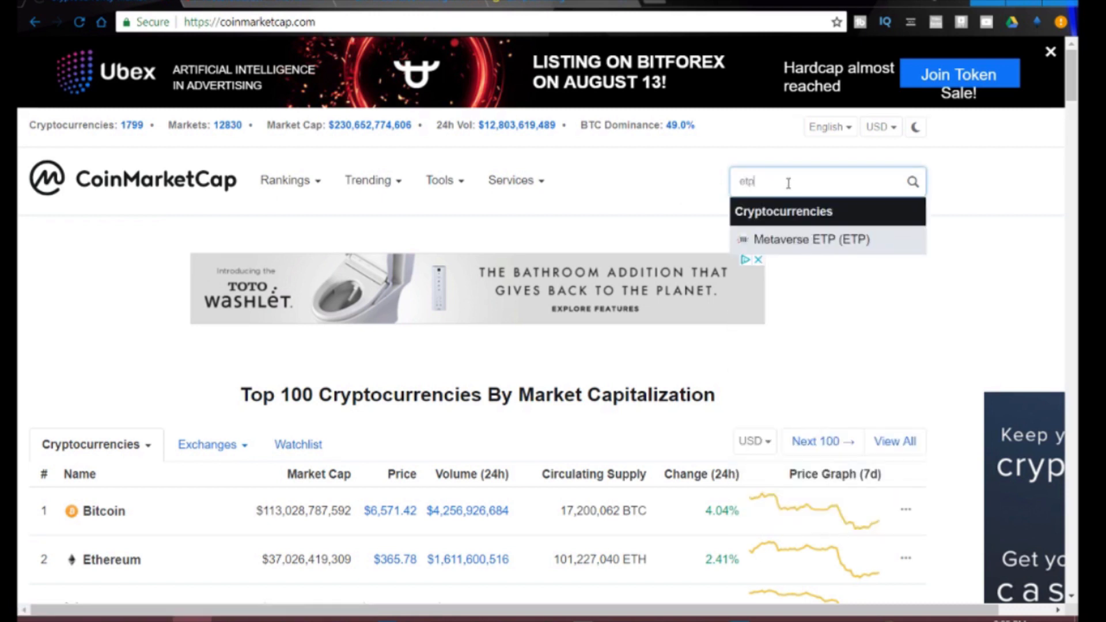
pyautogui.click(810, 240)
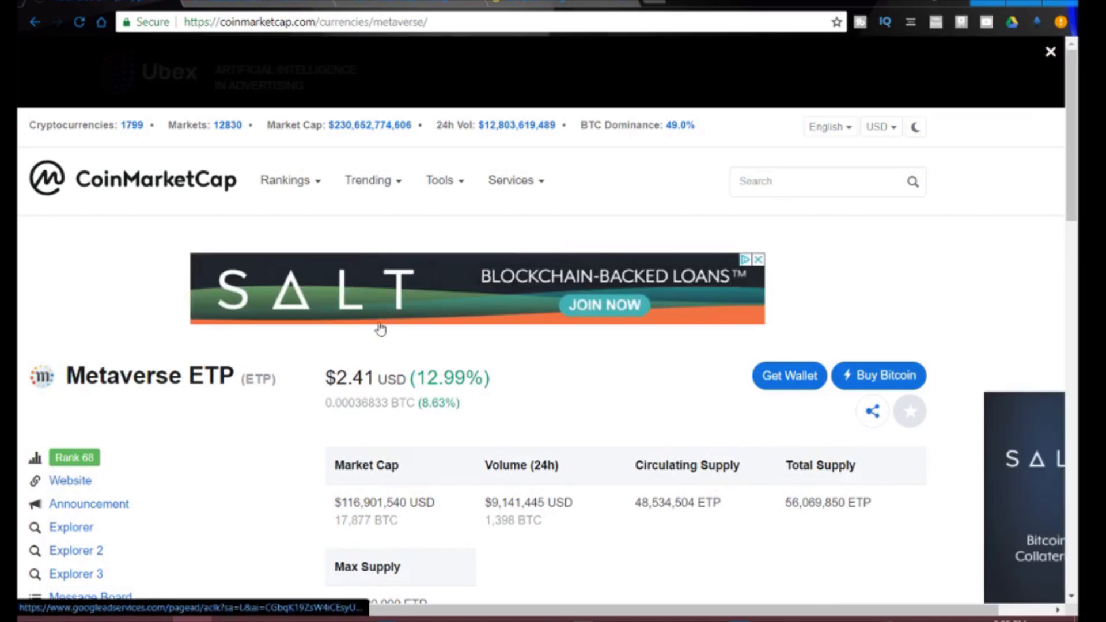
# - Follow the Website link to the official Metaverse site
pyautogui.click(1051, 52)
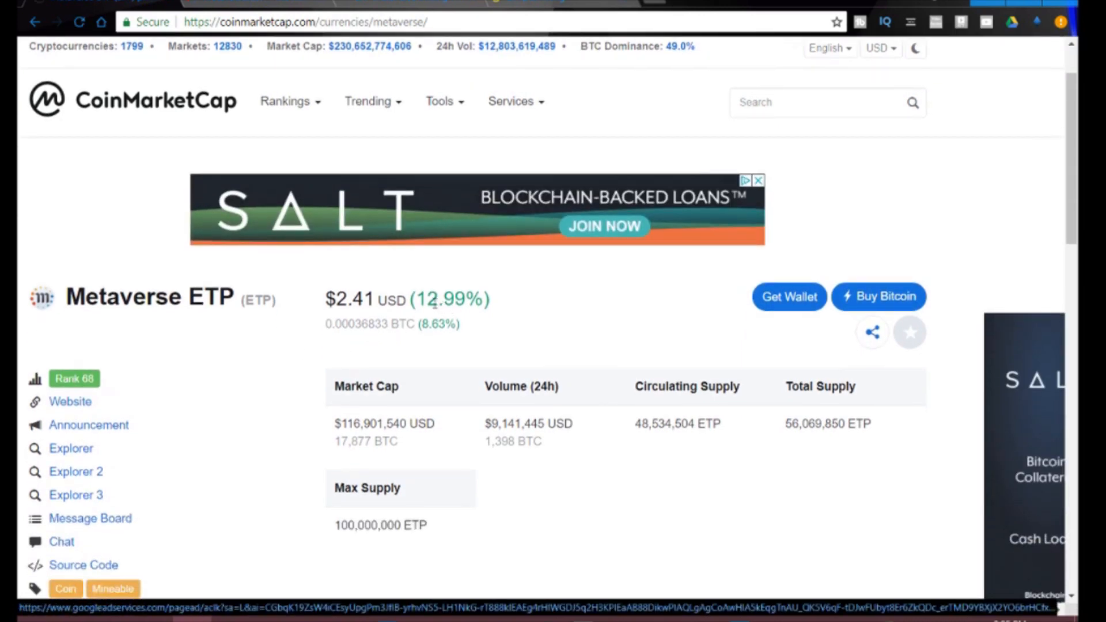
pyautogui.moveTo(164, 364)
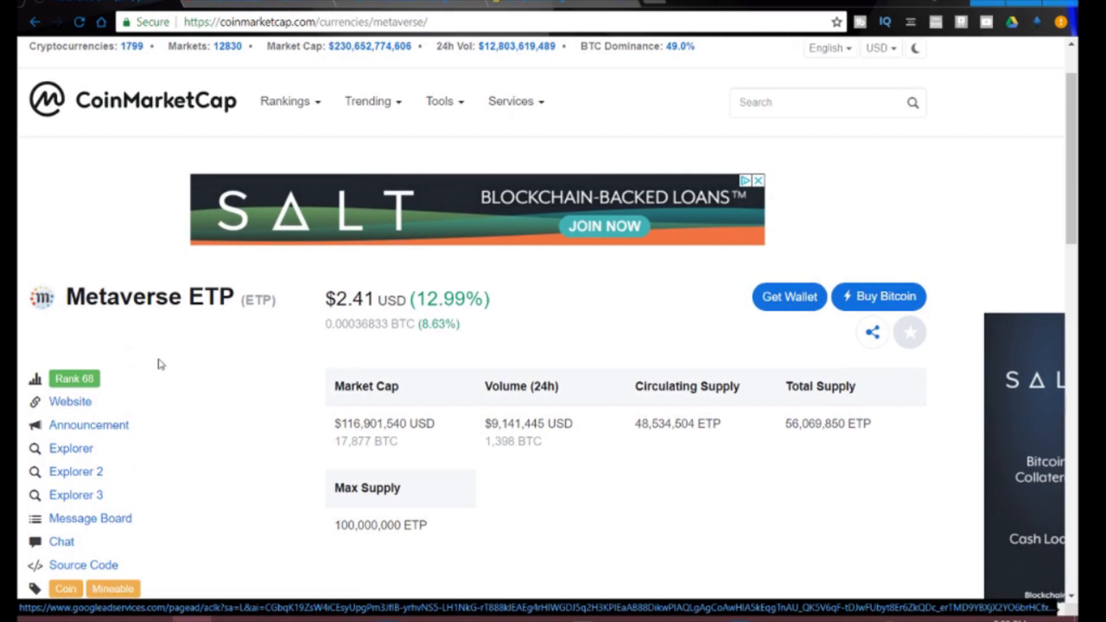
pyautogui.moveTo(173, 304)
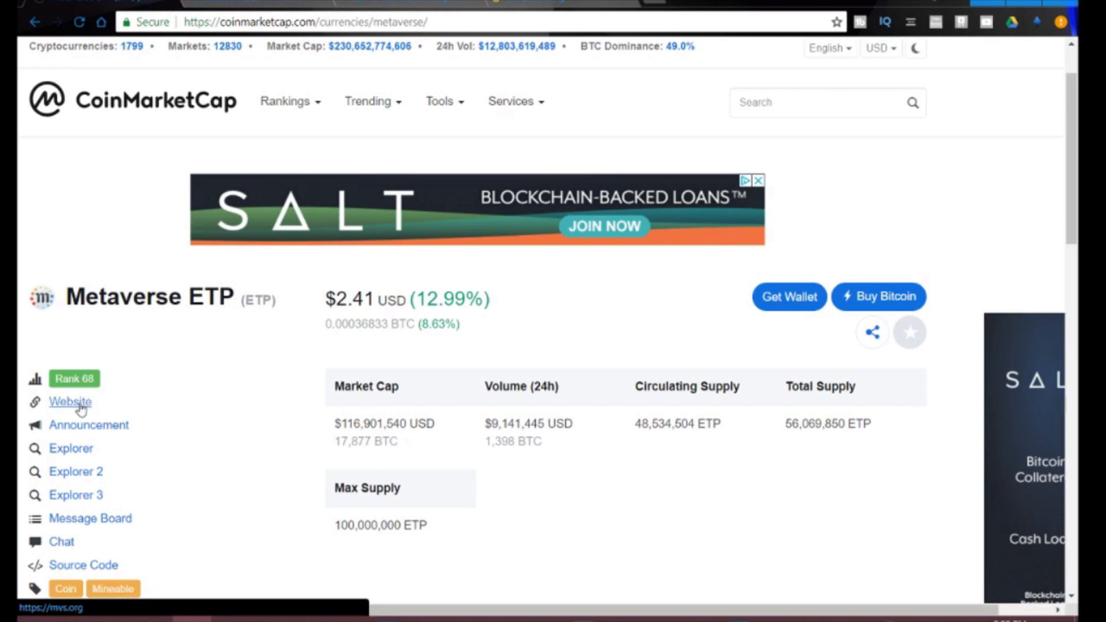
pyautogui.click(70, 401)
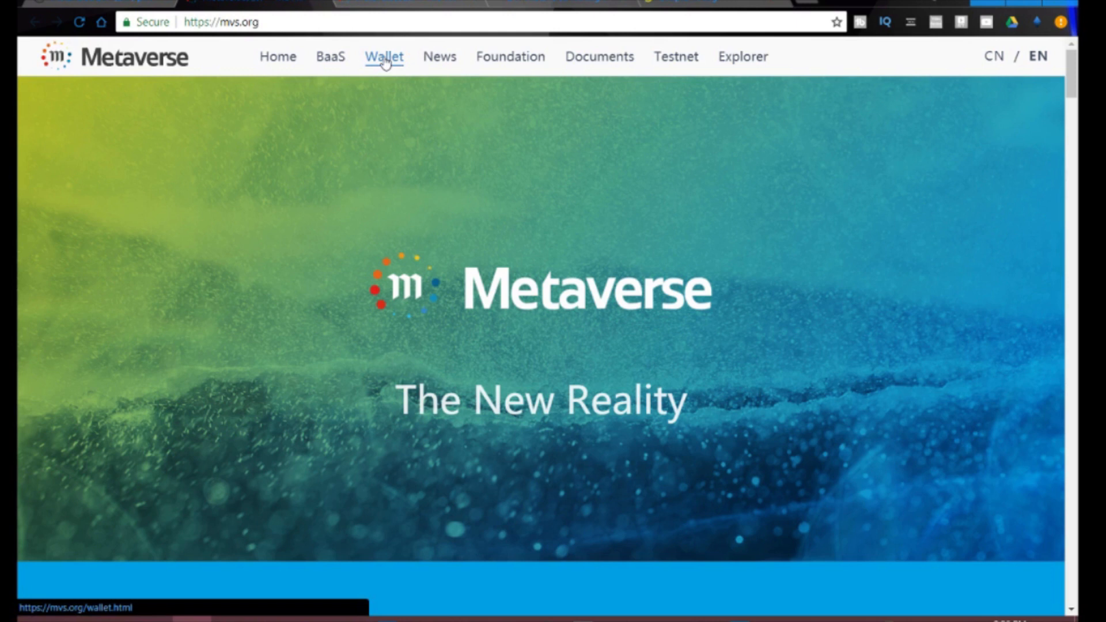
# - From the Metaverse Wallet page, choose Official Web Wallet and go to myetpwallet.com
pyautogui.click(383, 56)
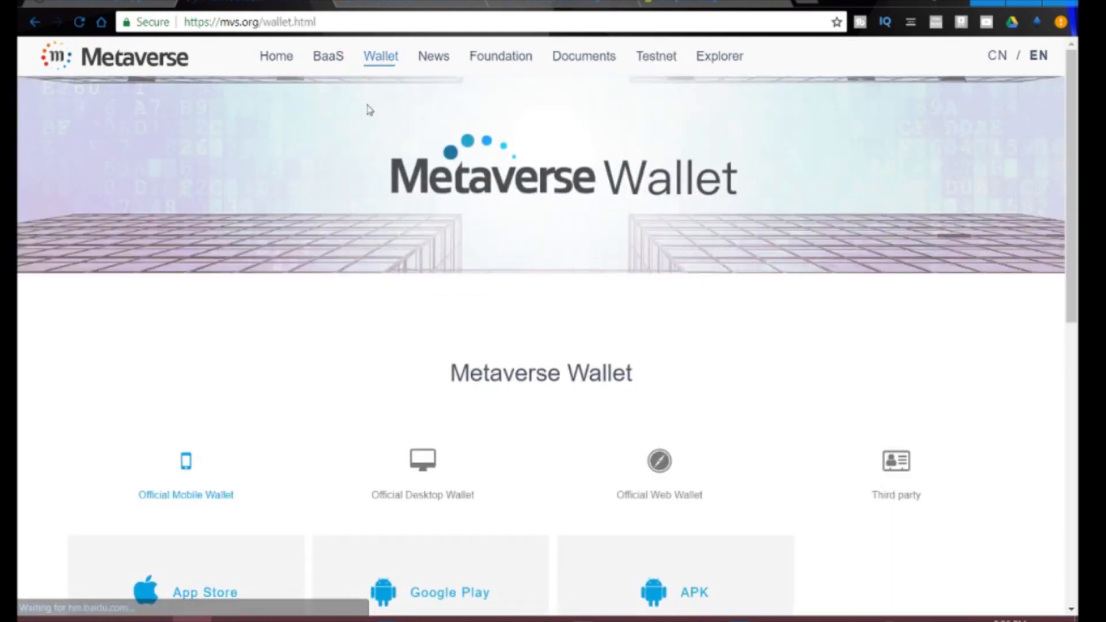
pyautogui.scroll(-3)
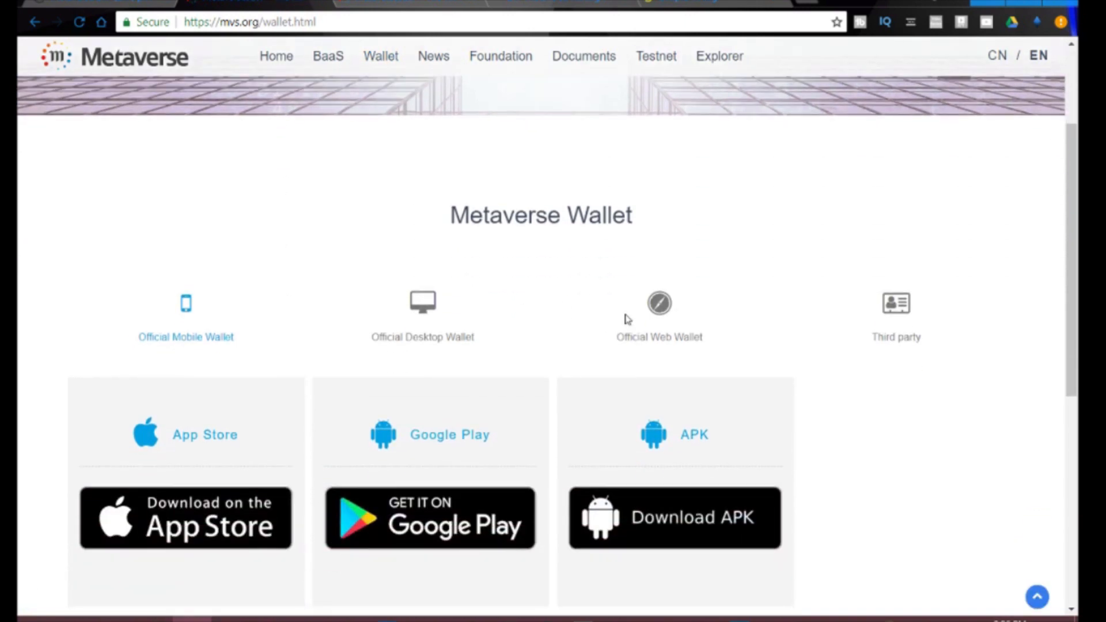
pyautogui.moveTo(659, 312)
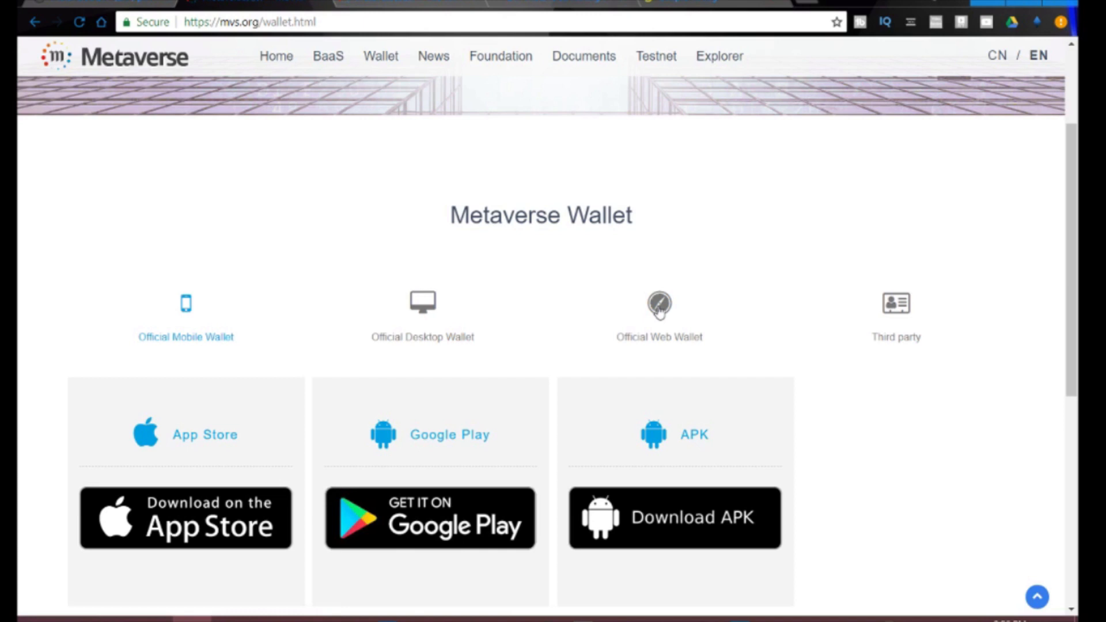
pyautogui.click(657, 305)
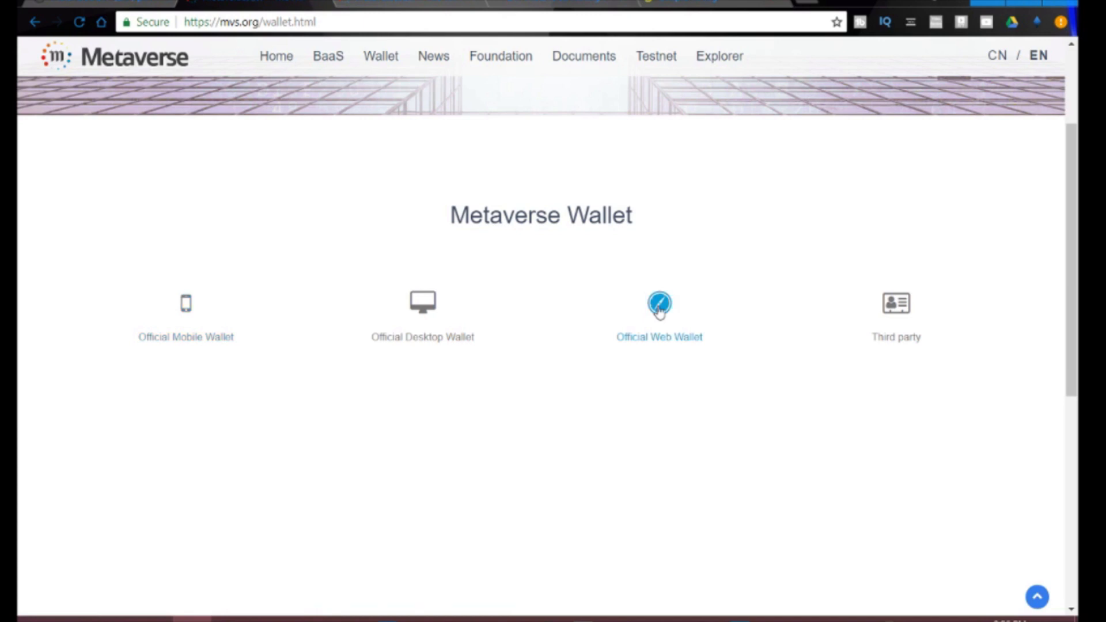
pyautogui.click(659, 304)
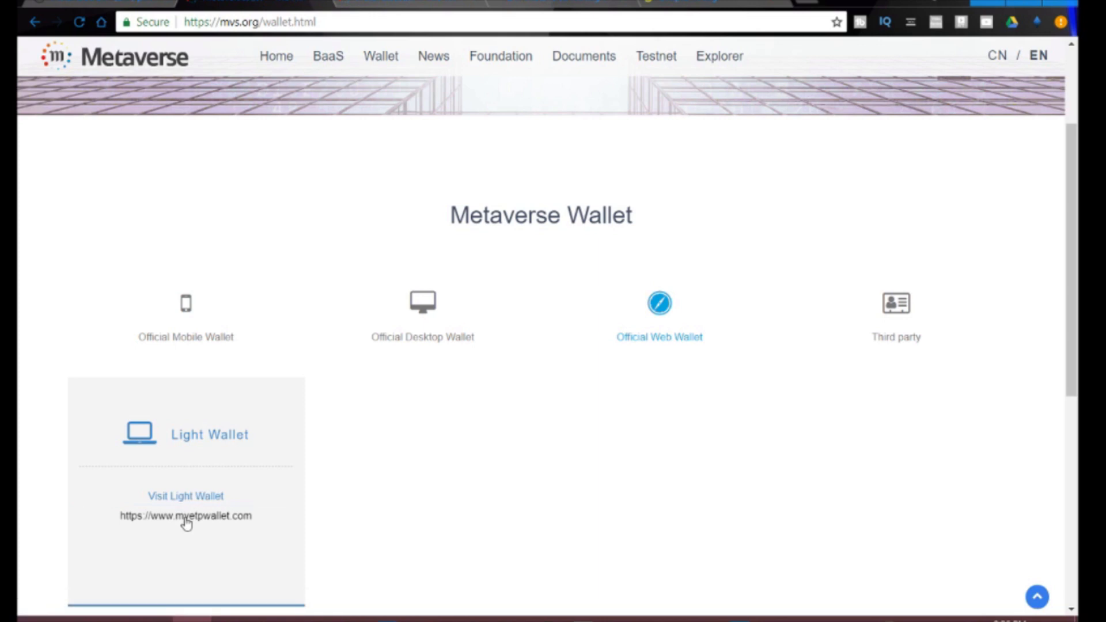
pyautogui.click(185, 496)
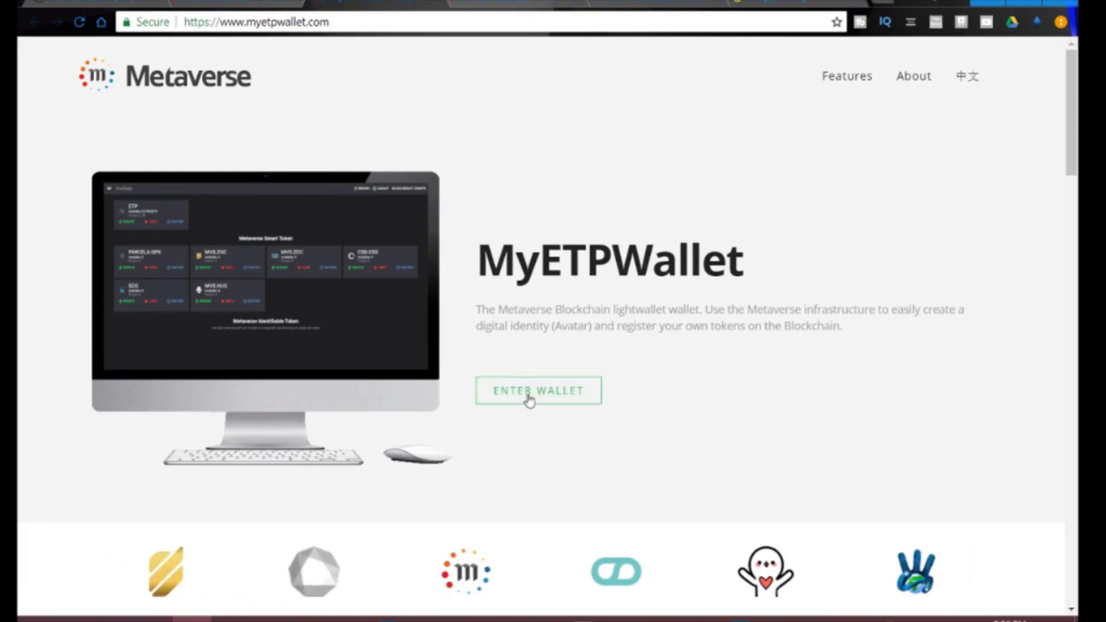
# - Enter the Lightwallet and create a new Mainnet wallet, showing its 24 backup words
pyautogui.click(537, 391)
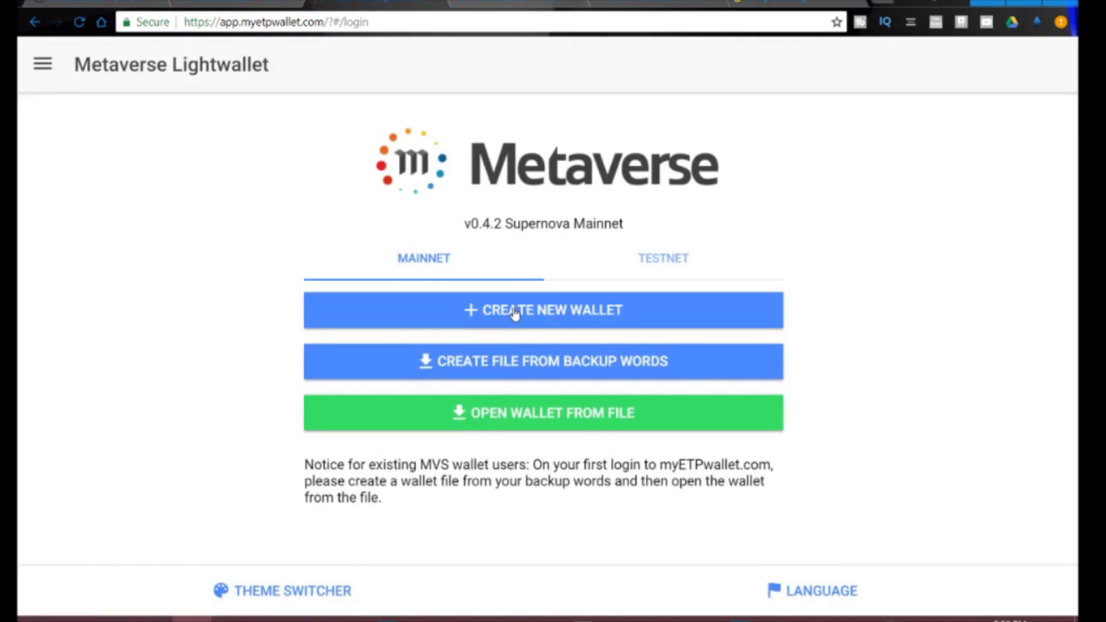
pyautogui.click(542, 310)
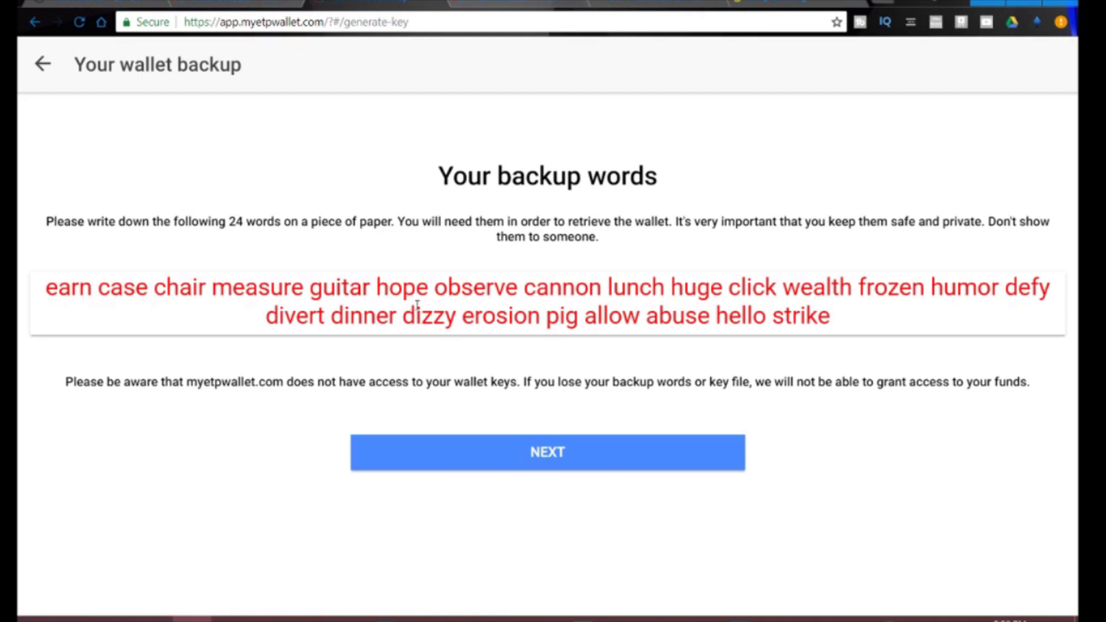
pyautogui.moveTo(358, 360)
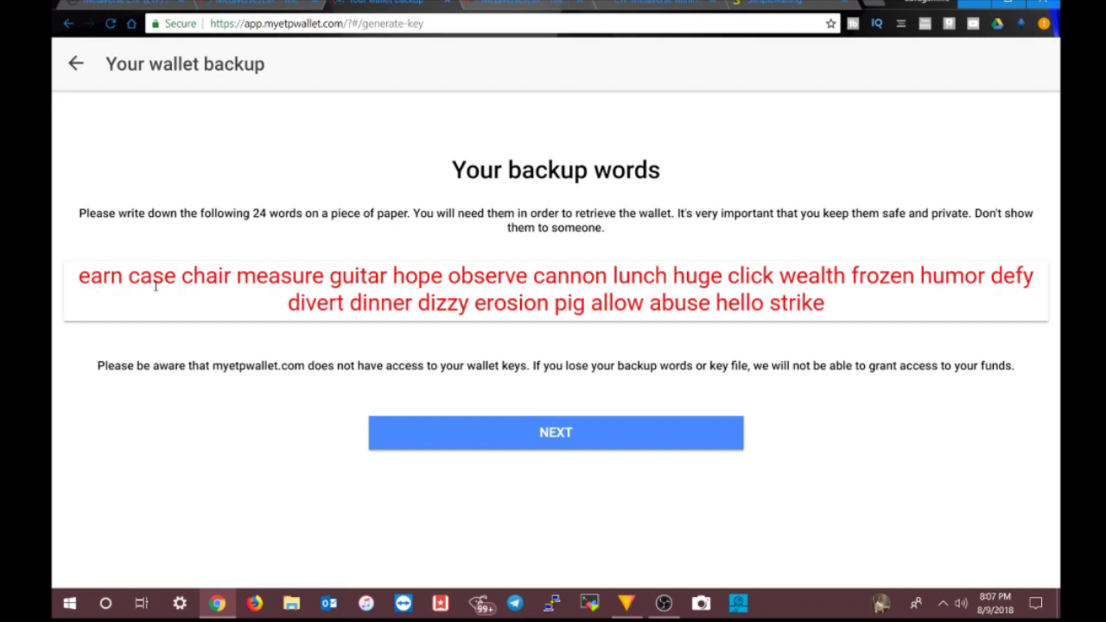
pyautogui.moveTo(234, 278)
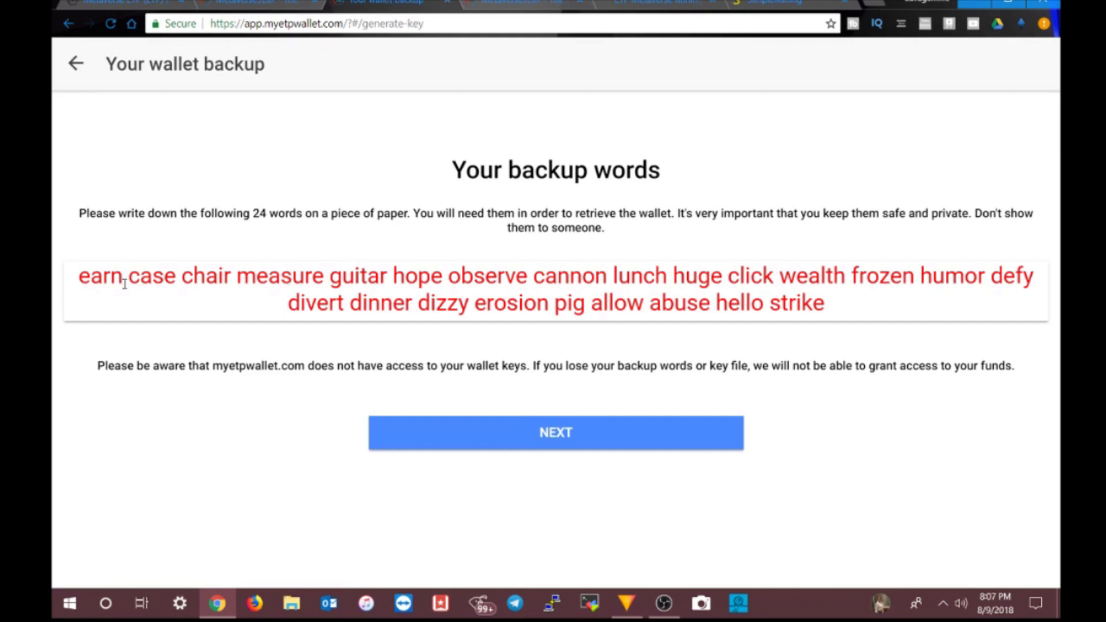
pyautogui.moveTo(228, 370)
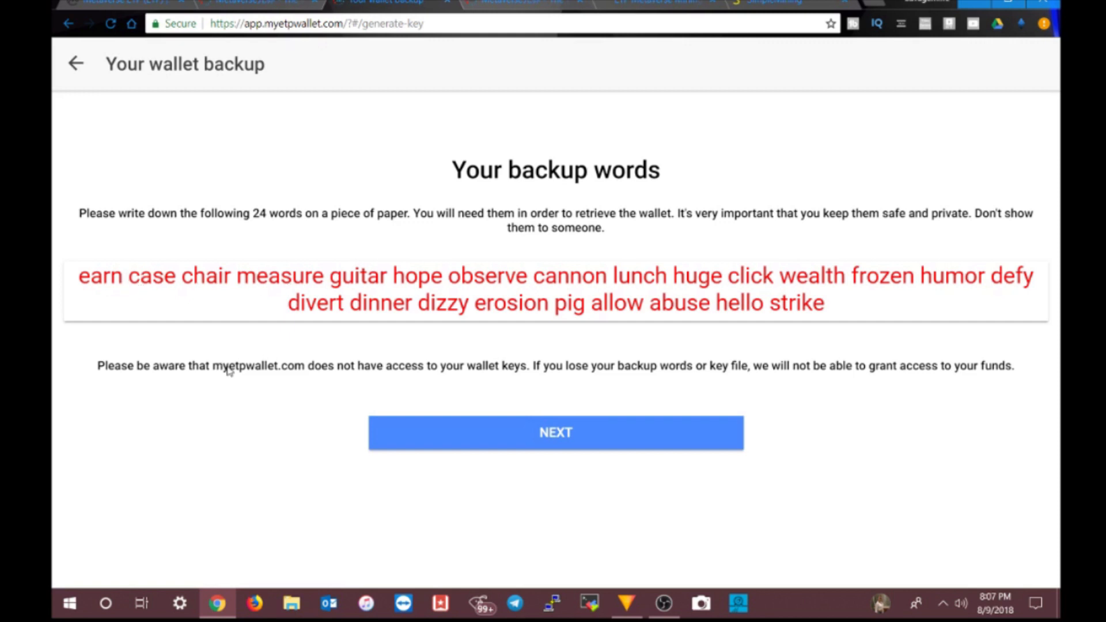
# - Confirm the backup words, set and confirm the password, and download mvs_keystore.json
pyautogui.click(556, 431)
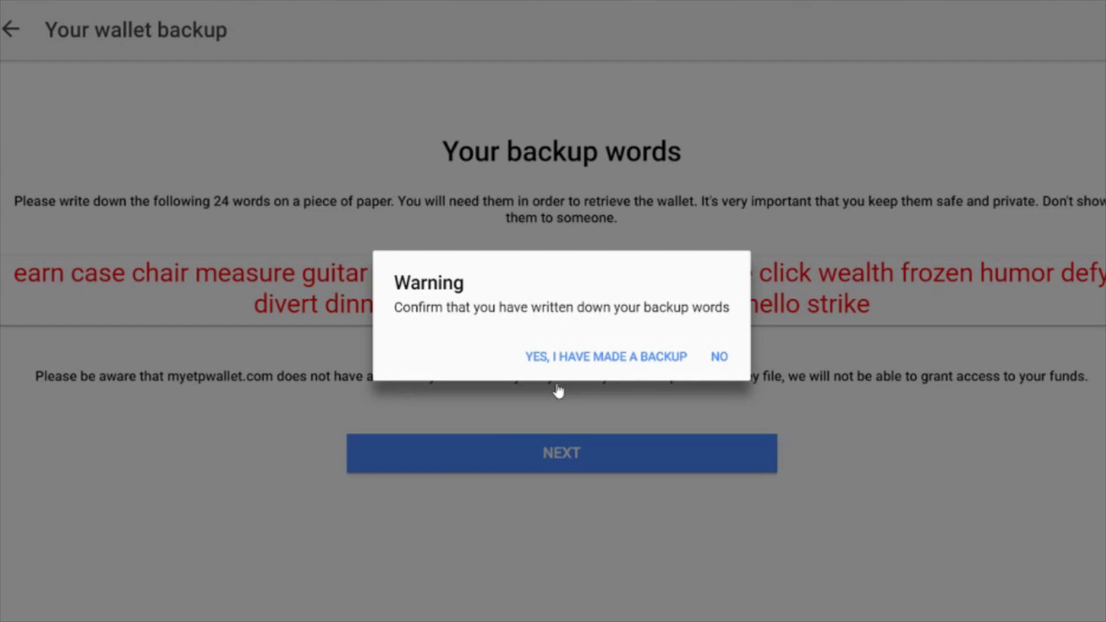
pyautogui.moveTo(575, 365)
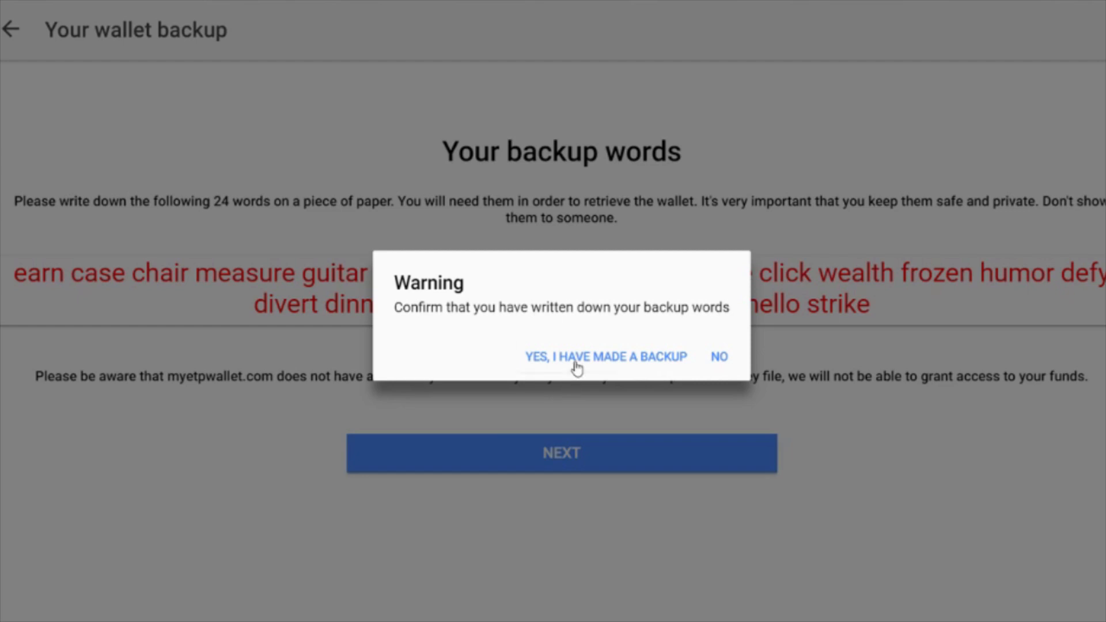
pyautogui.click(604, 356)
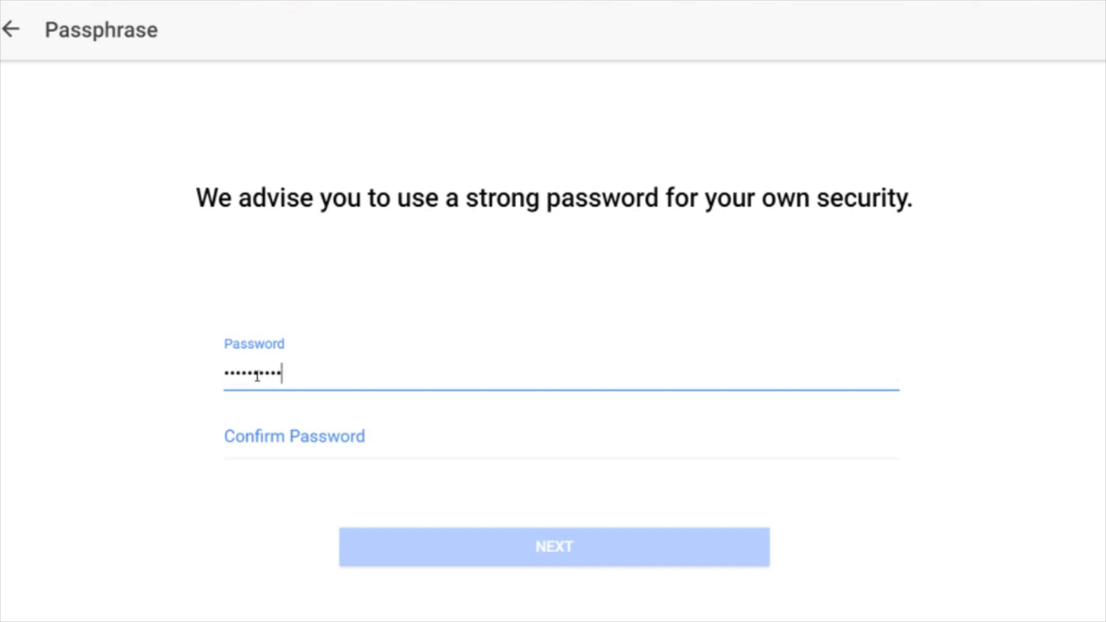
pyautogui.click(557, 438)
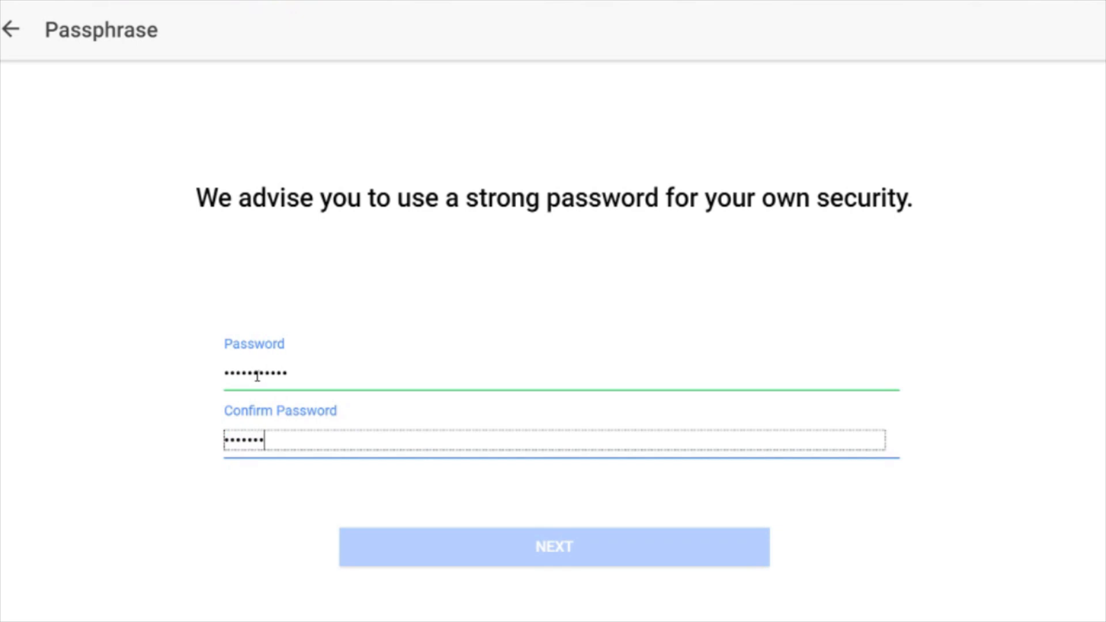
pyautogui.write('••••')
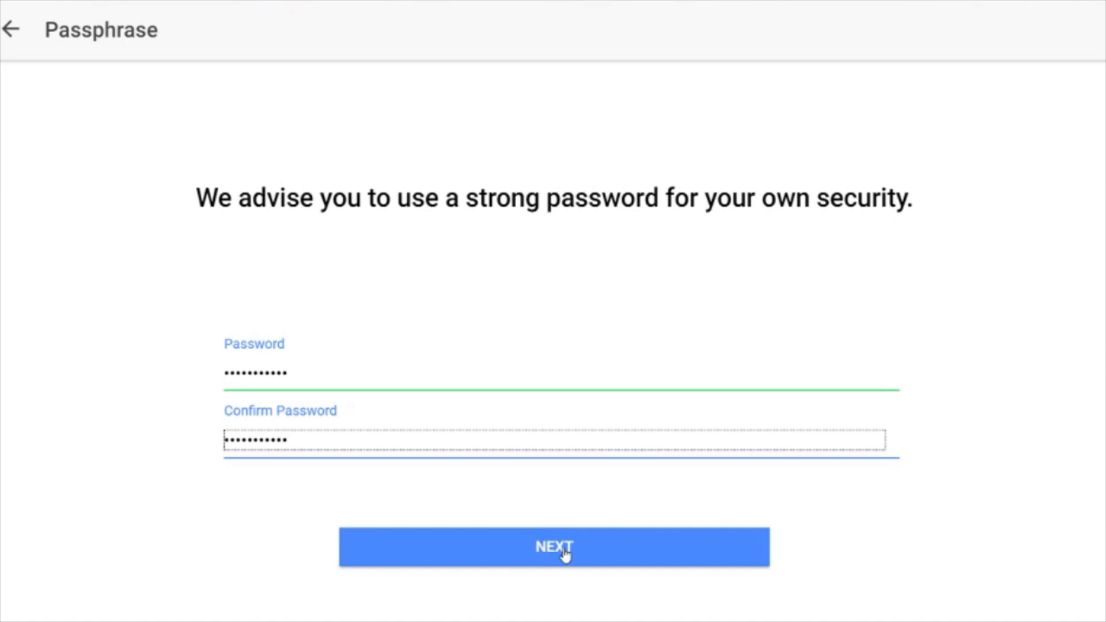
pyautogui.click(554, 546)
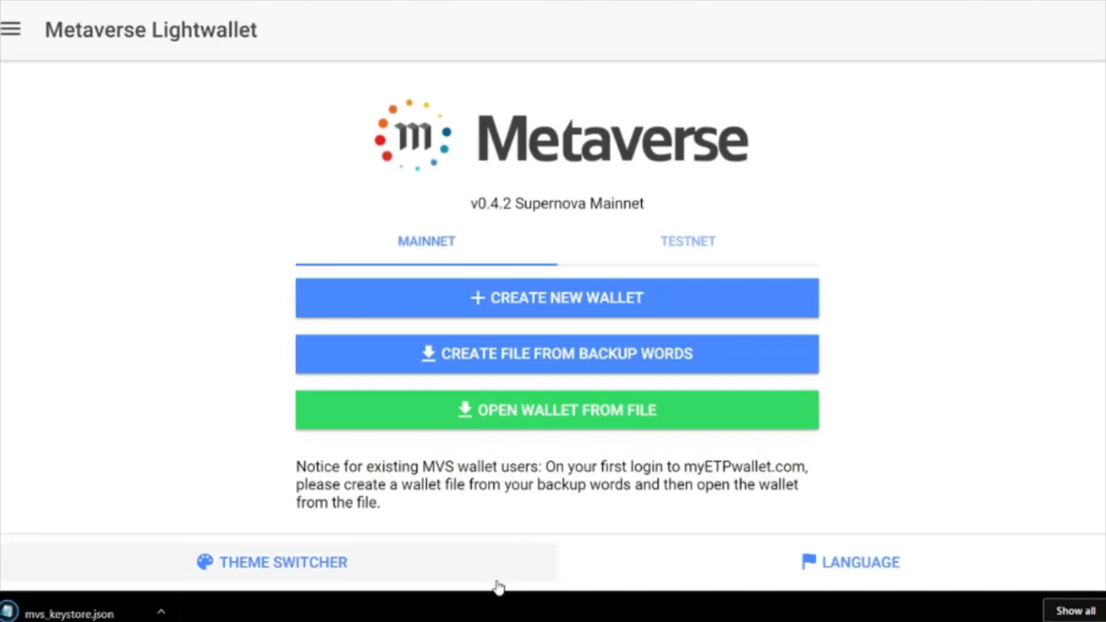
pyautogui.moveTo(68, 557)
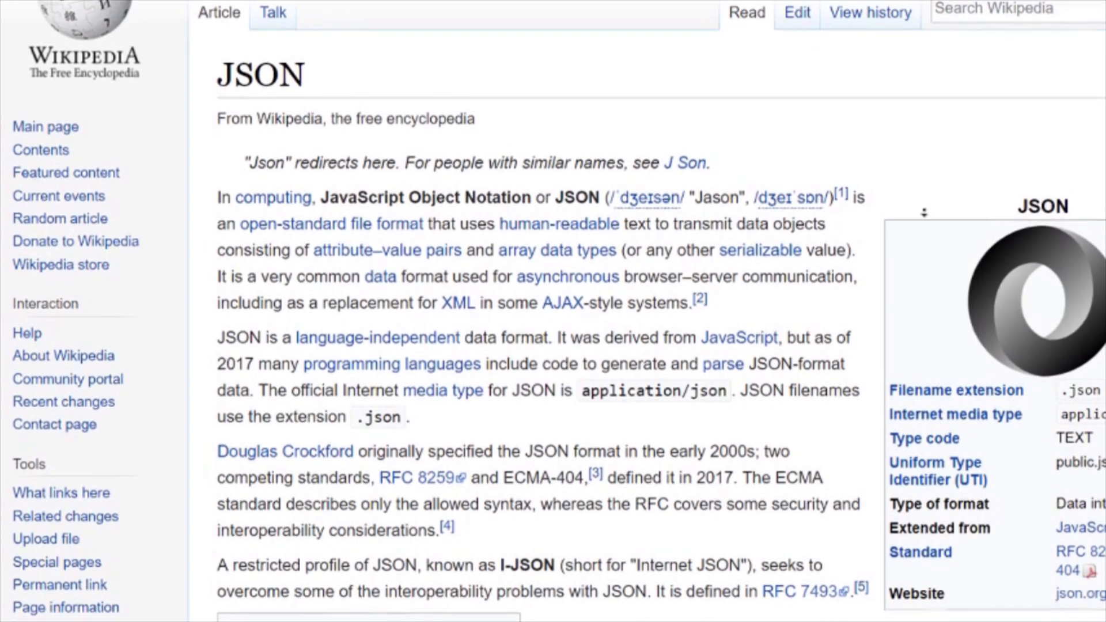
pyautogui.scroll(-3)
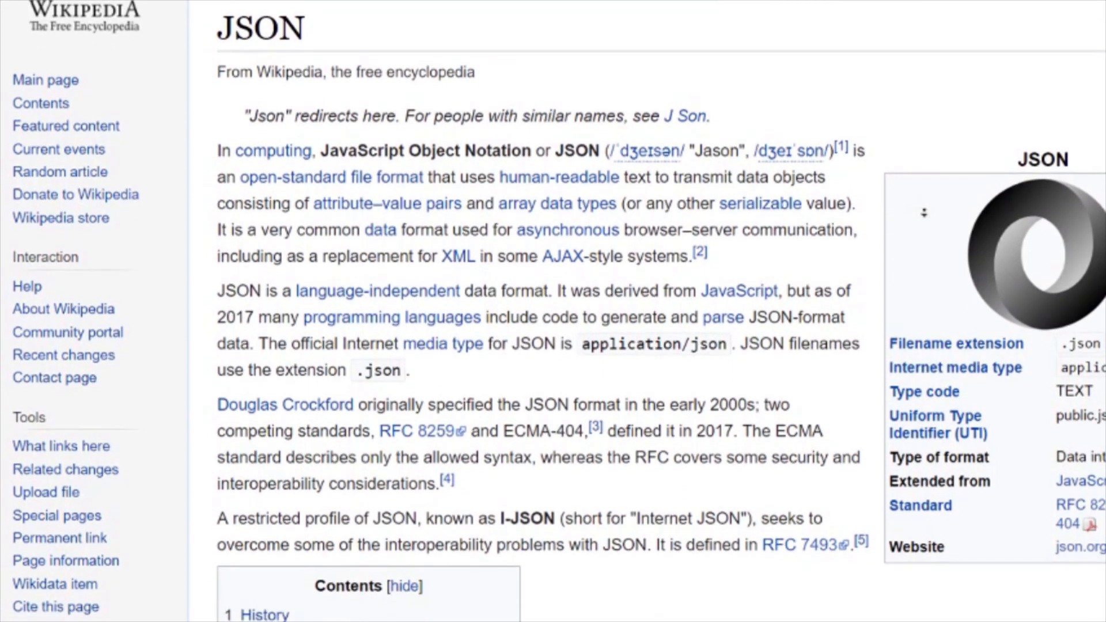
pyautogui.scroll(-3)
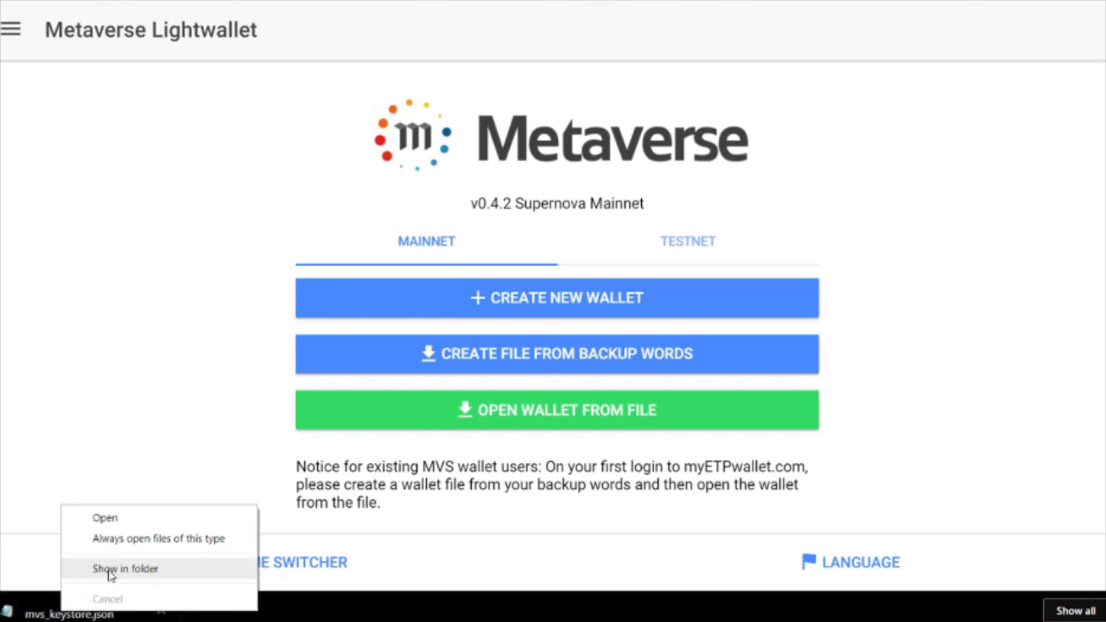
pyautogui.click(125, 568)
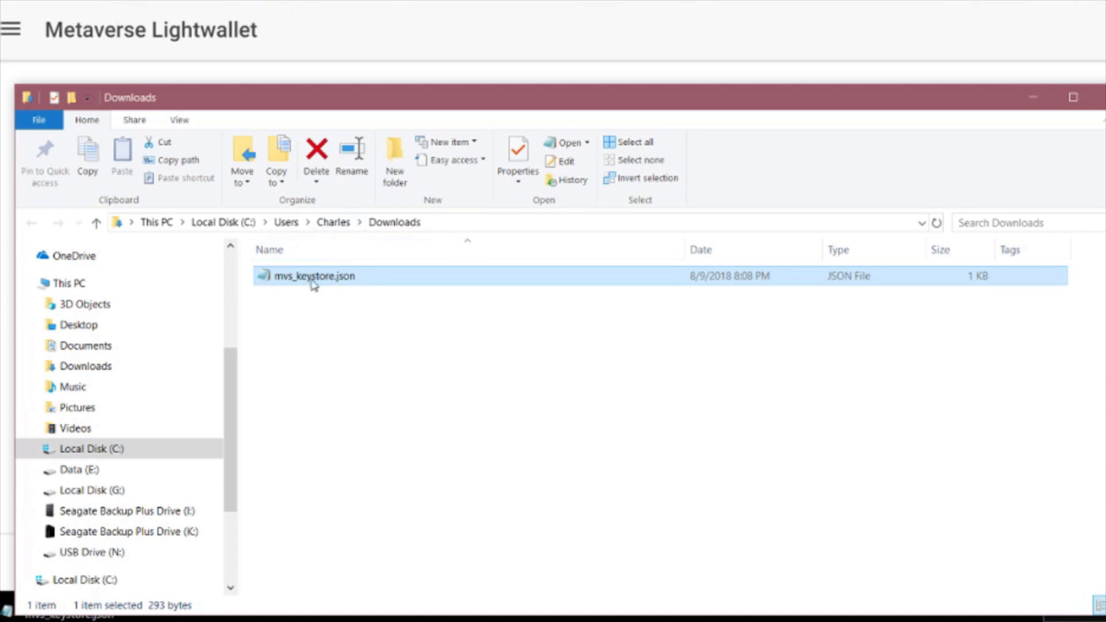
pyautogui.moveTo(307, 279)
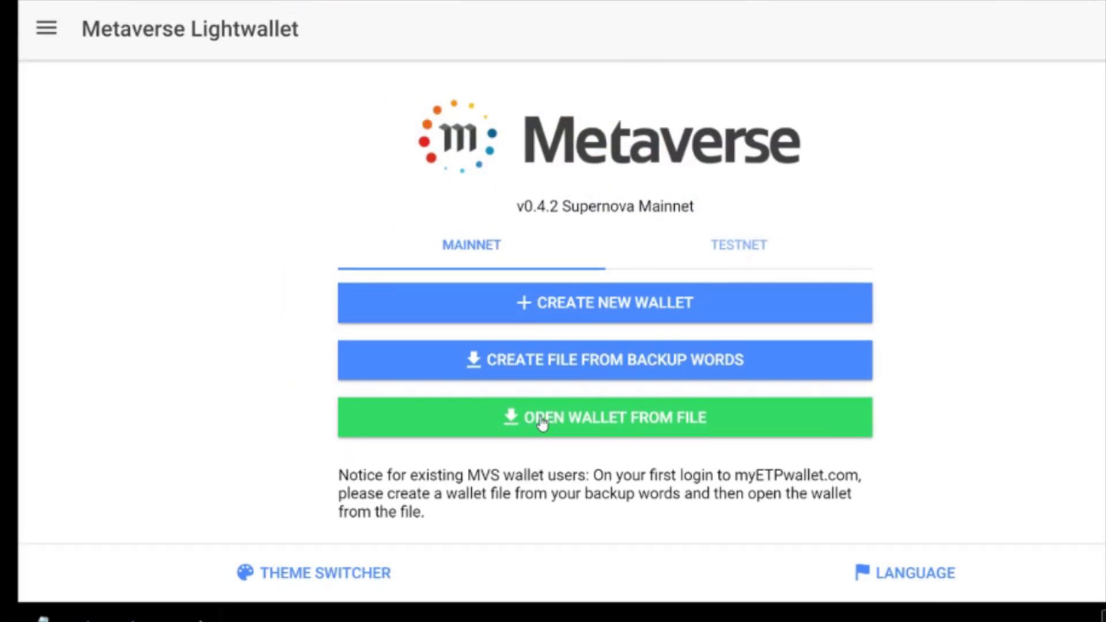
# - Start opening a wallet from file, accept the disclaimer, and pick mvs_keystore.json from Downloads
pyautogui.click(604, 417)
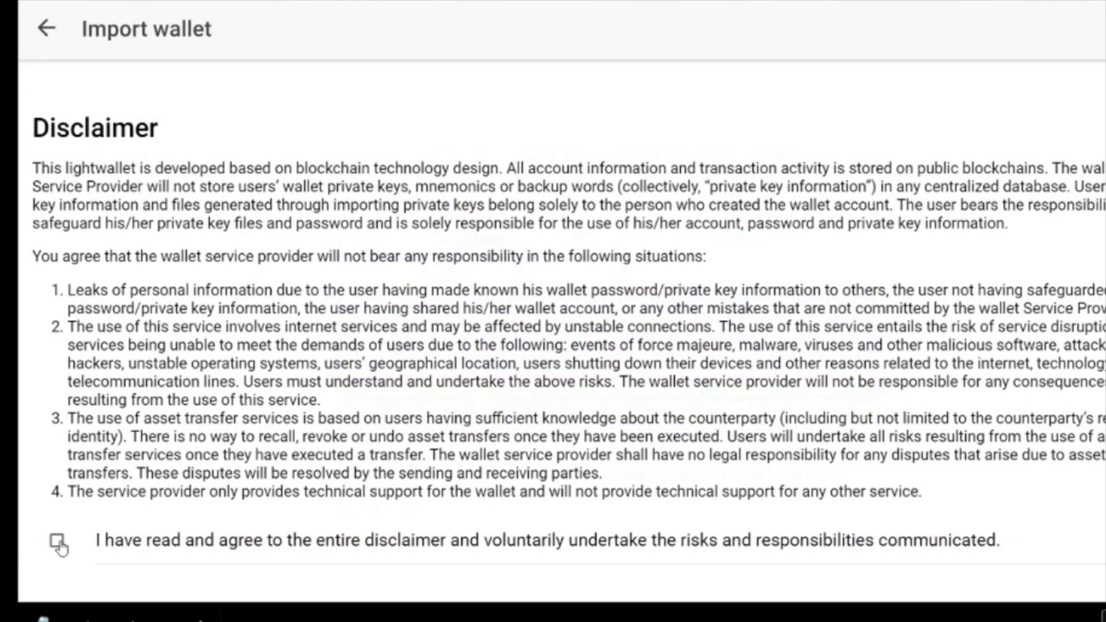
pyautogui.click(58, 540)
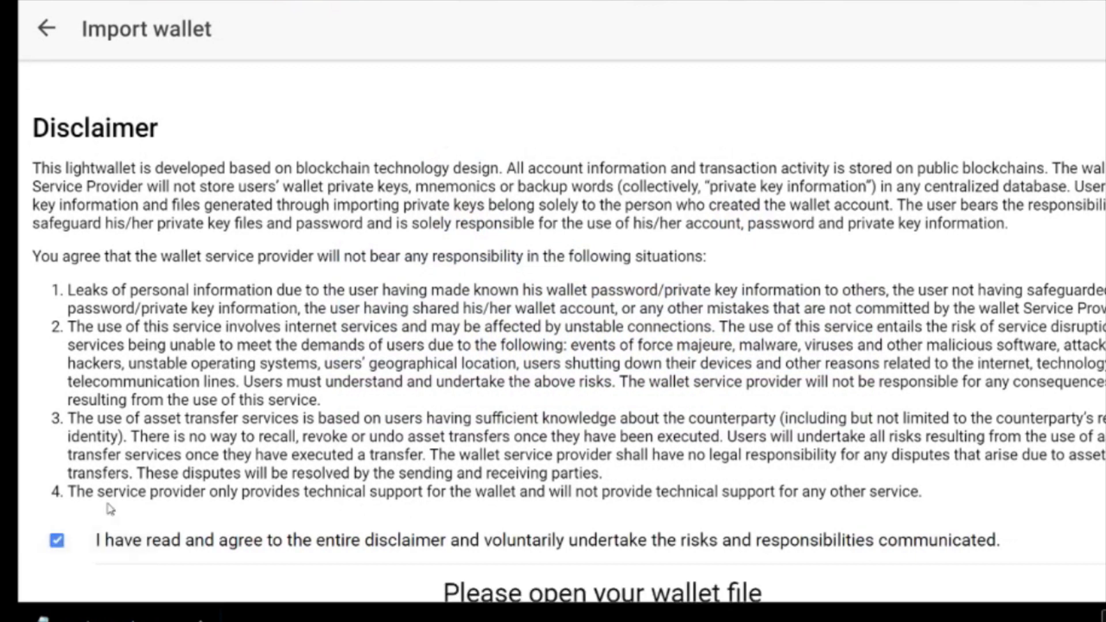
pyautogui.scroll(-3)
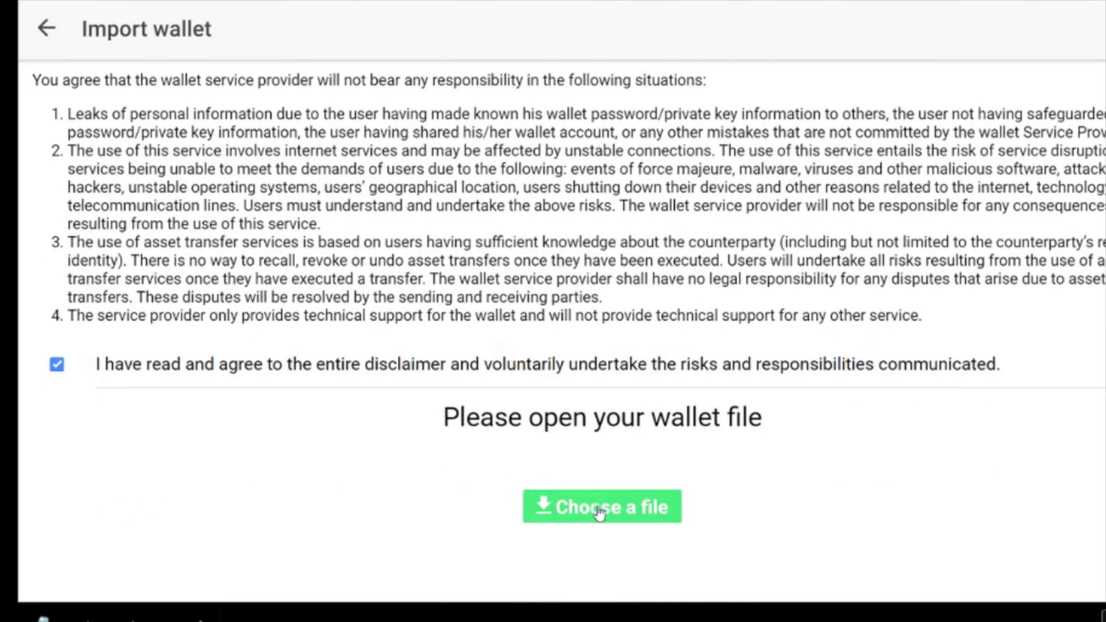
pyautogui.click(601, 507)
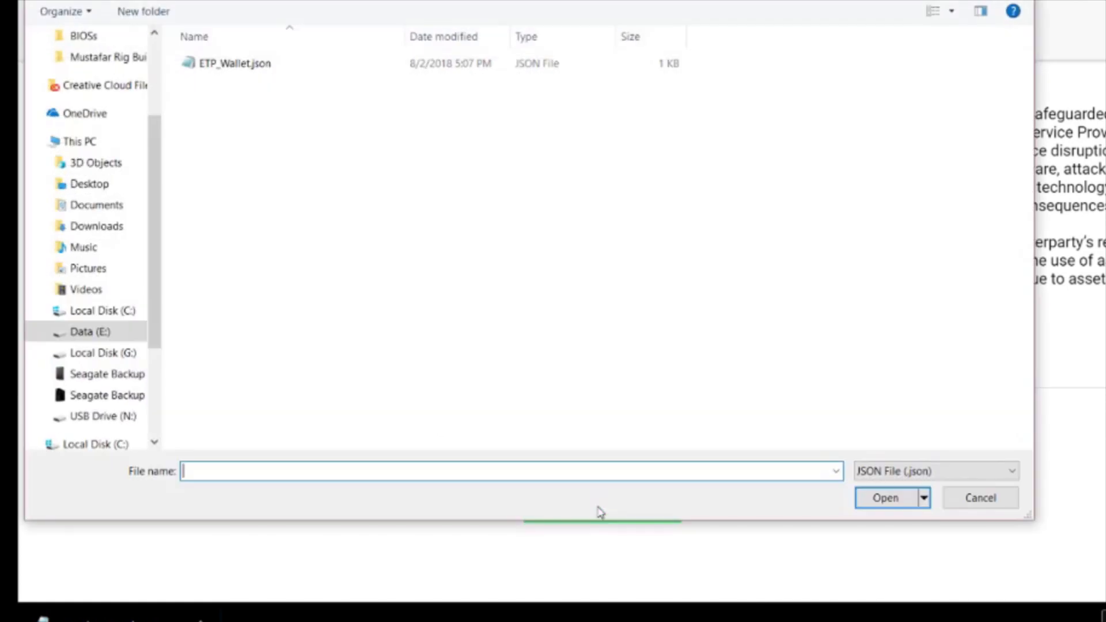
pyautogui.click(97, 225)
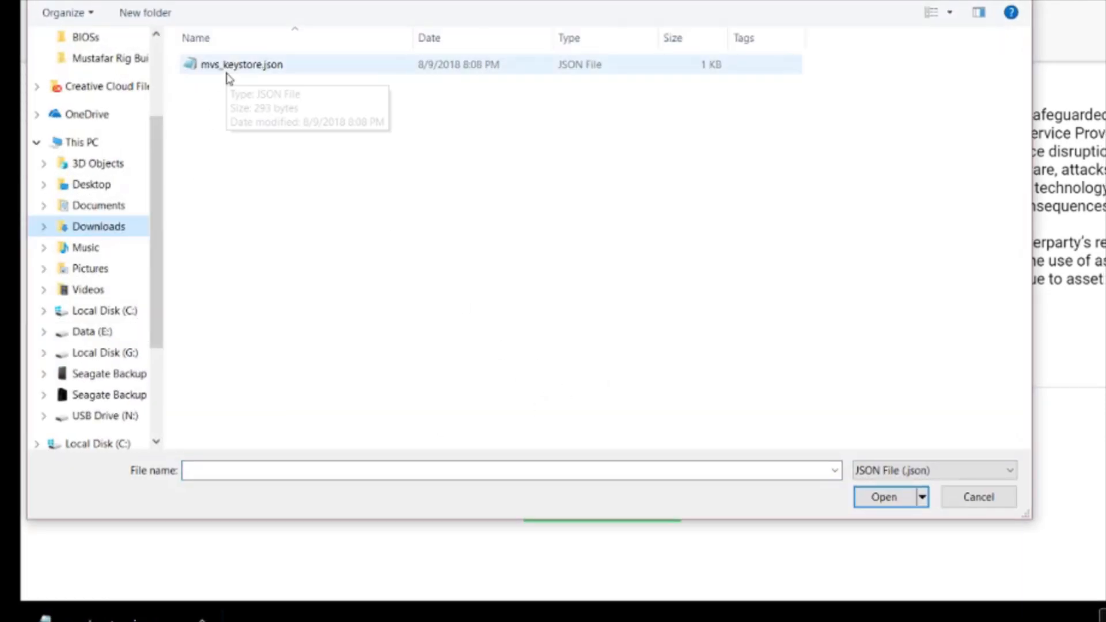
pyautogui.moveTo(257, 77)
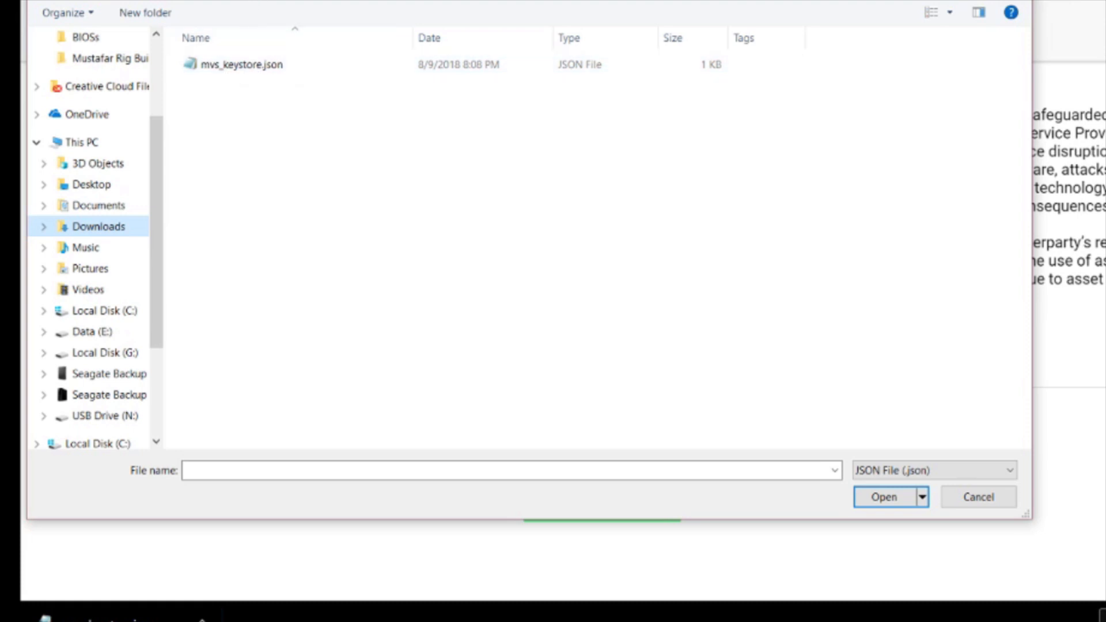
pyautogui.click(242, 64)
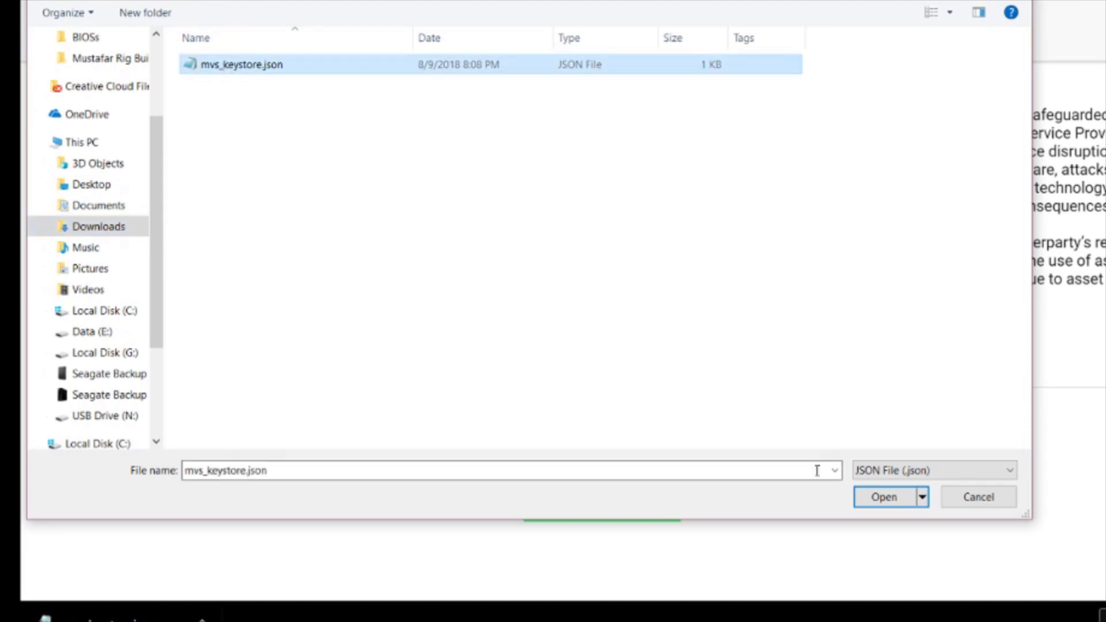
pyautogui.click(884, 496)
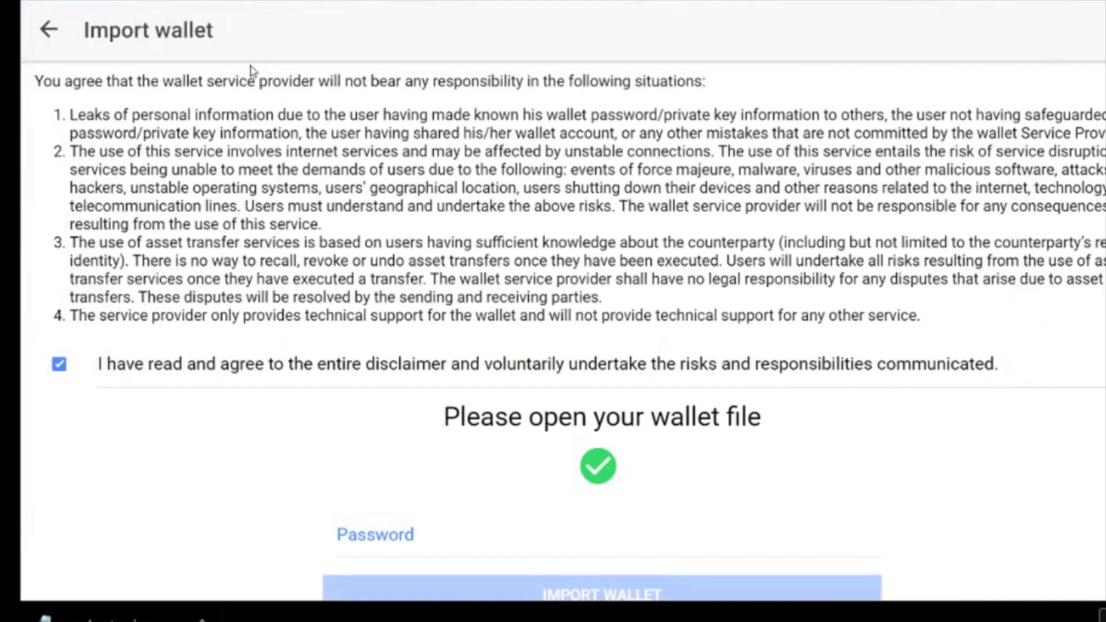
# - Enter the wallet password and import it, showing the Portfolio with 0 ETP
pyautogui.scroll(-3)
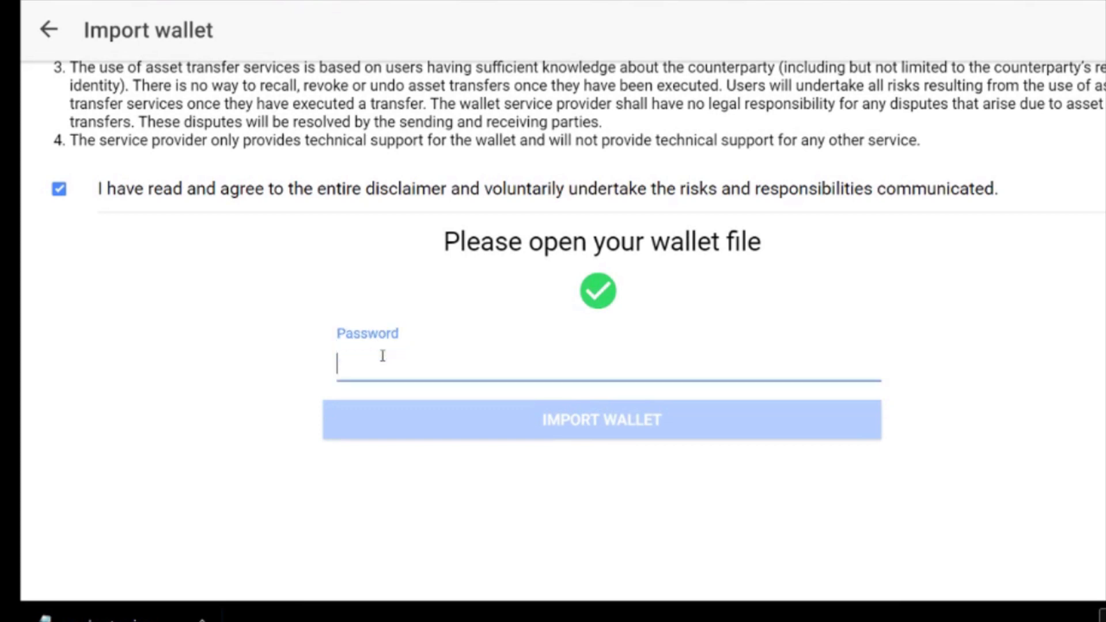
pyautogui.write('••')
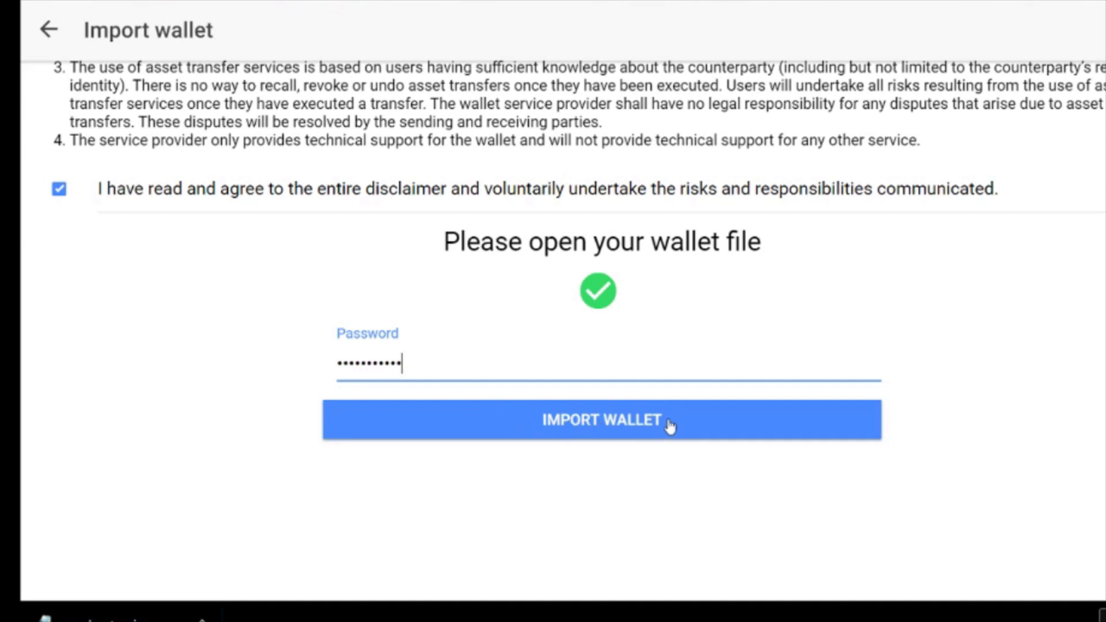
pyautogui.click(602, 420)
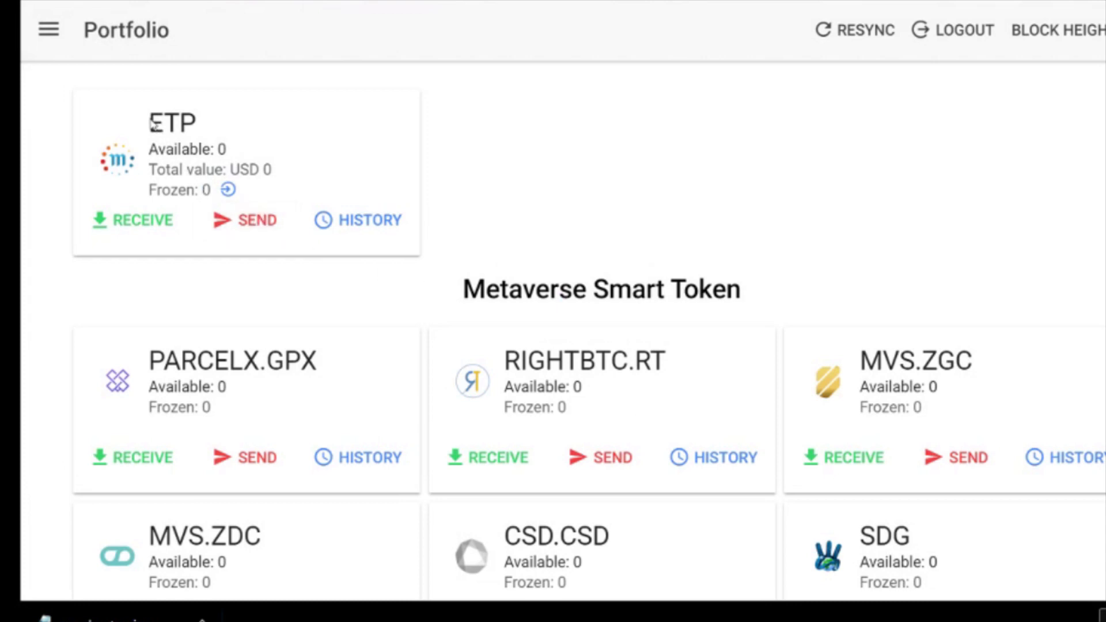
pyautogui.moveTo(188, 203)
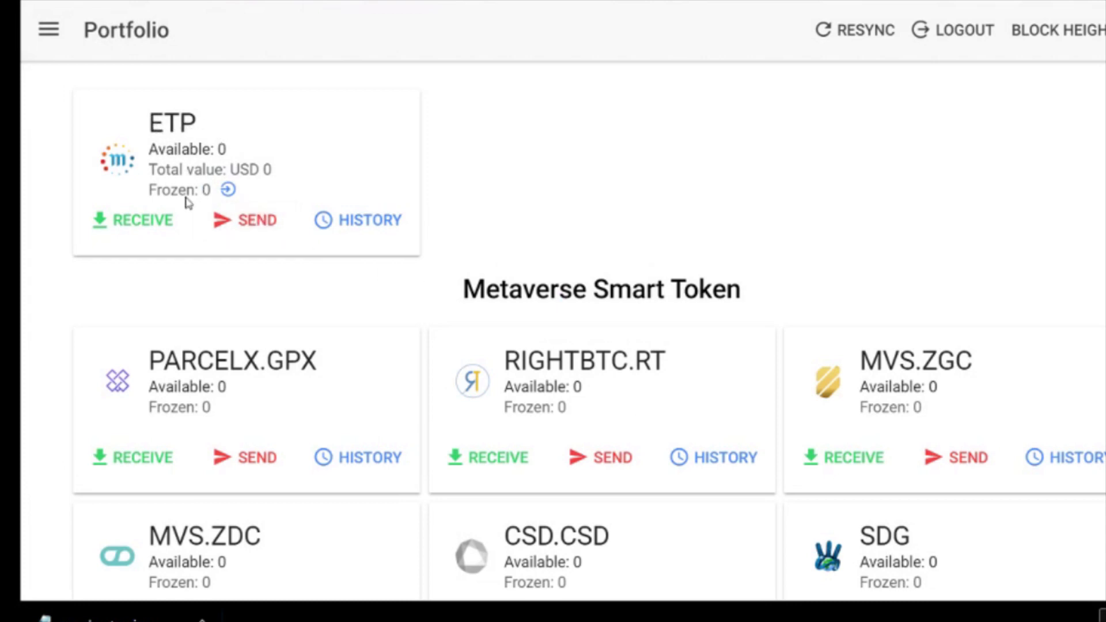
pyautogui.moveTo(631, 244)
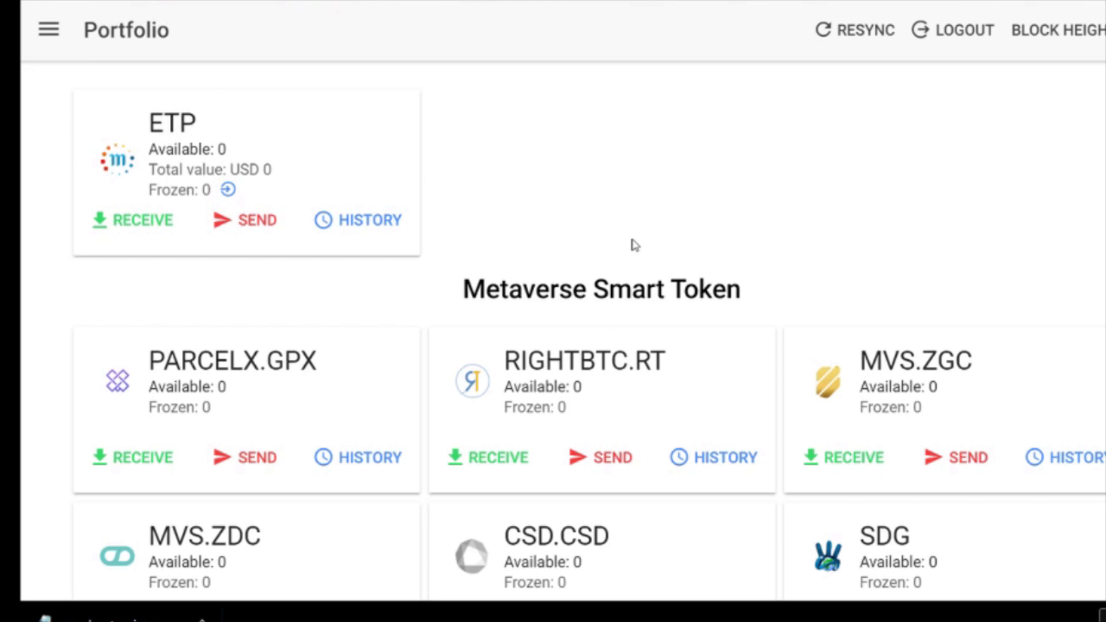
pyautogui.moveTo(574, 303)
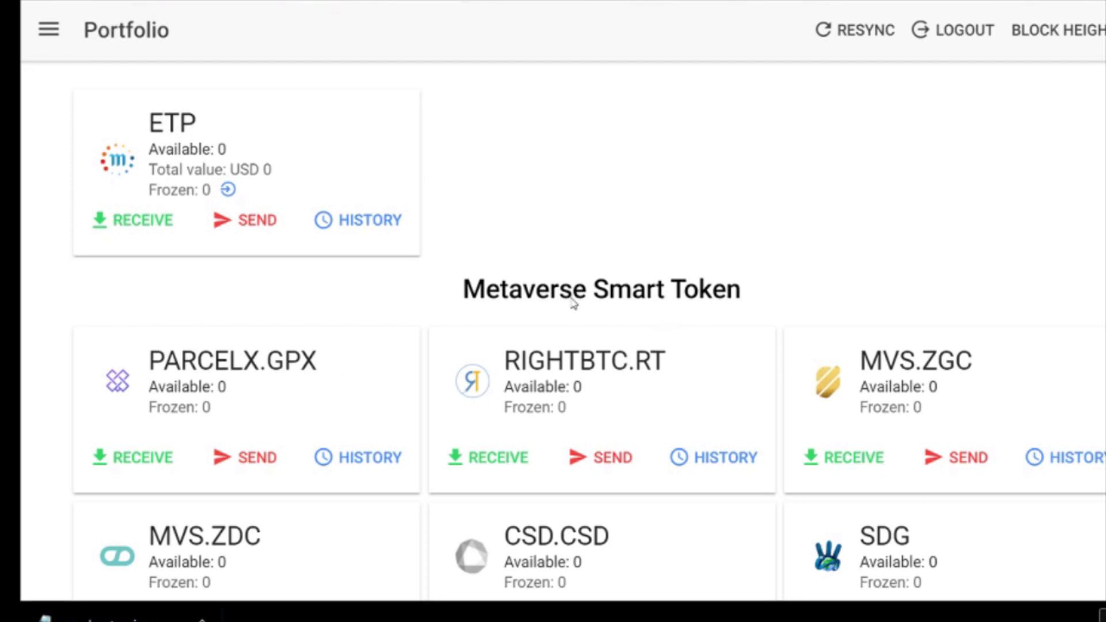
pyautogui.moveTo(219, 142)
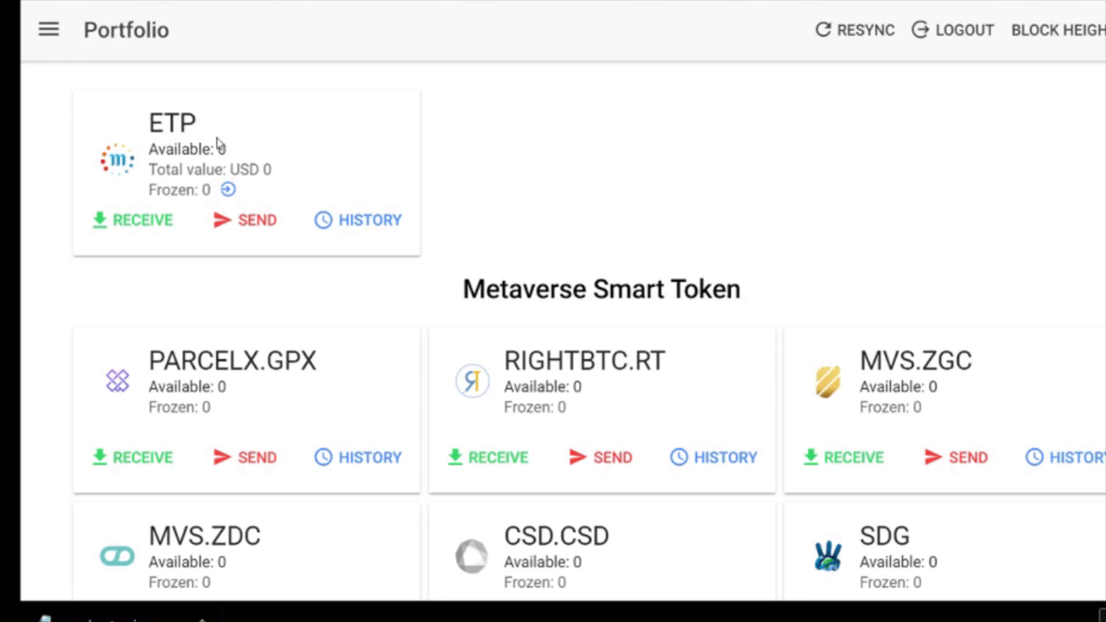
pyautogui.moveTo(188, 132)
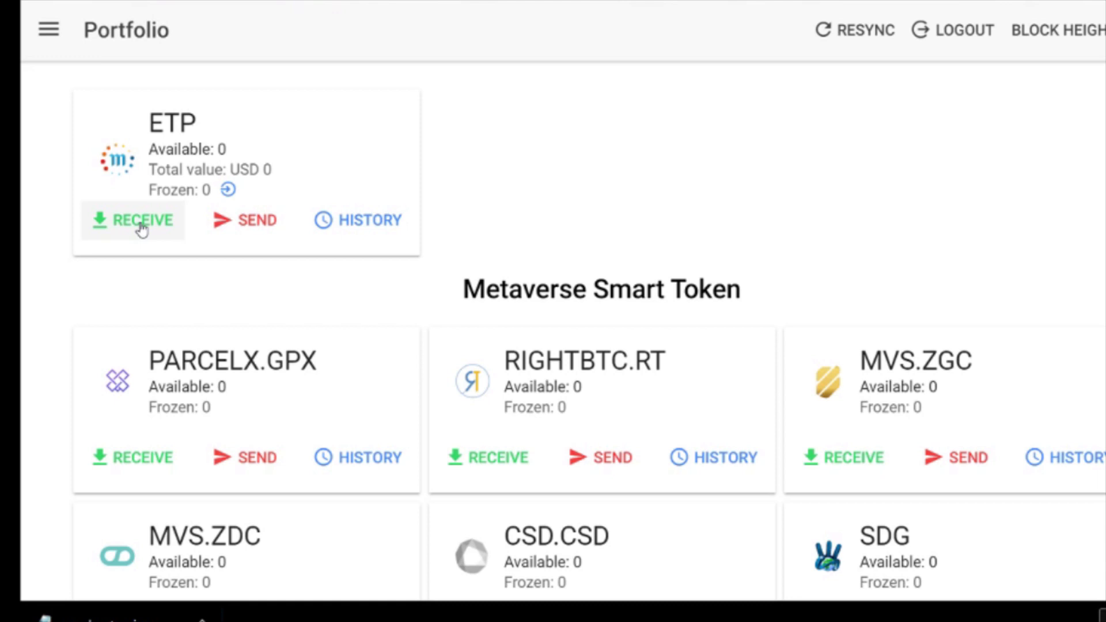
pyautogui.moveTo(441, 150)
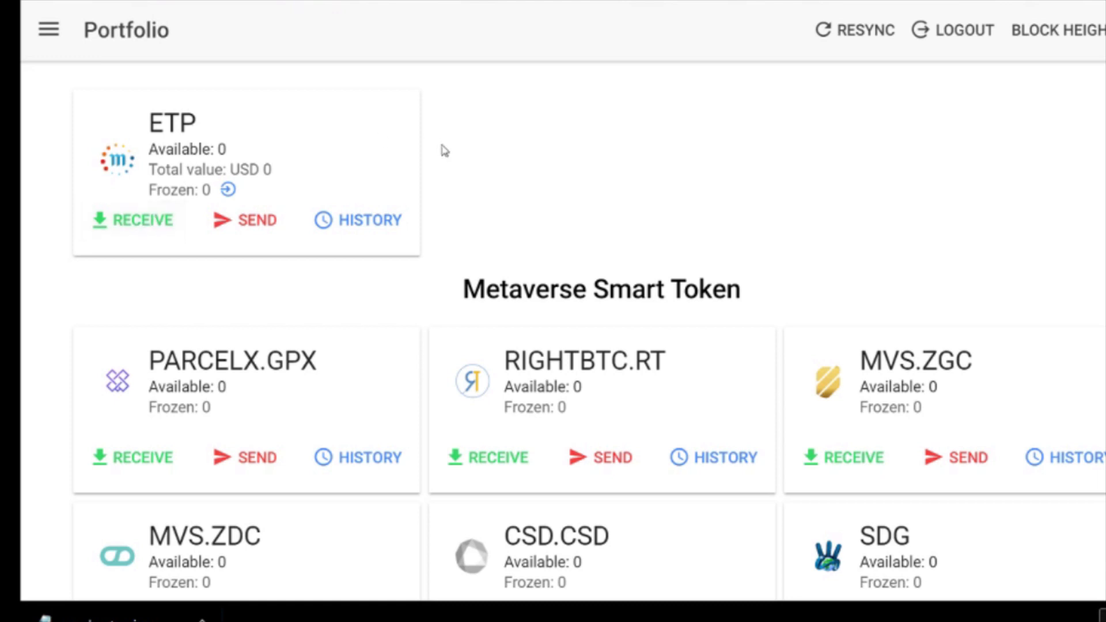
pyautogui.moveTo(494, 206)
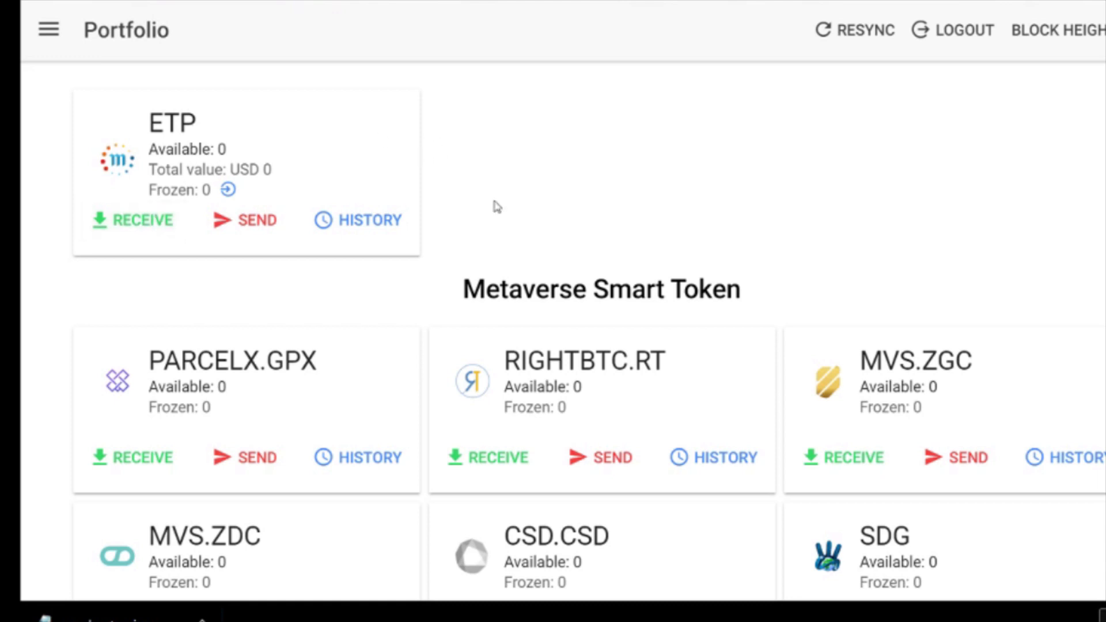
pyautogui.moveTo(492, 215)
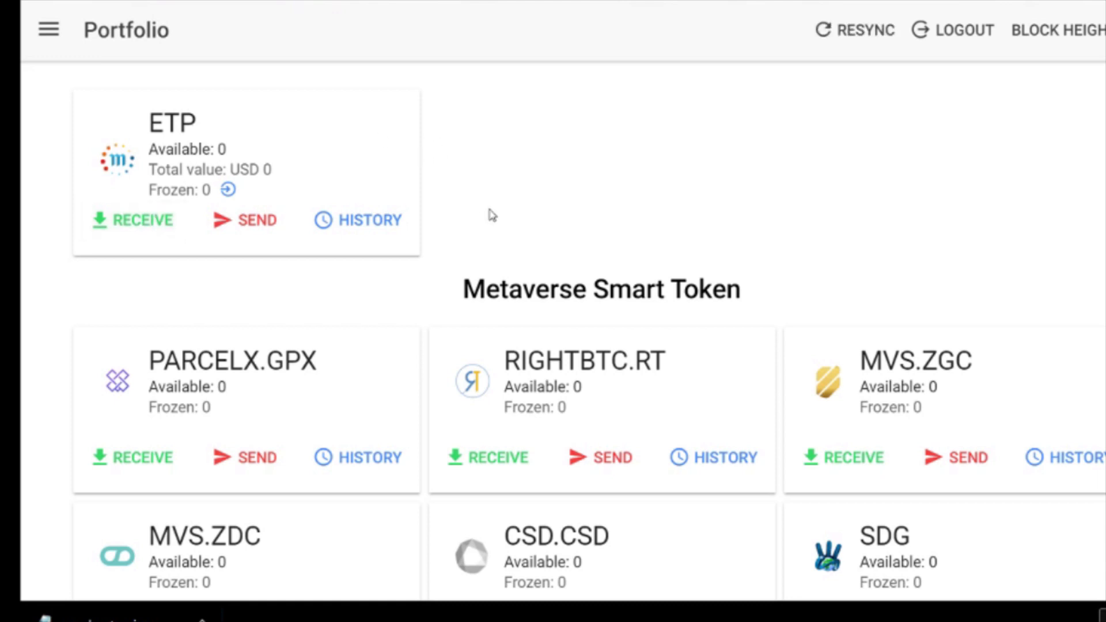
pyautogui.moveTo(473, 196)
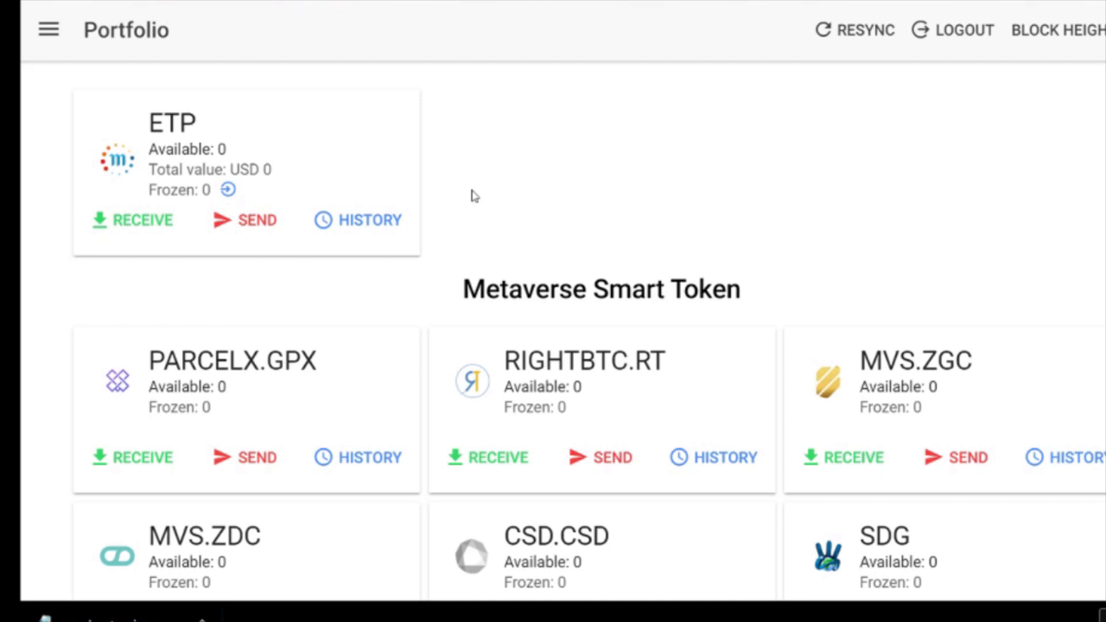
pyautogui.moveTo(476, 163)
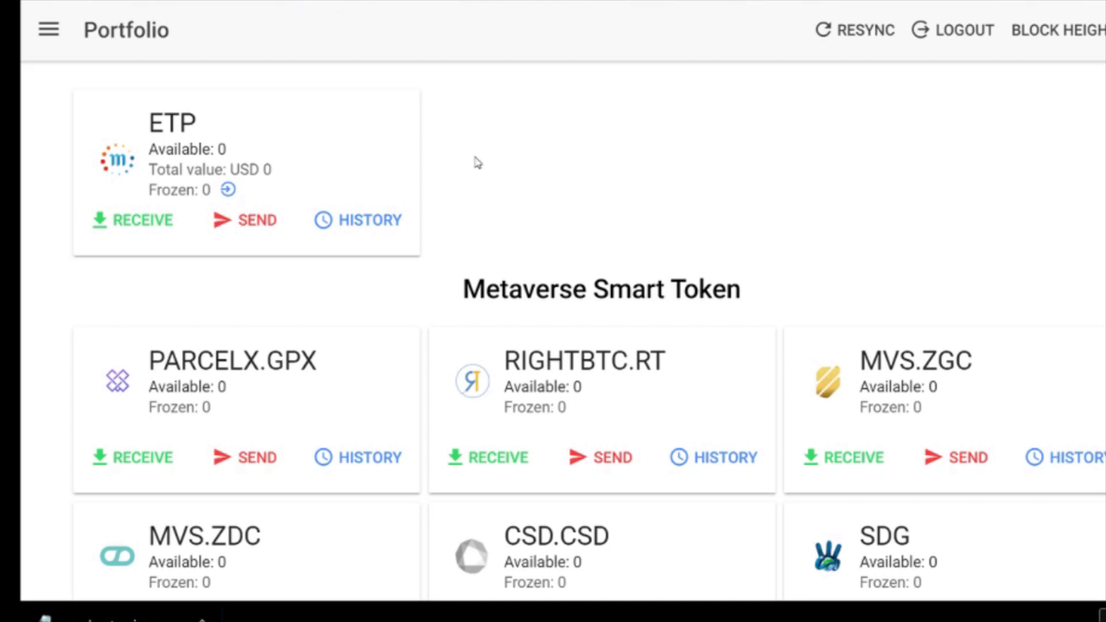
pyautogui.moveTo(497, 205)
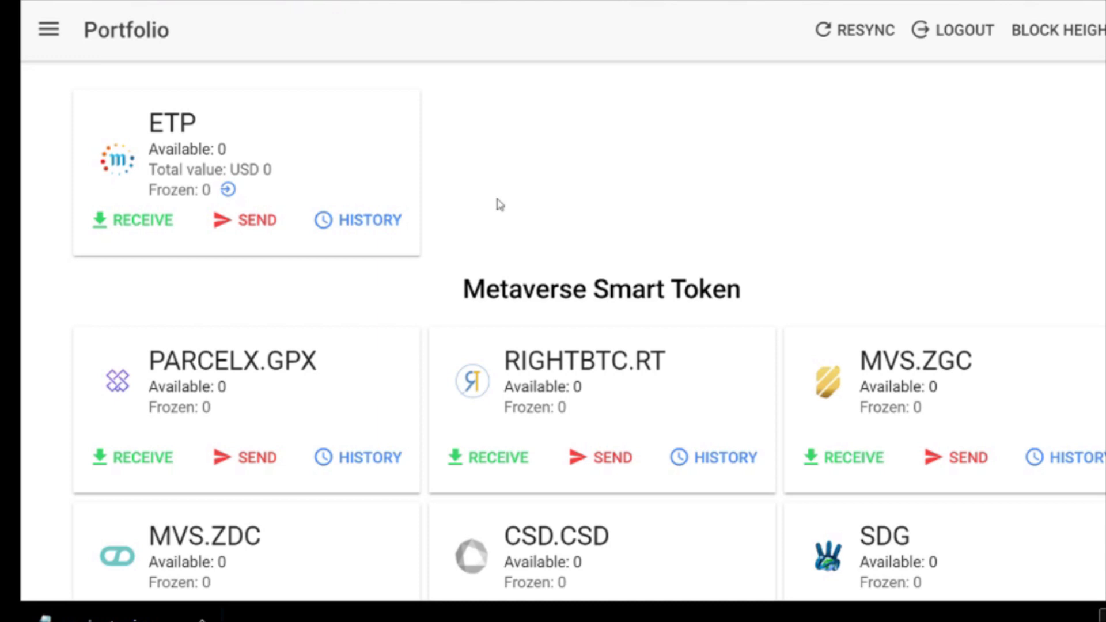
pyautogui.moveTo(507, 226)
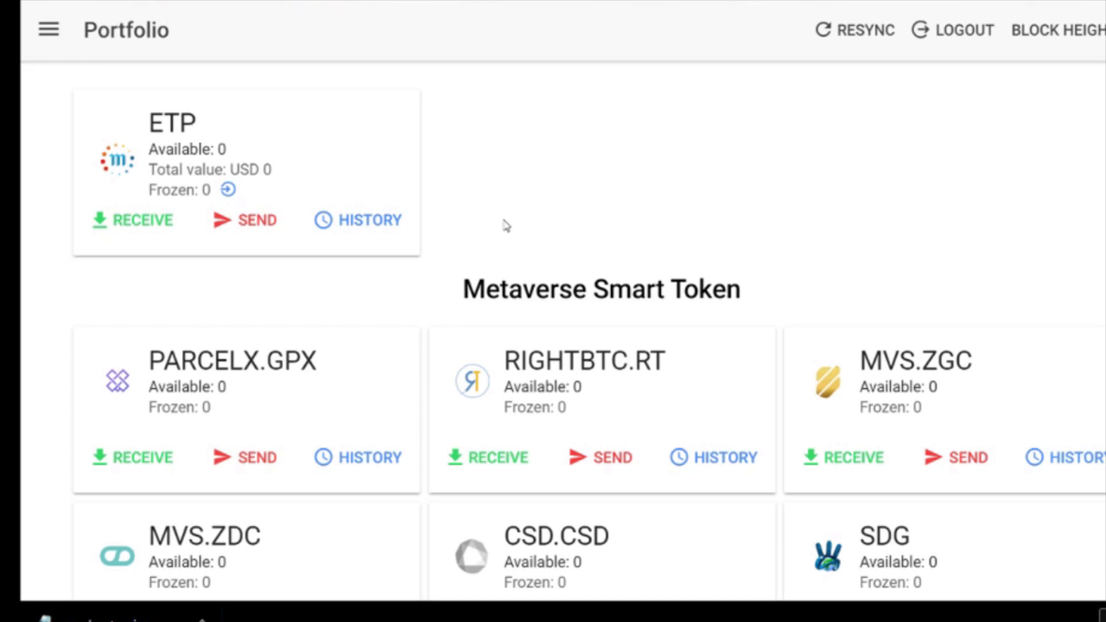
pyautogui.moveTo(703, 54)
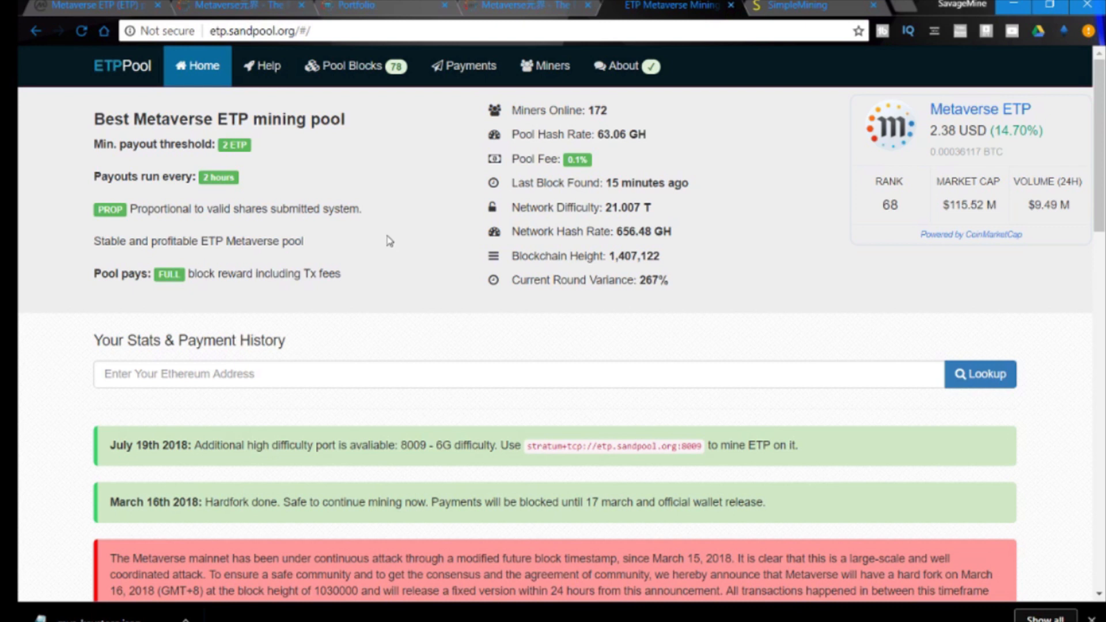
# - Go to ETPPool's Help page with the How To Mine ETP instructions
pyautogui.scroll(-3)
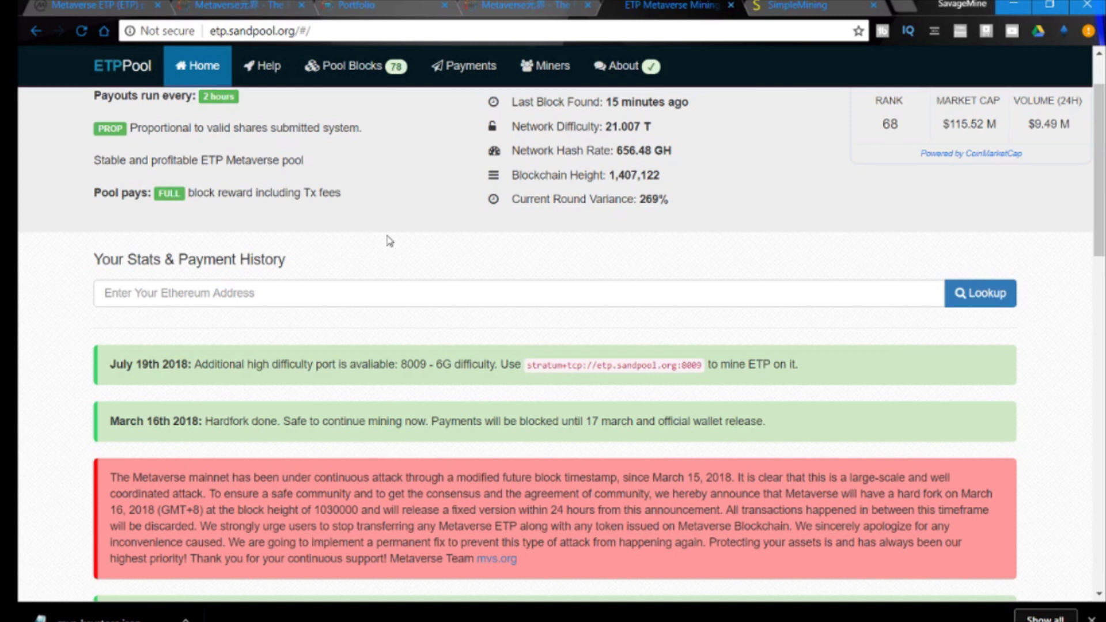
pyautogui.scroll(3)
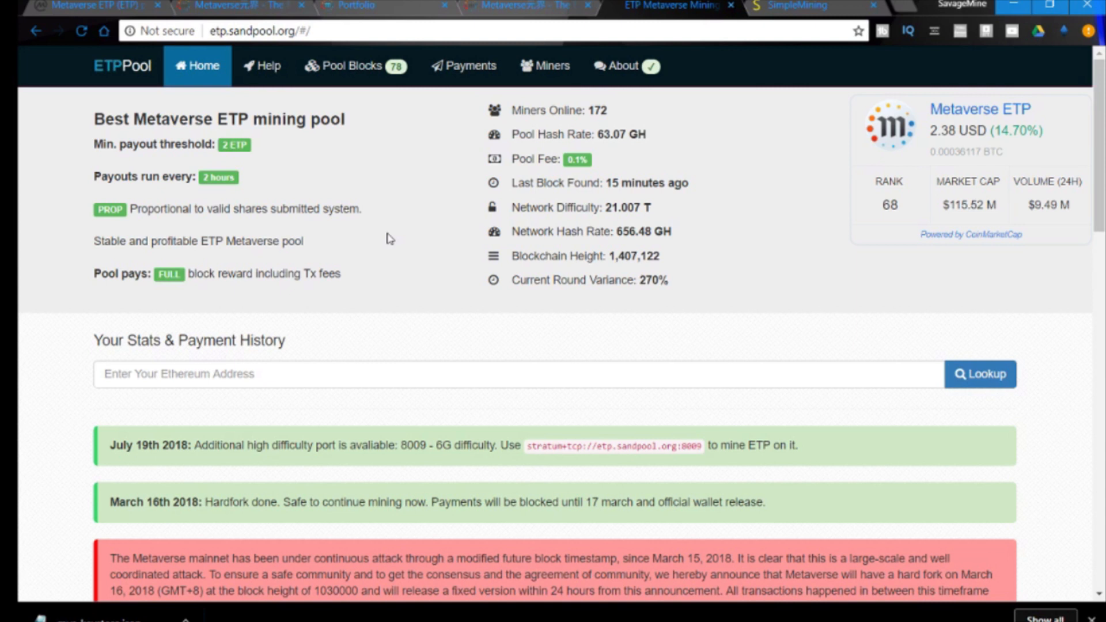
pyautogui.moveTo(266, 64)
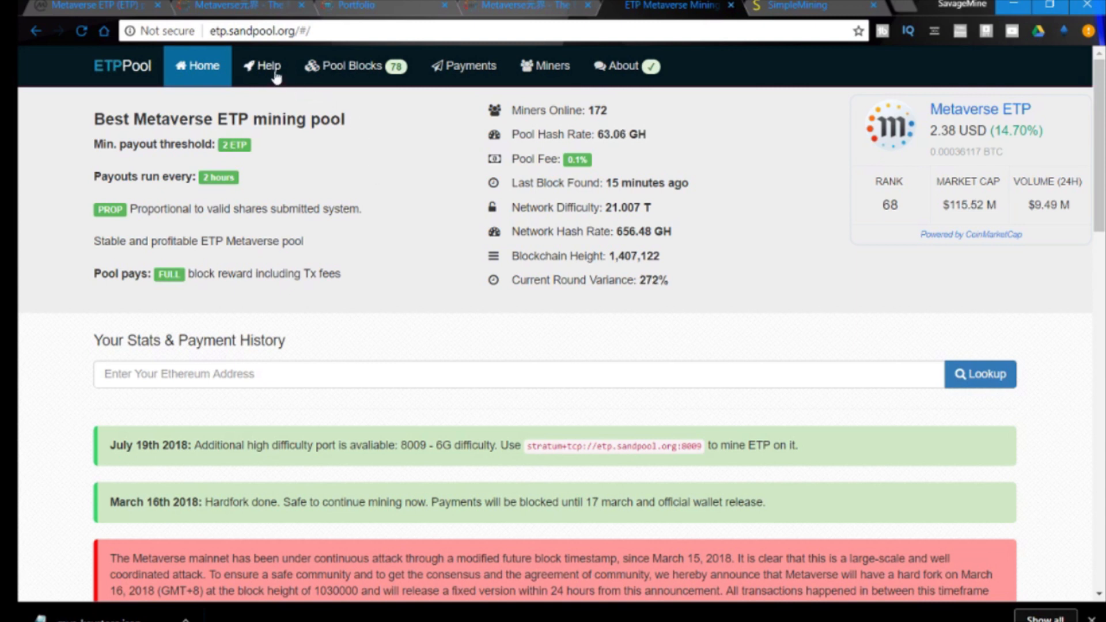
pyautogui.click(262, 64)
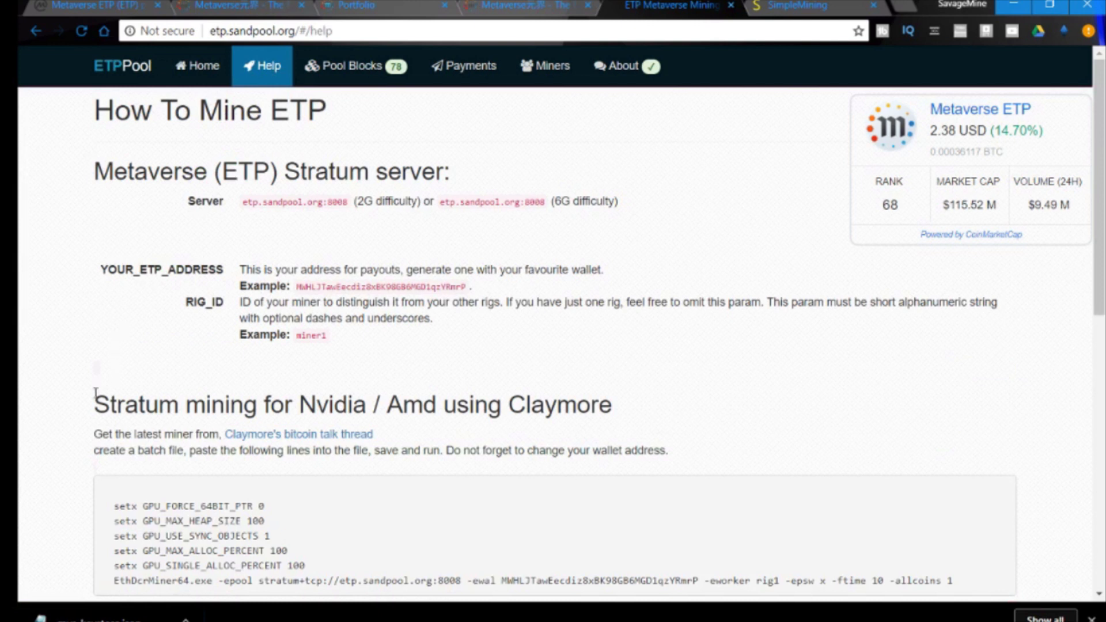
# - Review the stratum server addresses and move down to the Claymore section
pyautogui.moveTo(93, 404); pyautogui.dragTo(245, 404)
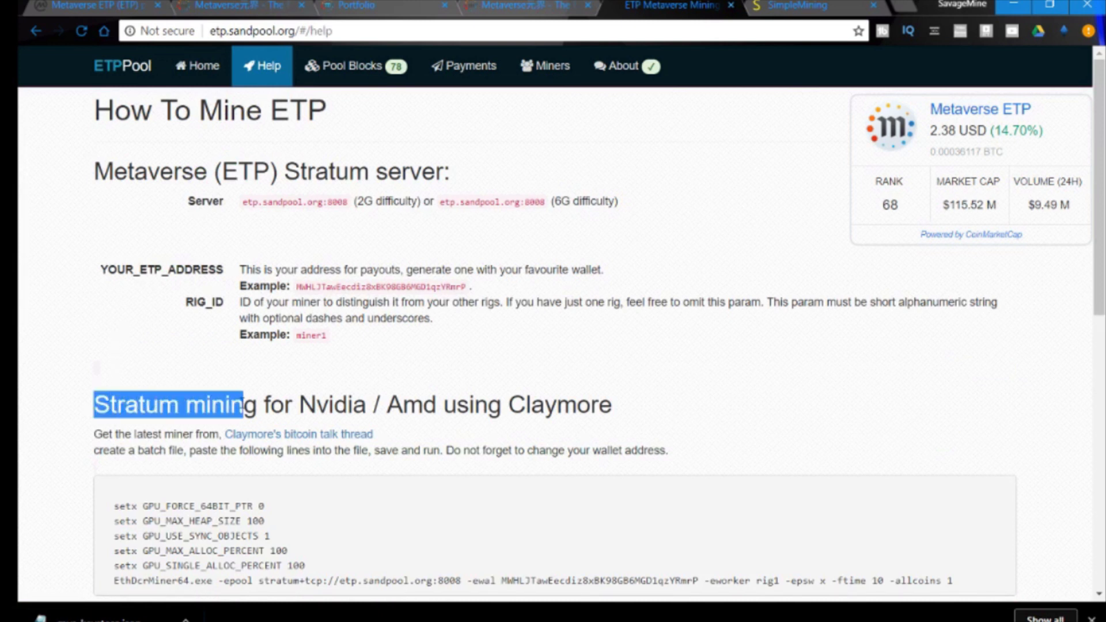
pyautogui.moveTo(239, 404); pyautogui.dragTo(614, 405)
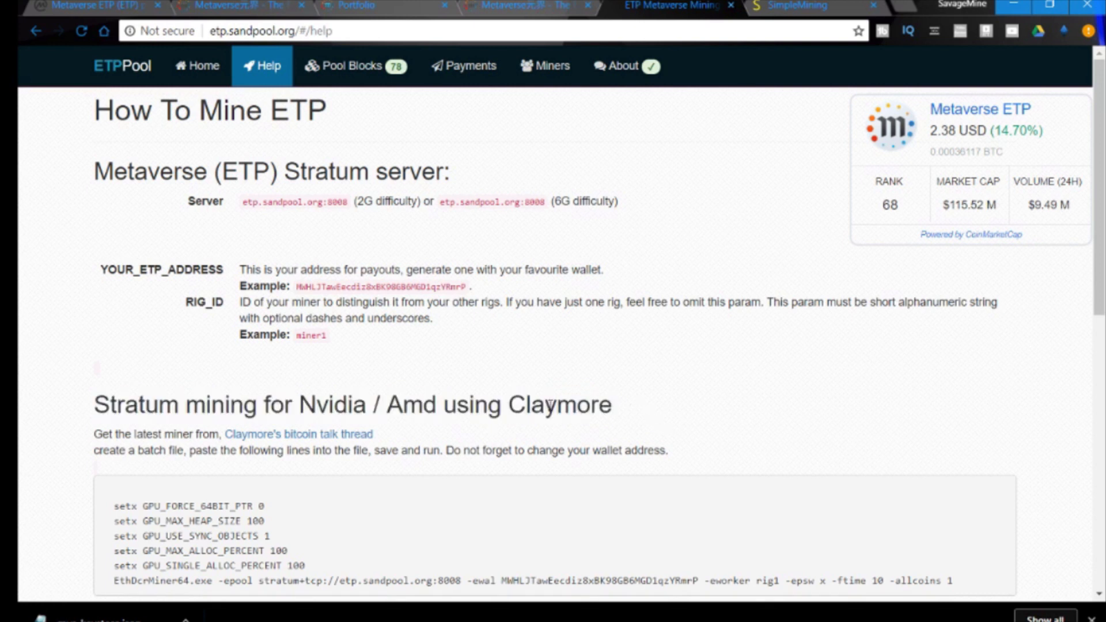
pyautogui.scroll(-3)
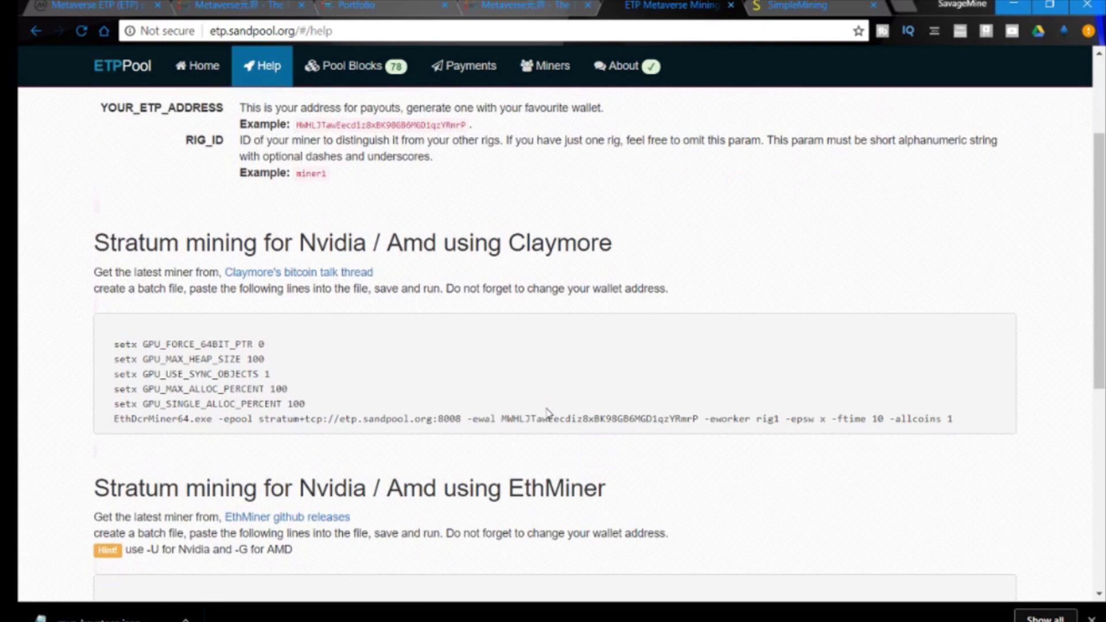
pyautogui.scroll(-3)
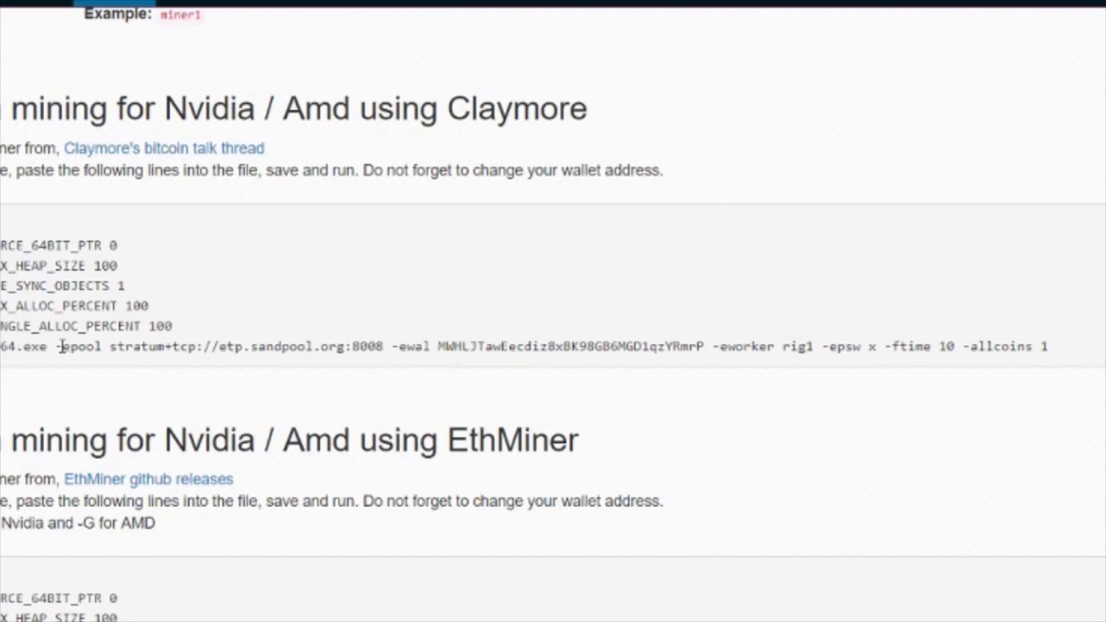
# - Select the Claymore options from -epool to -allcoins 1 and copy them
pyautogui.doubleClick(64, 347)
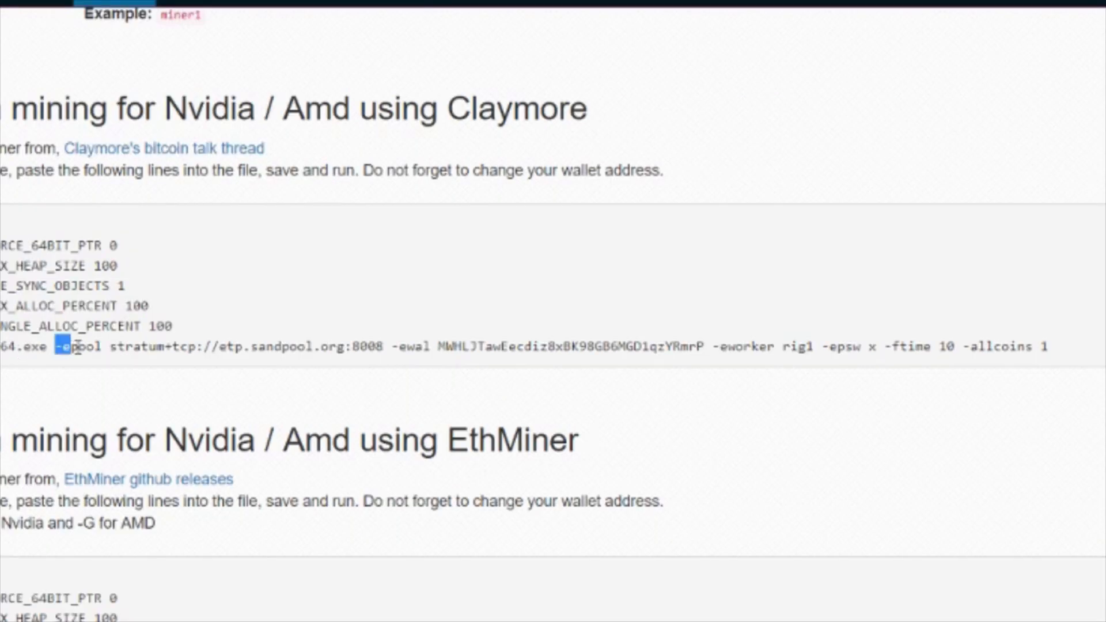
pyautogui.moveTo(66, 347); pyautogui.dragTo(446, 347)
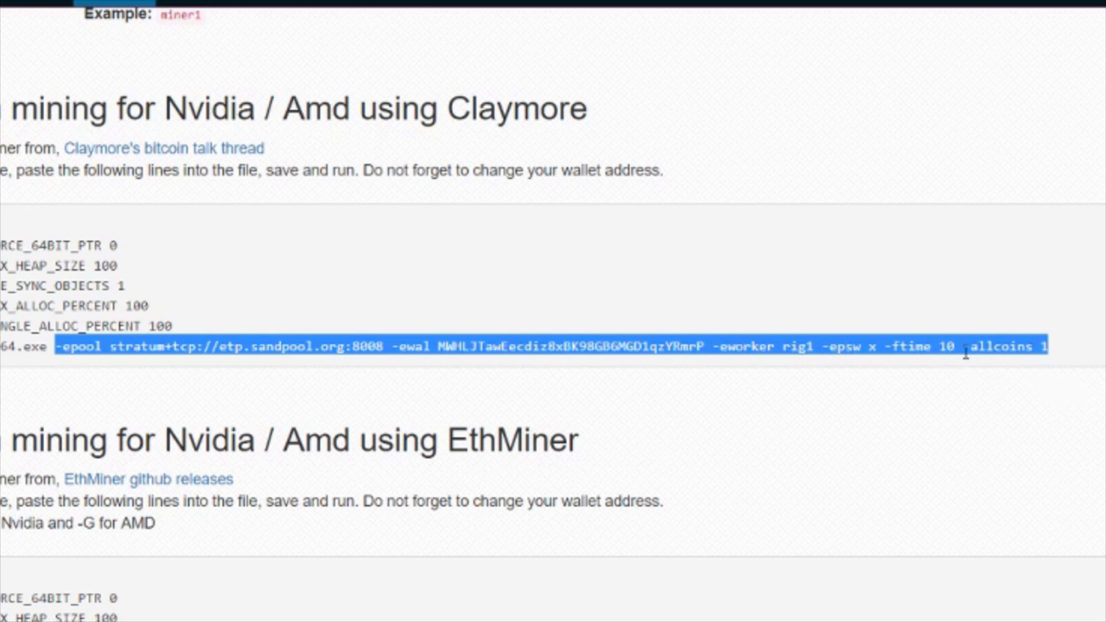
pyautogui.rightClick(967, 345)
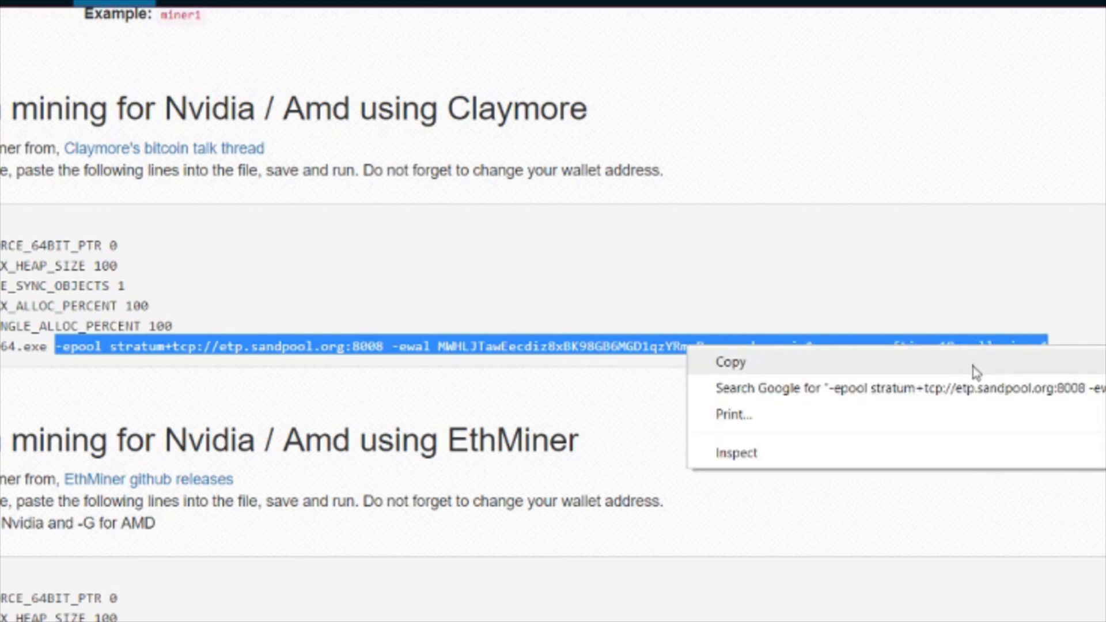
pyautogui.moveTo(626, 344)
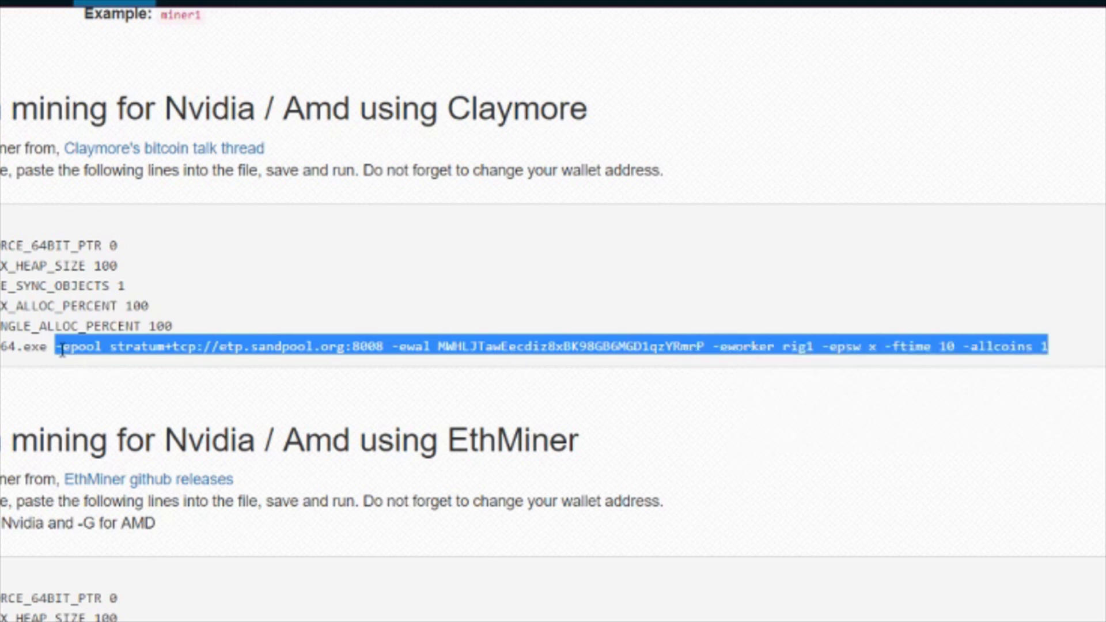
pyautogui.moveTo(621, 328)
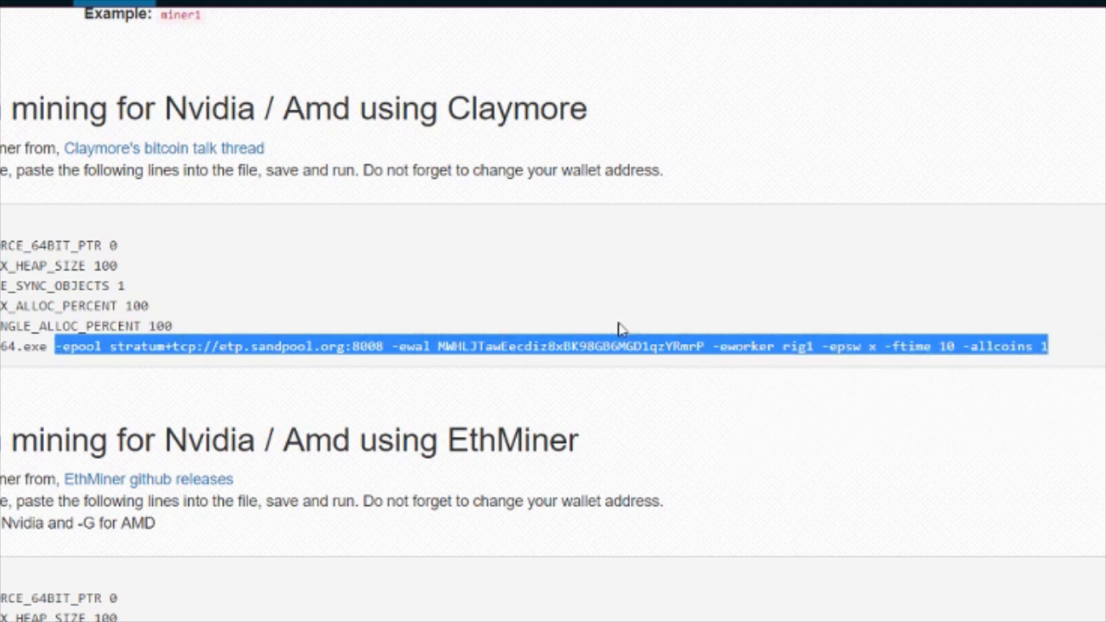
pyautogui.moveTo(1015, 349)
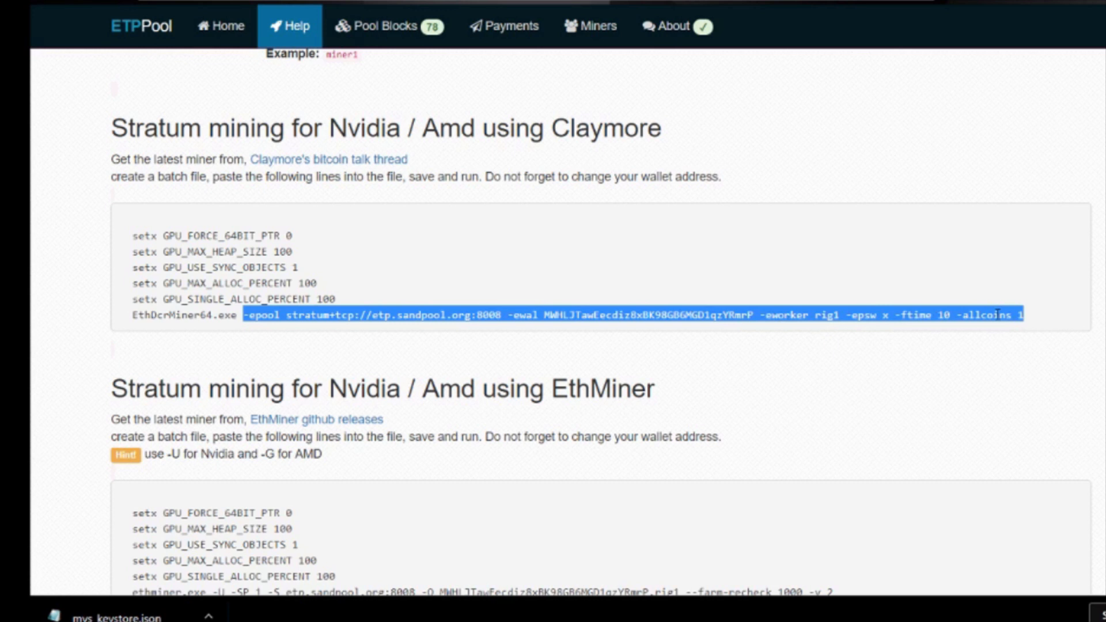
pyautogui.moveTo(910, 101)
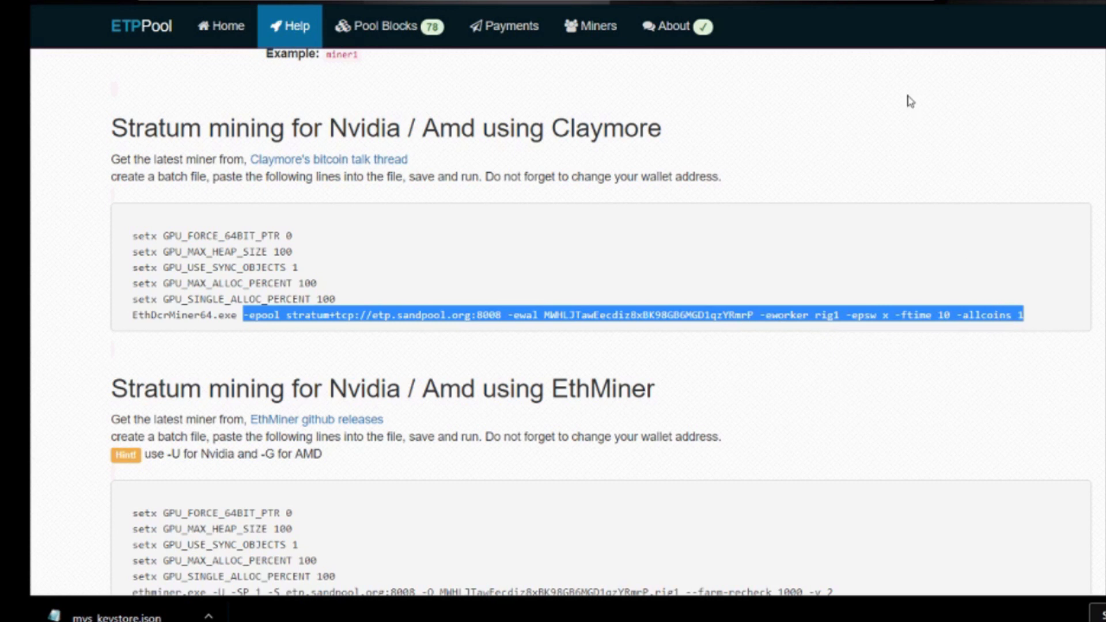
pyautogui.moveTo(897, 124)
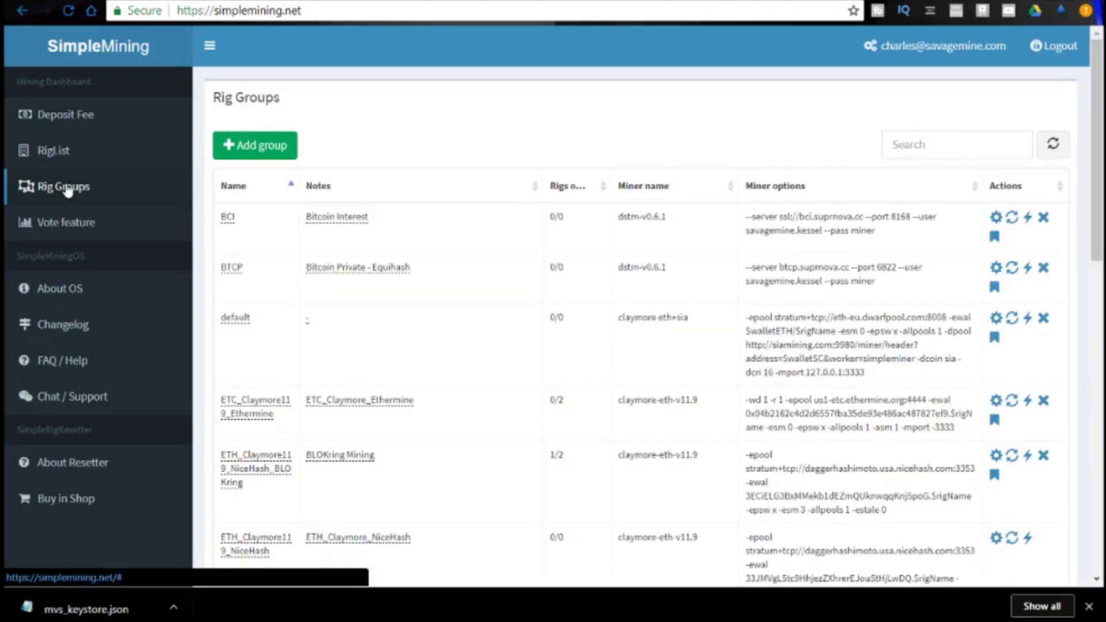
# - Add a new rig group with claymore-eth-v11.9 as its miner
pyautogui.click(254, 145)
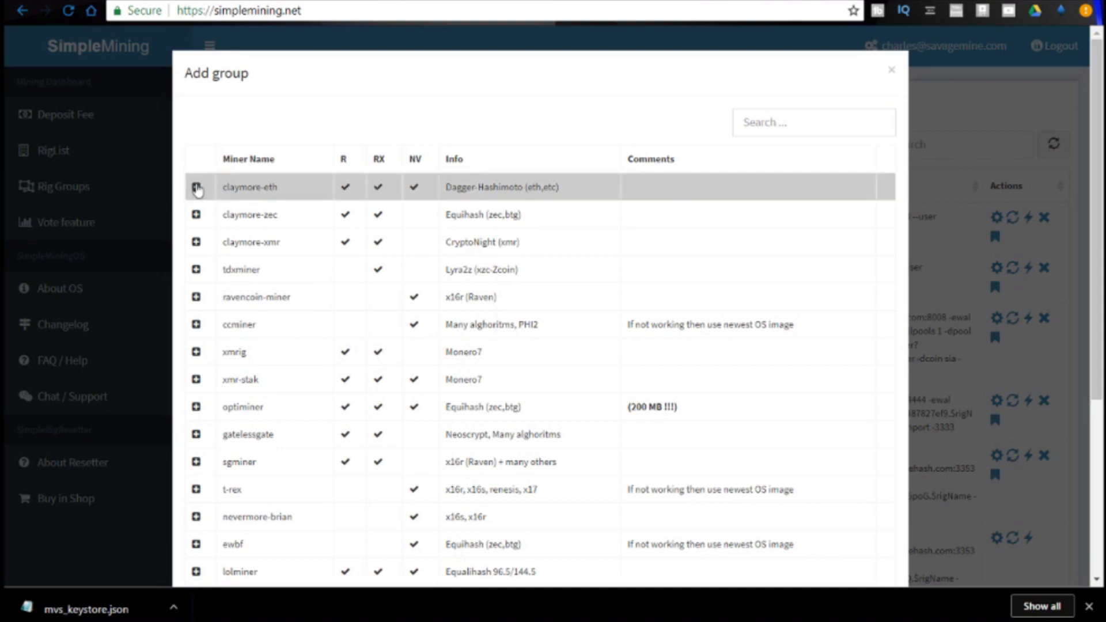
pyautogui.click(196, 187)
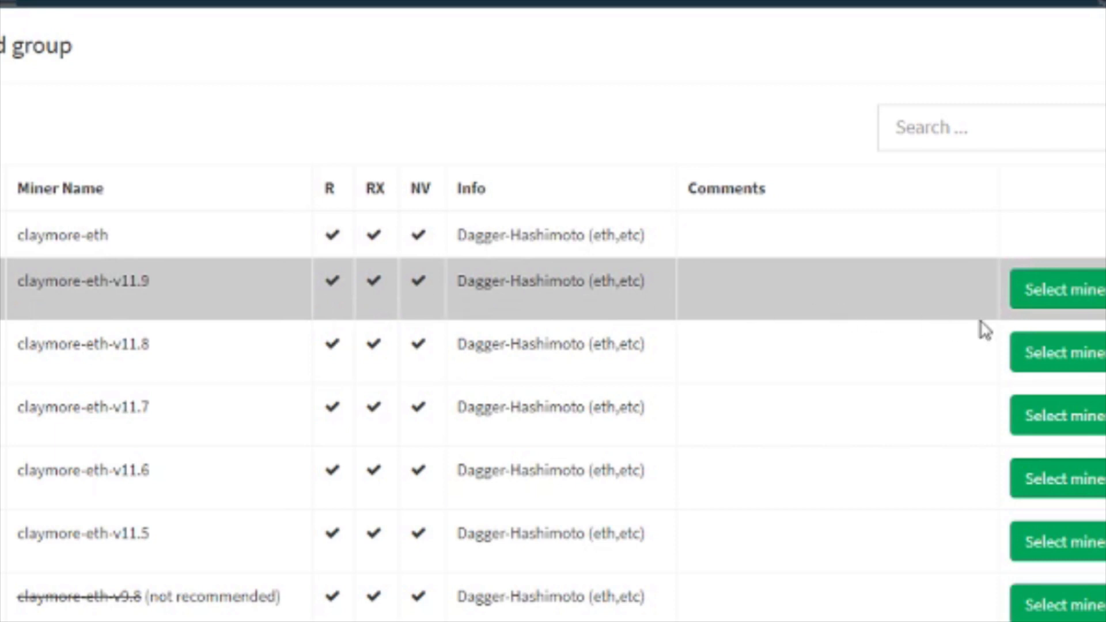
pyautogui.click(1057, 289)
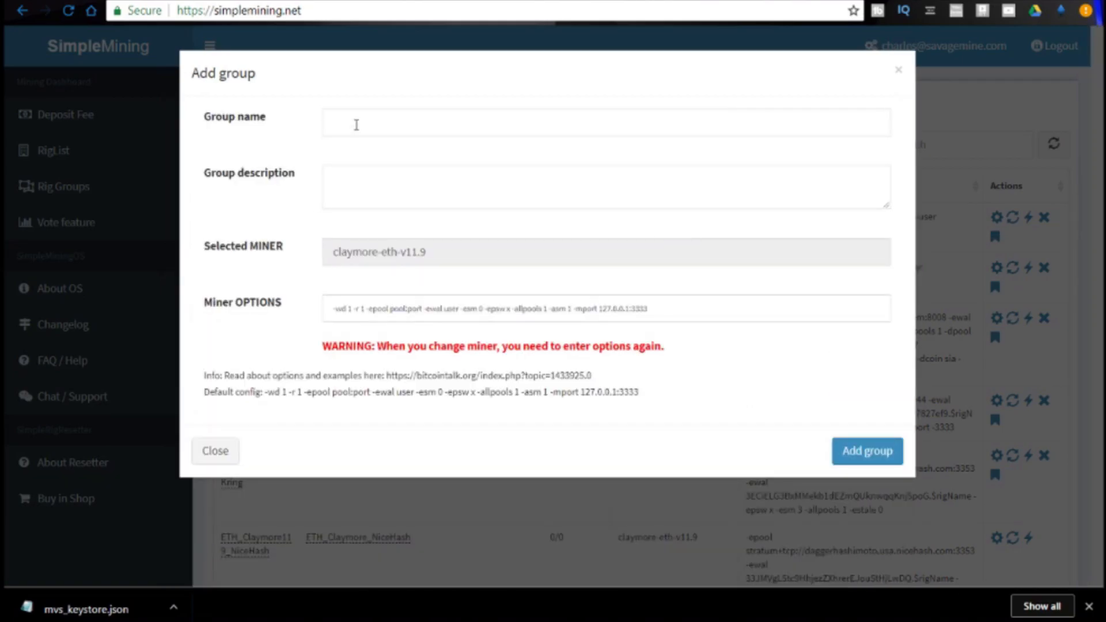
# - Name the new group ETP_Claymore119_SANDPOOL, keeping claymore-eth-v11.9
pyautogui.click(605, 123)
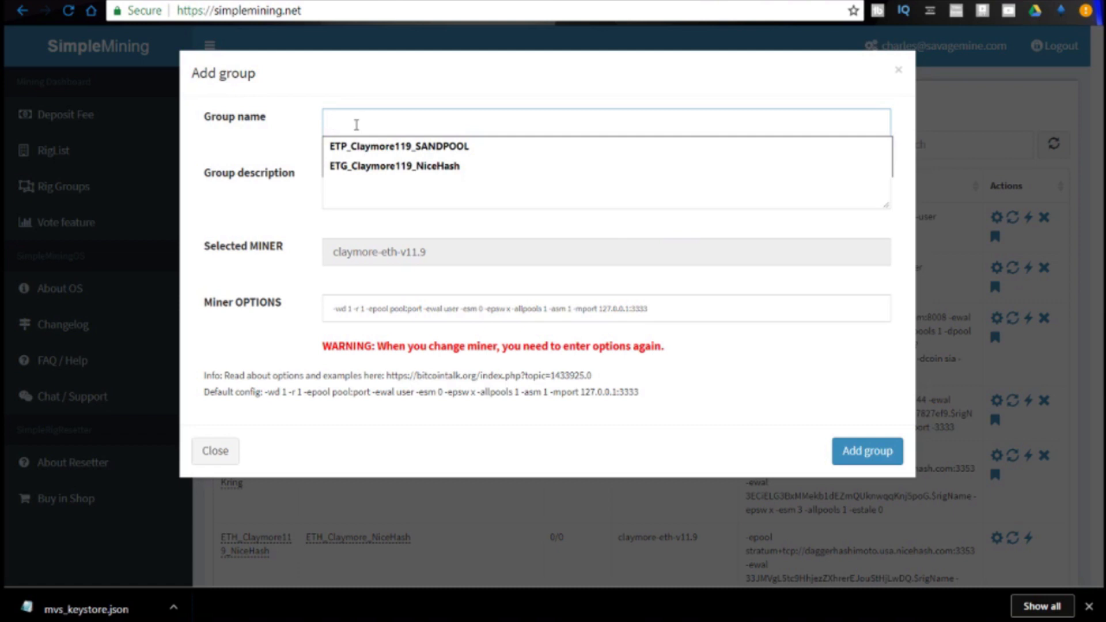
pyautogui.click(398, 146)
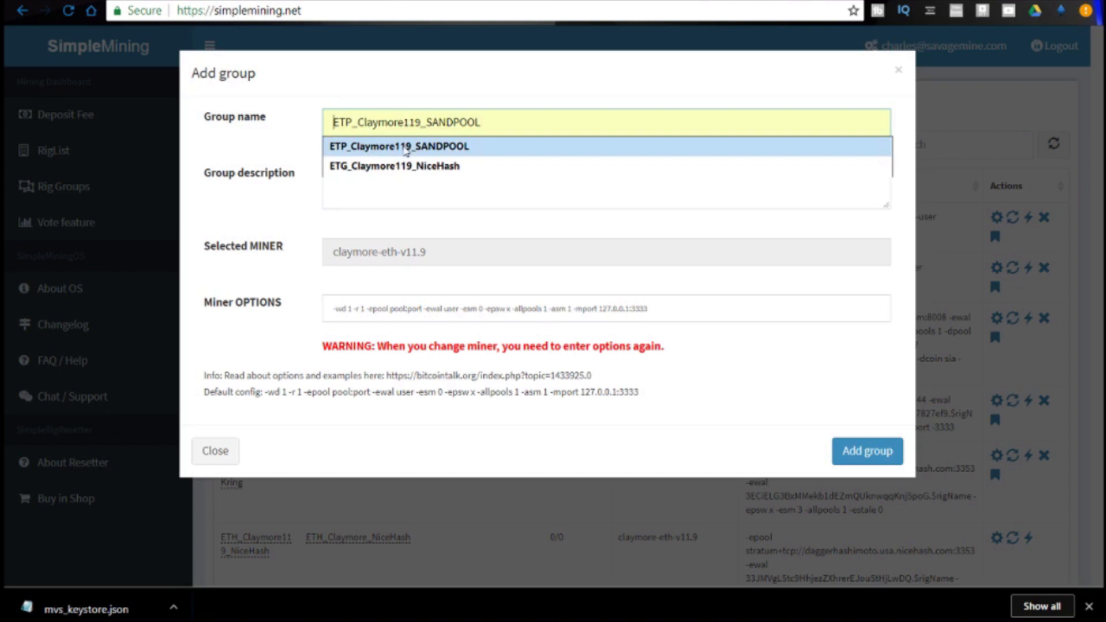
pyautogui.click(397, 146)
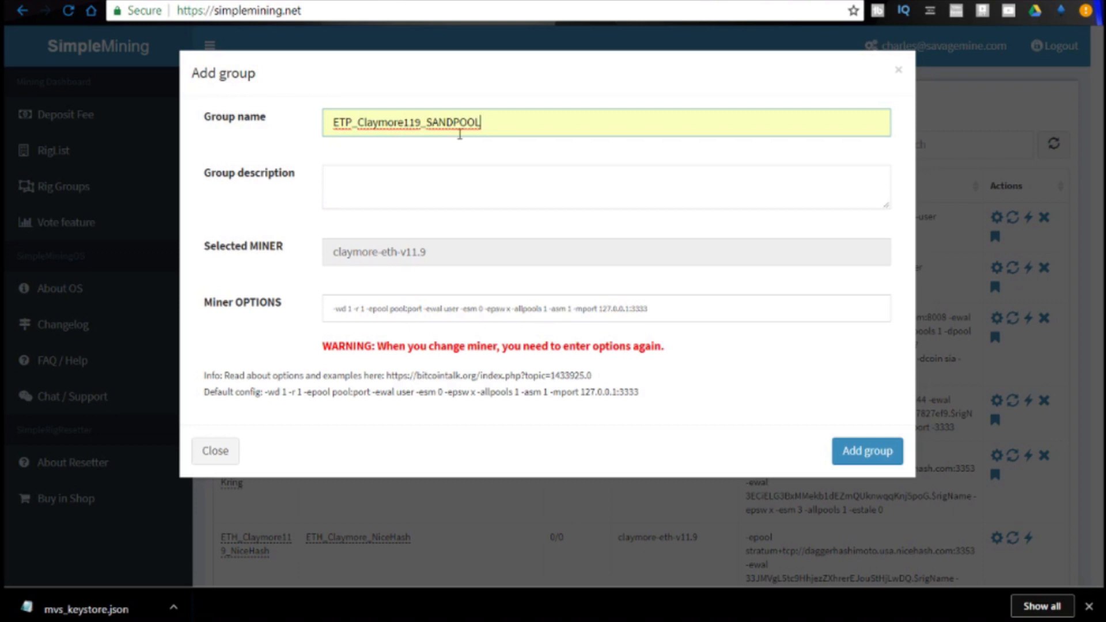
pyautogui.moveTo(378, 143)
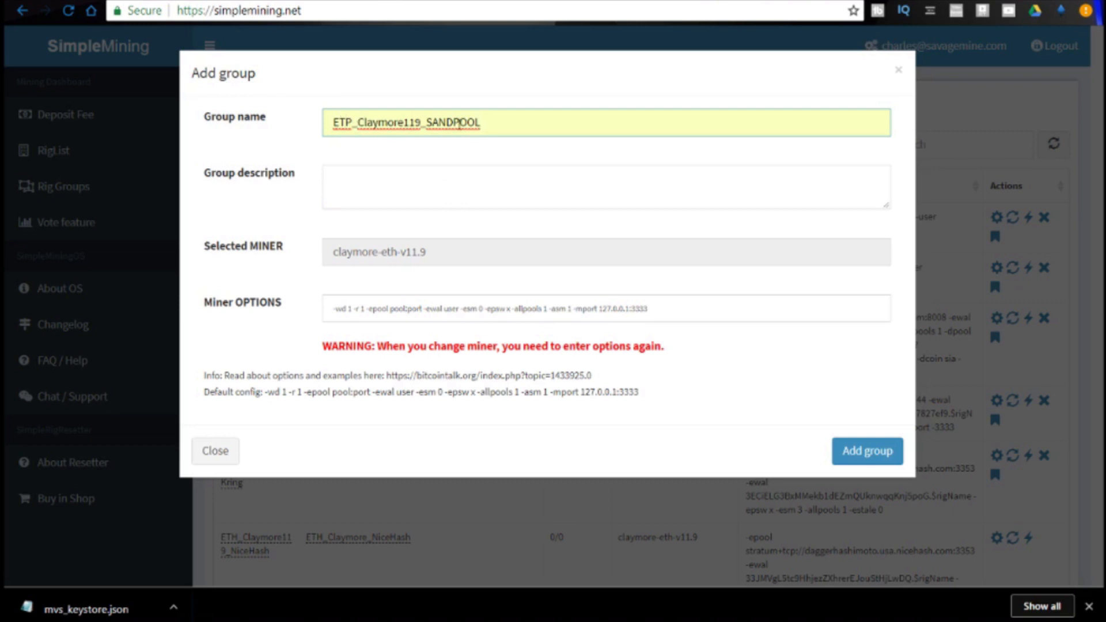
pyautogui.click(607, 186)
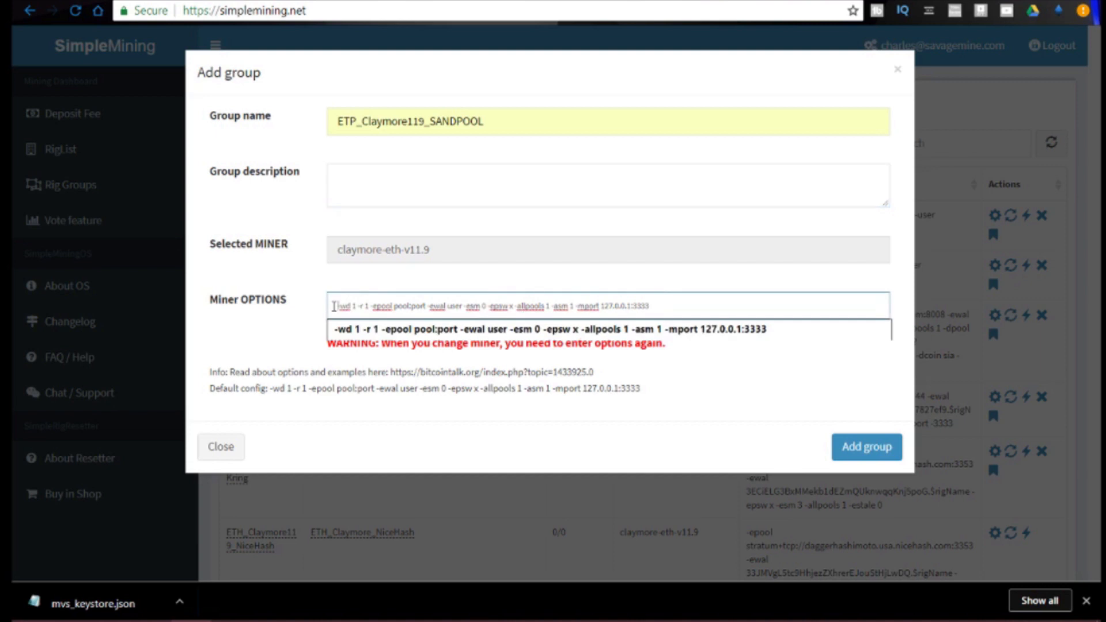
# - Replace the default miner options with the pasted Sandpool ETP command and select the placeholder wallet address
pyautogui.tripleClick(494, 306)
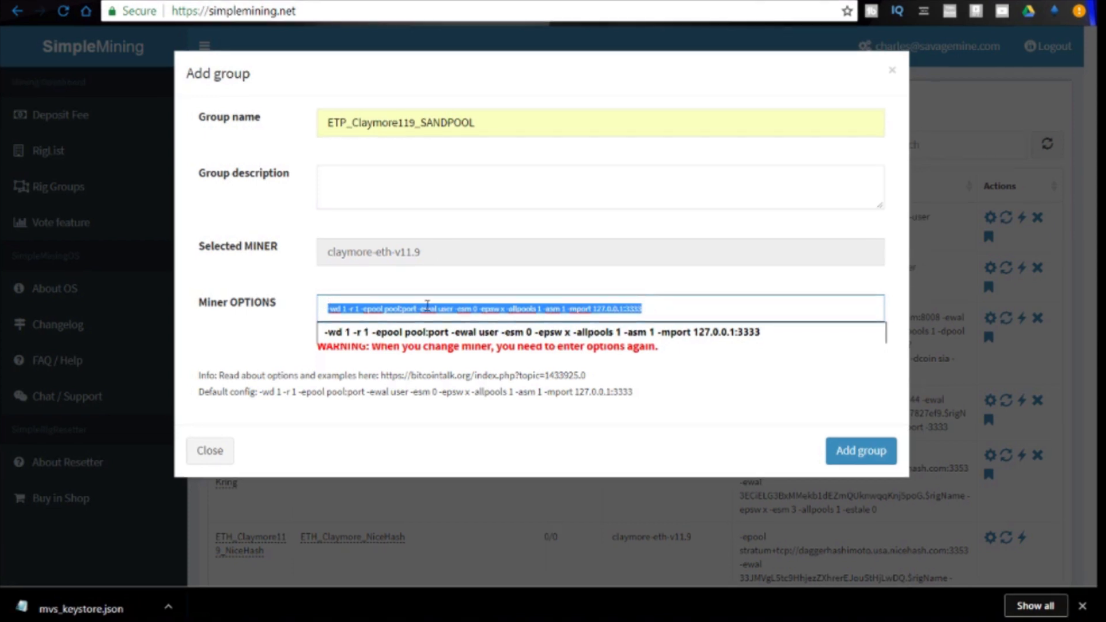
pyautogui.rightClick(429, 308)
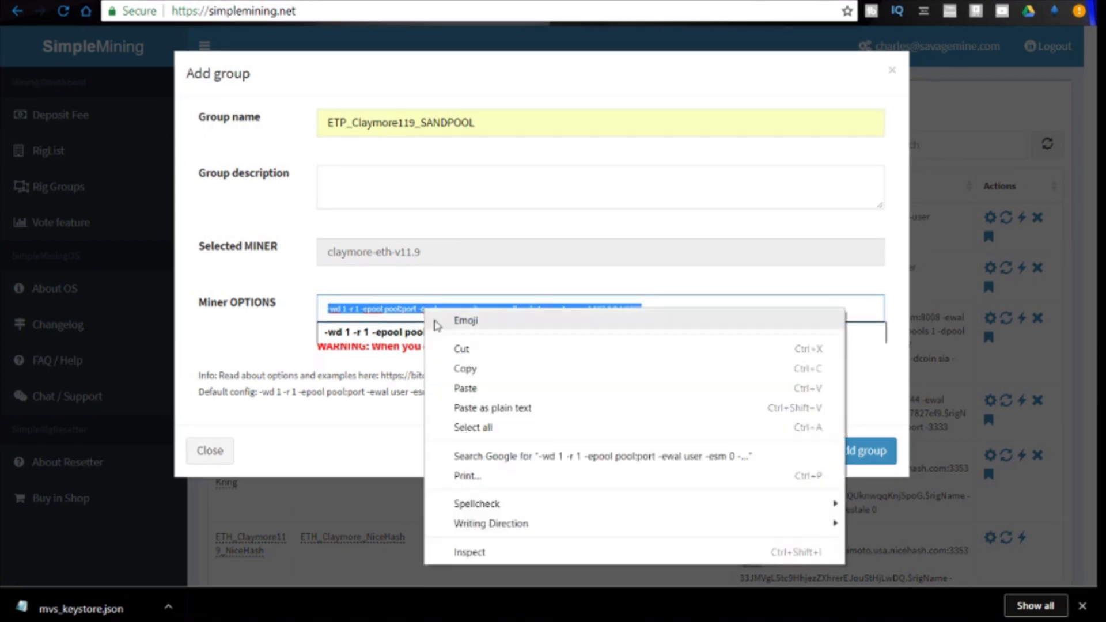
pyautogui.click(464, 388)
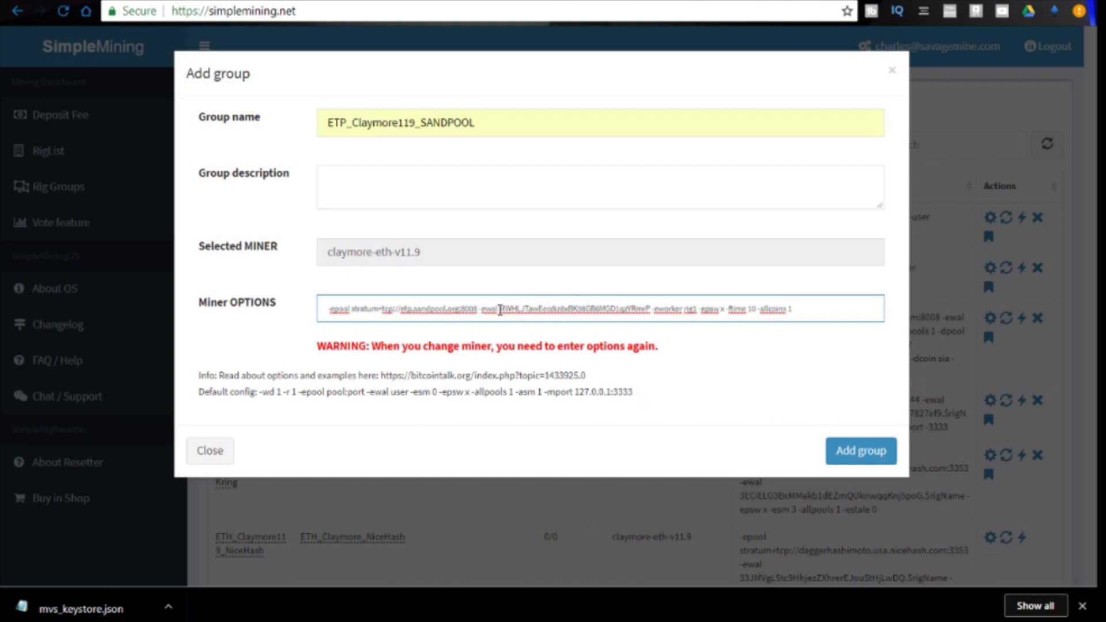
pyautogui.moveTo(497, 308); pyautogui.dragTo(575, 309)
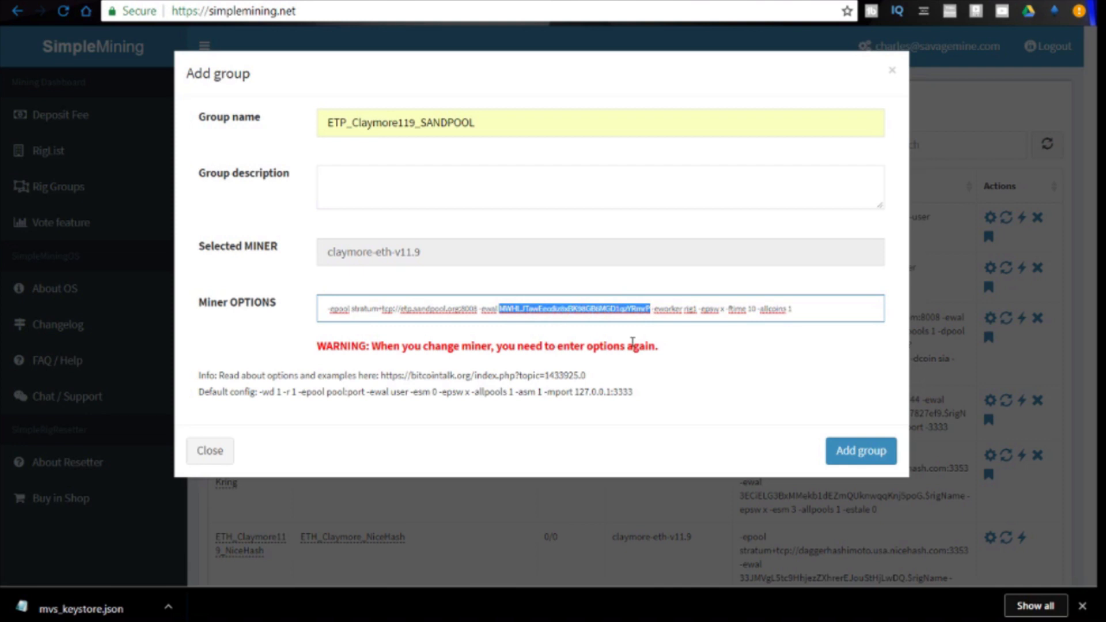
# - Remove the placeholder wallet address, then show the wallet's ETP receiving address in myETPwallet
pyautogui.press('Delete')
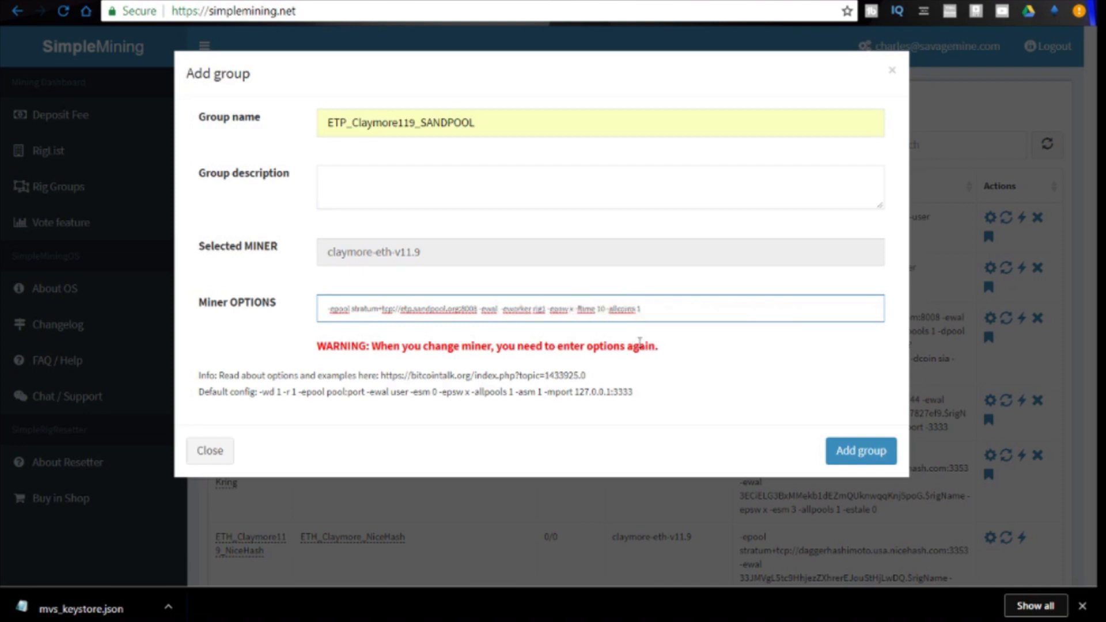
pyautogui.moveTo(525, 226)
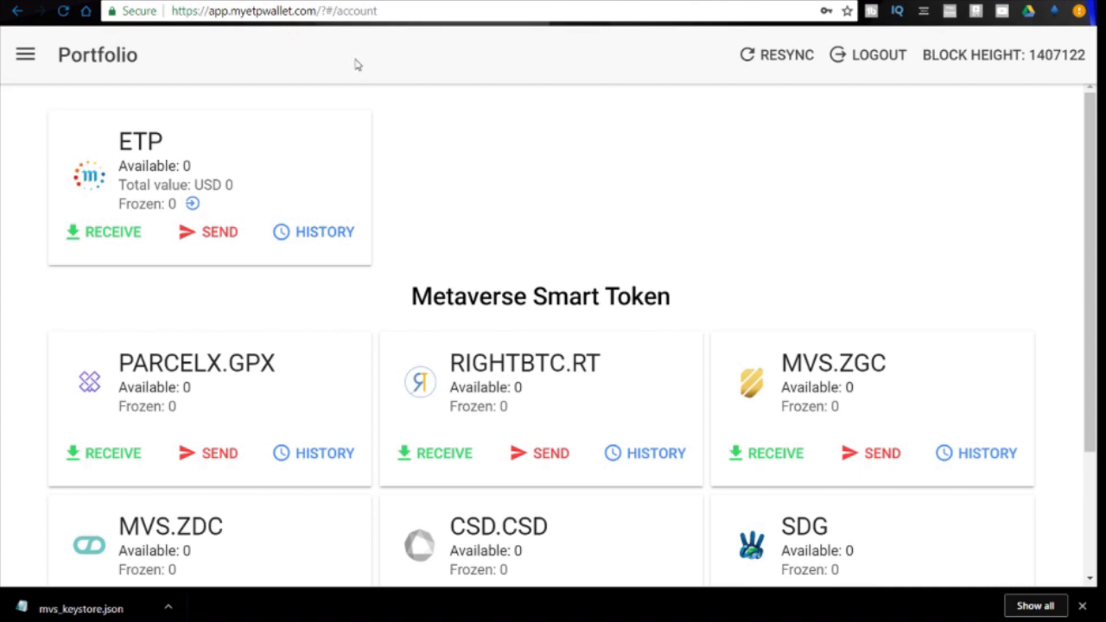
pyautogui.click(775, 55)
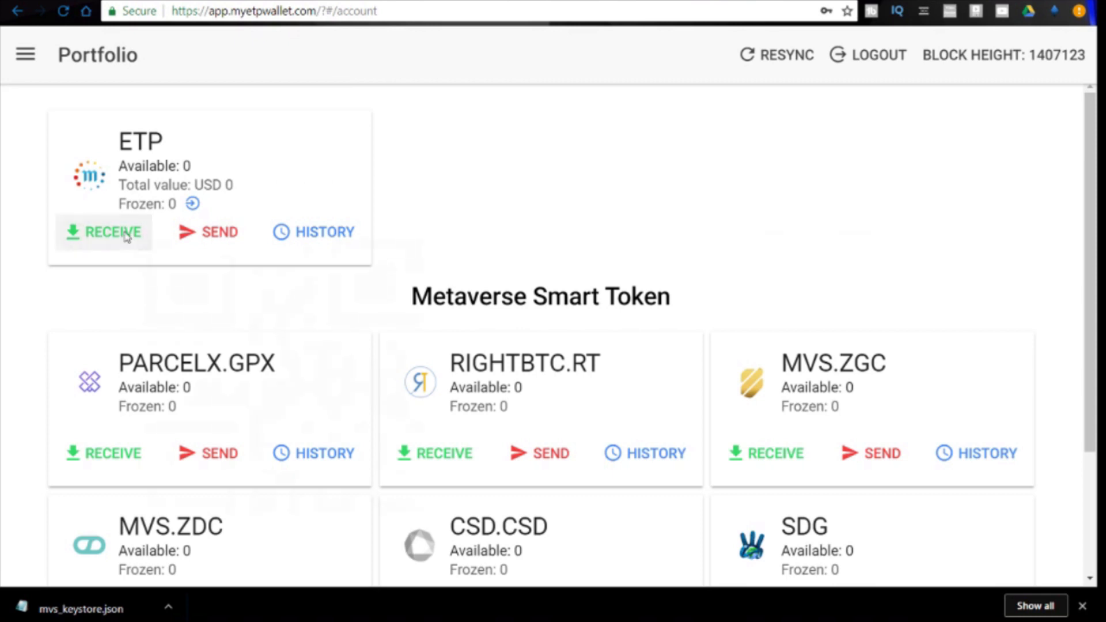
pyautogui.click(102, 232)
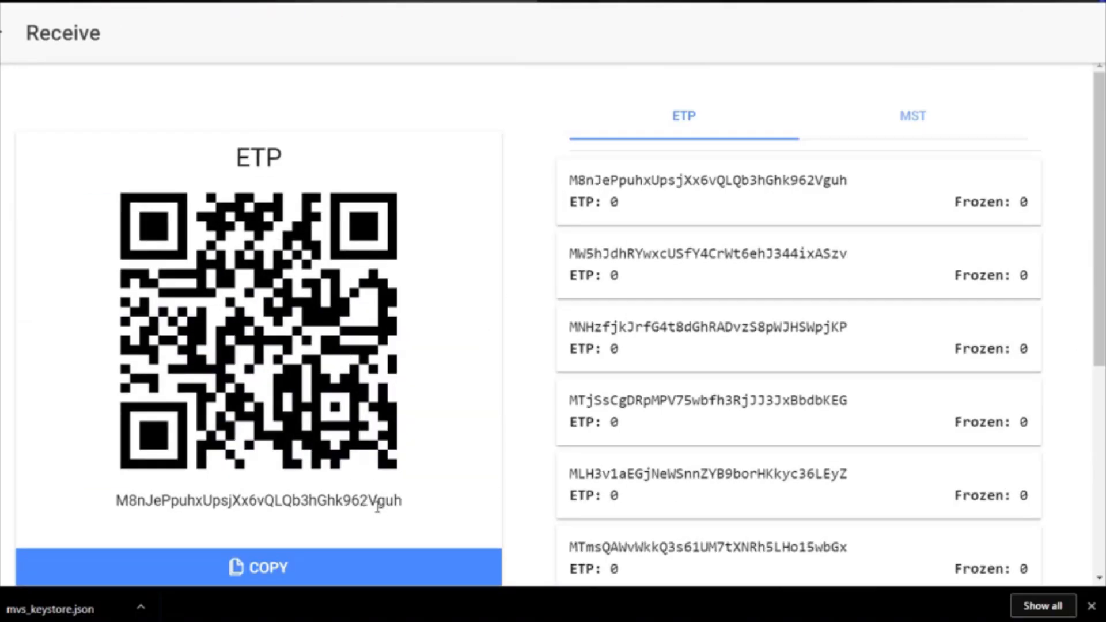
pyautogui.moveTo(493, 374)
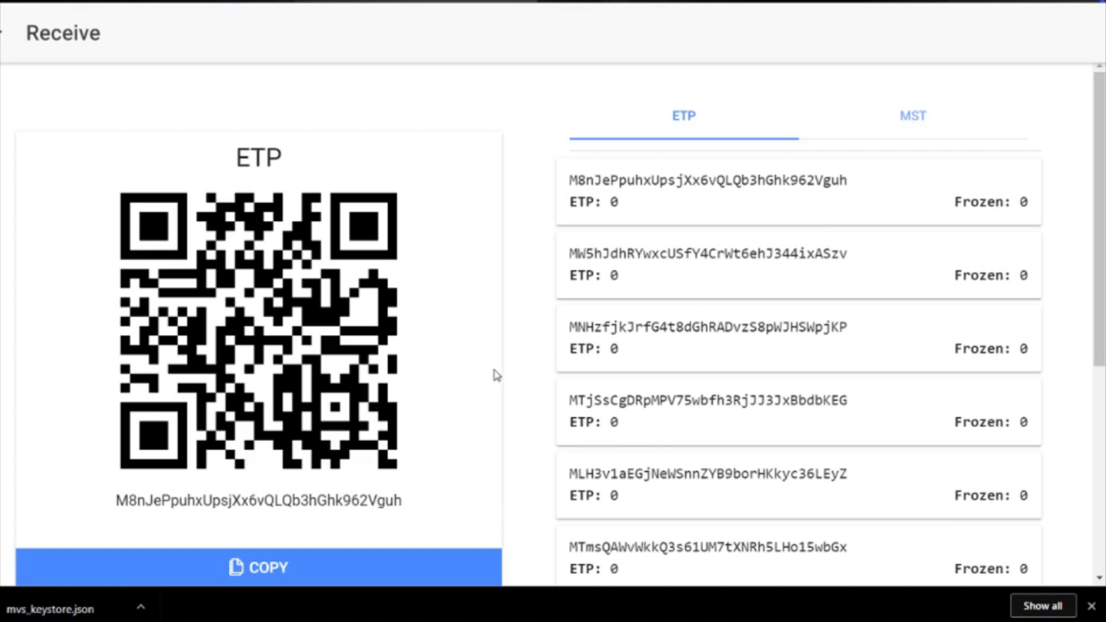
pyautogui.scroll(-3)
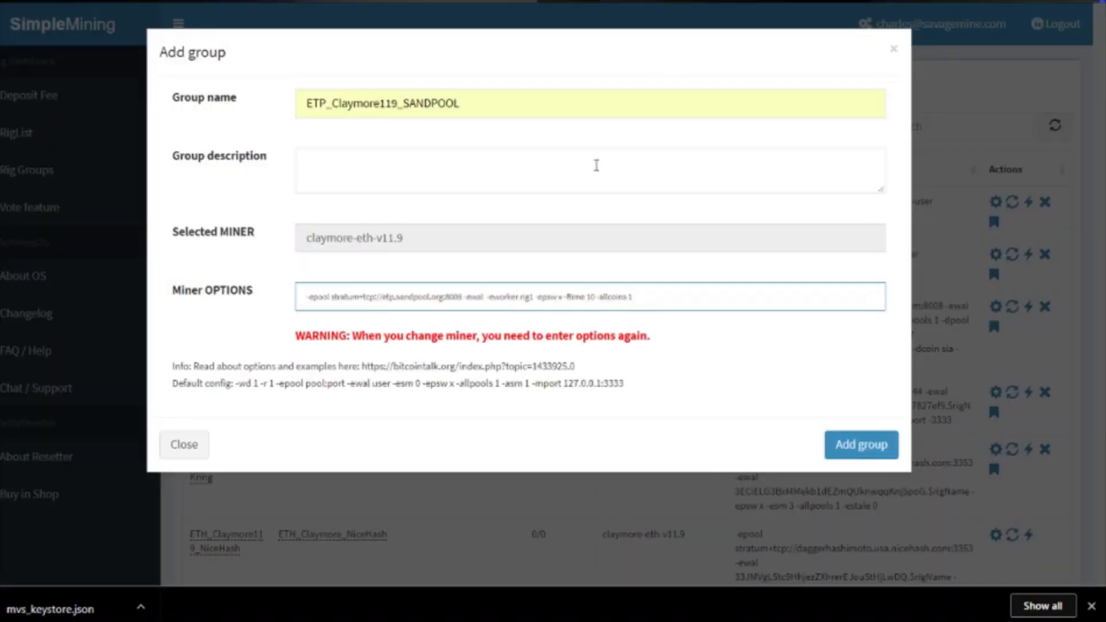
# - Paste the wallet's ETP address after -ewal in the group's Miner OPTIONS
pyautogui.rightClick(485, 296)
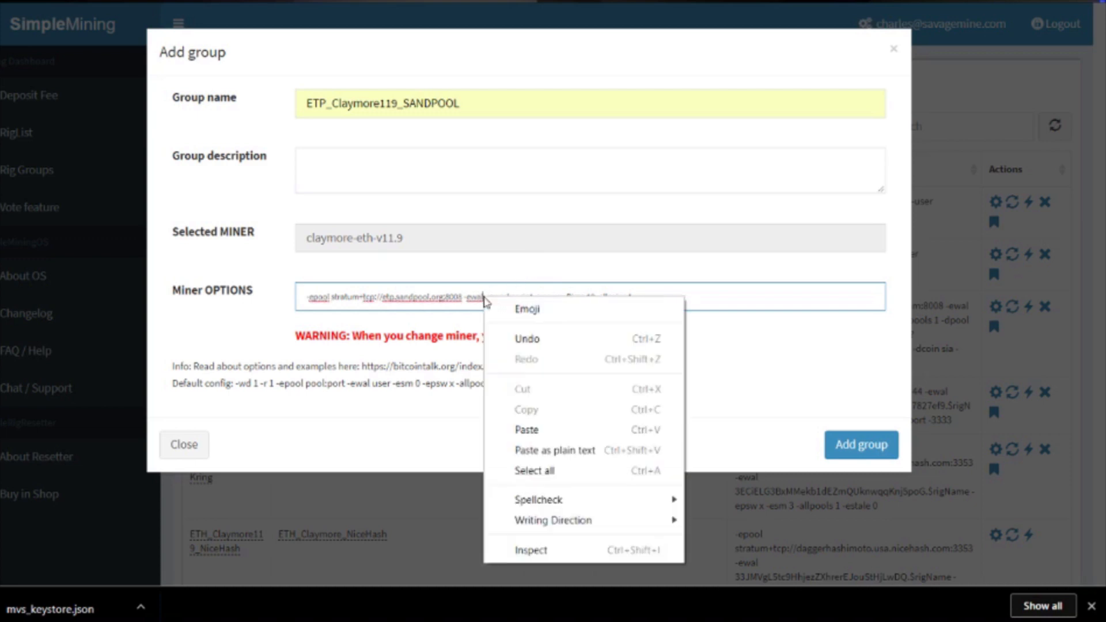
pyautogui.click(526, 430)
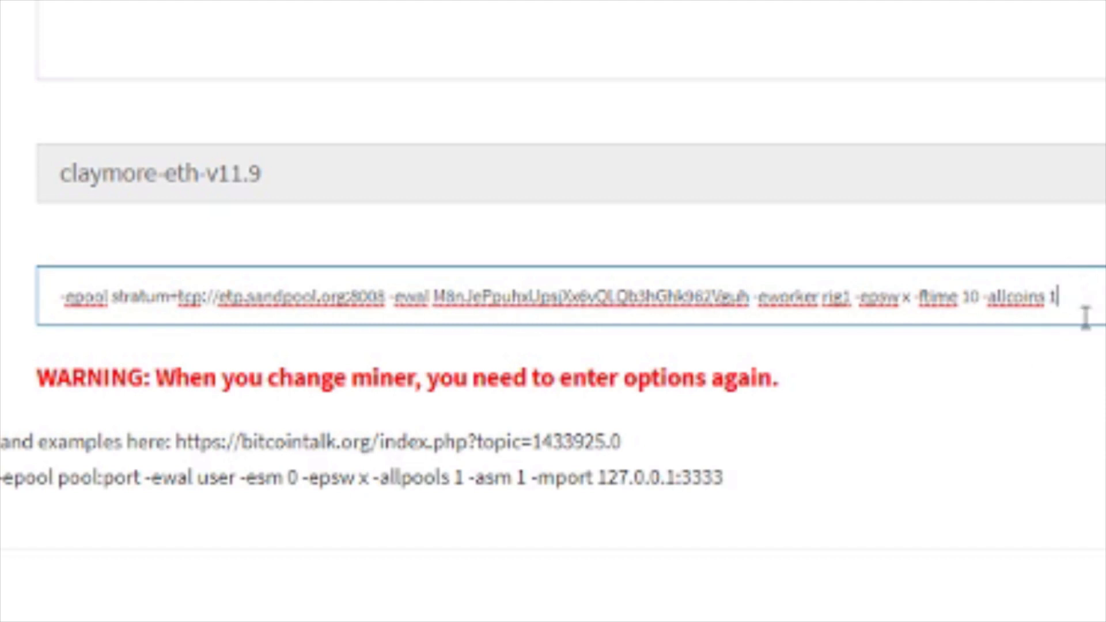
pyautogui.moveTo(529, 289)
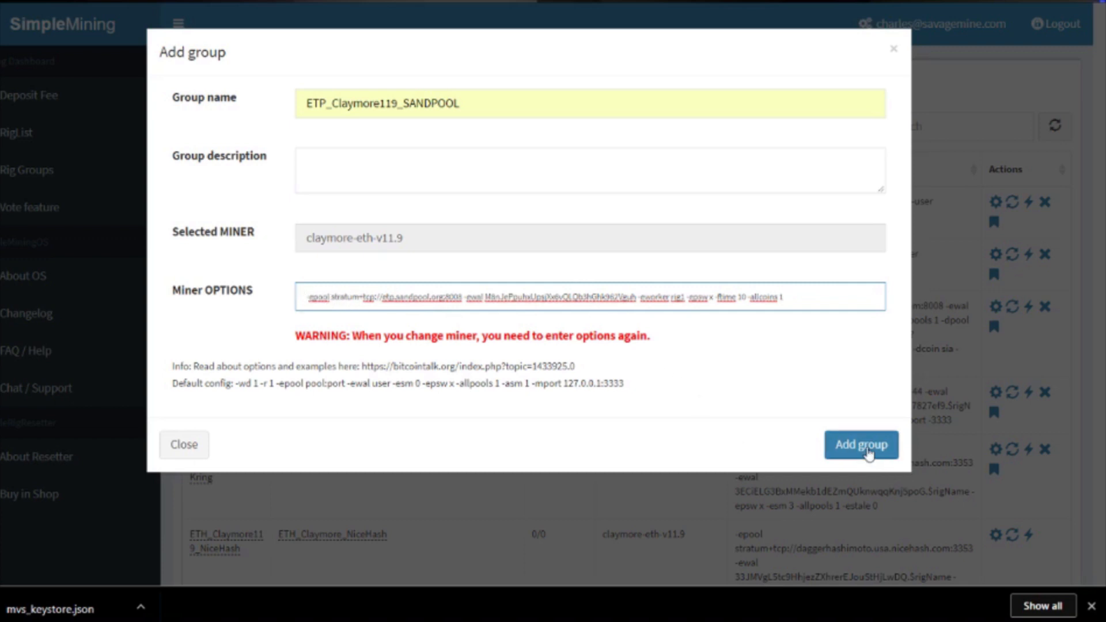
# - Save the ETP_Claymore119_SANDPOOL group and locate it in the Rig Groups table
pyautogui.click(861, 445)
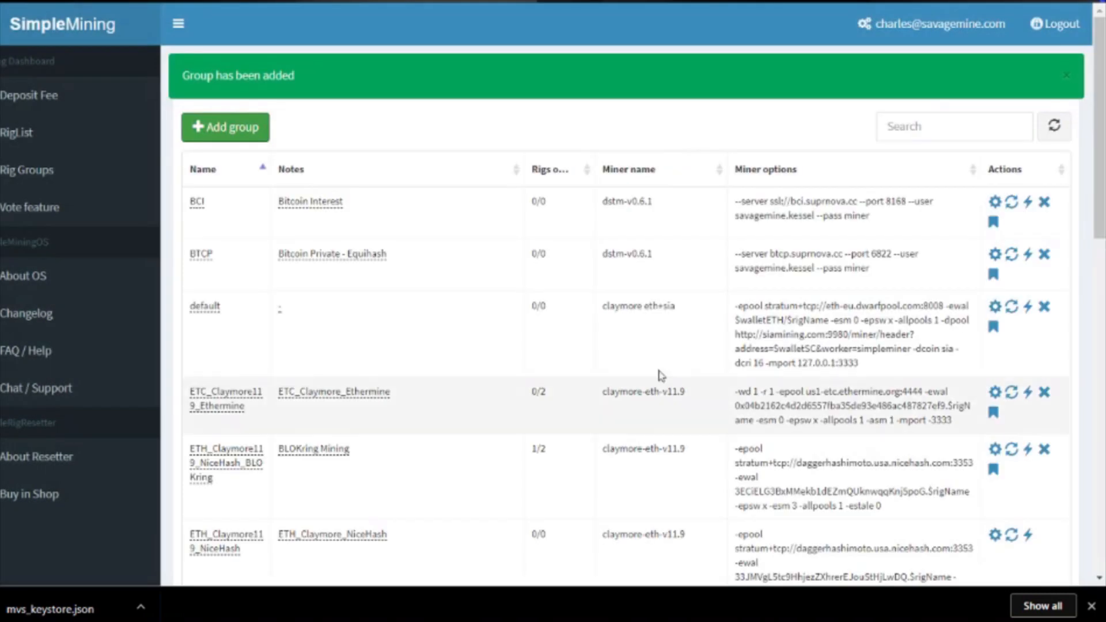
pyautogui.scroll(-3)
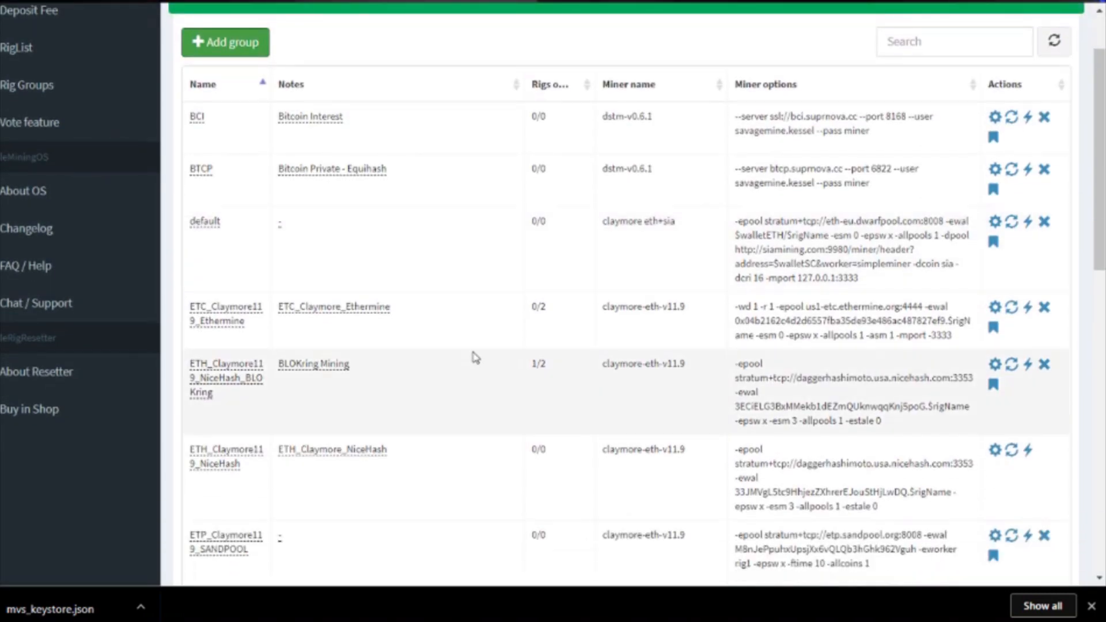
pyautogui.scroll(-3)
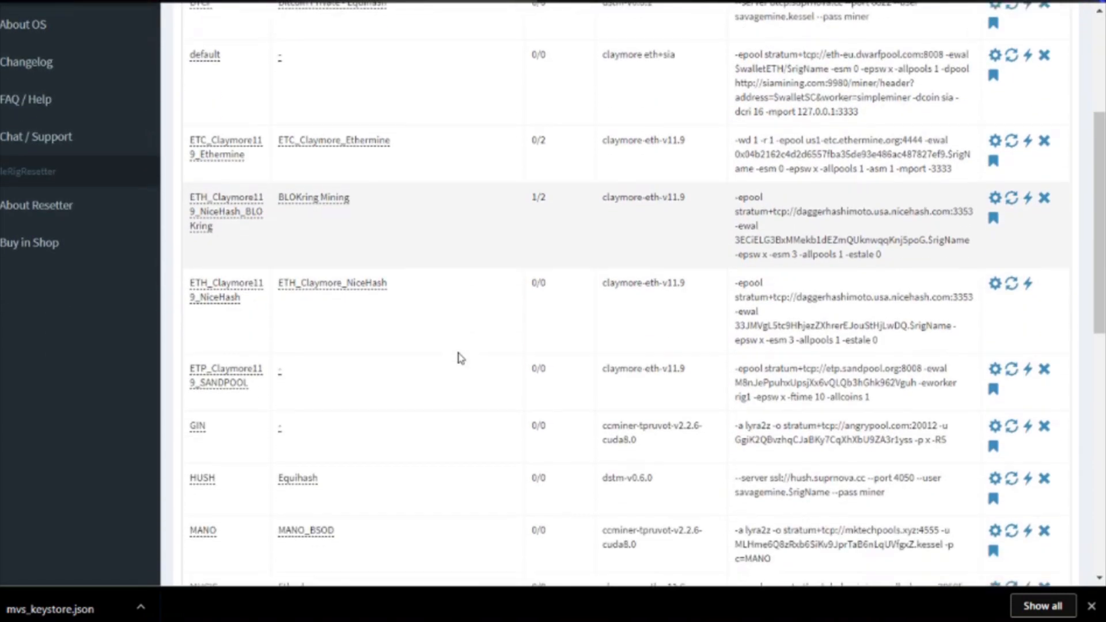
pyautogui.scroll(-3)
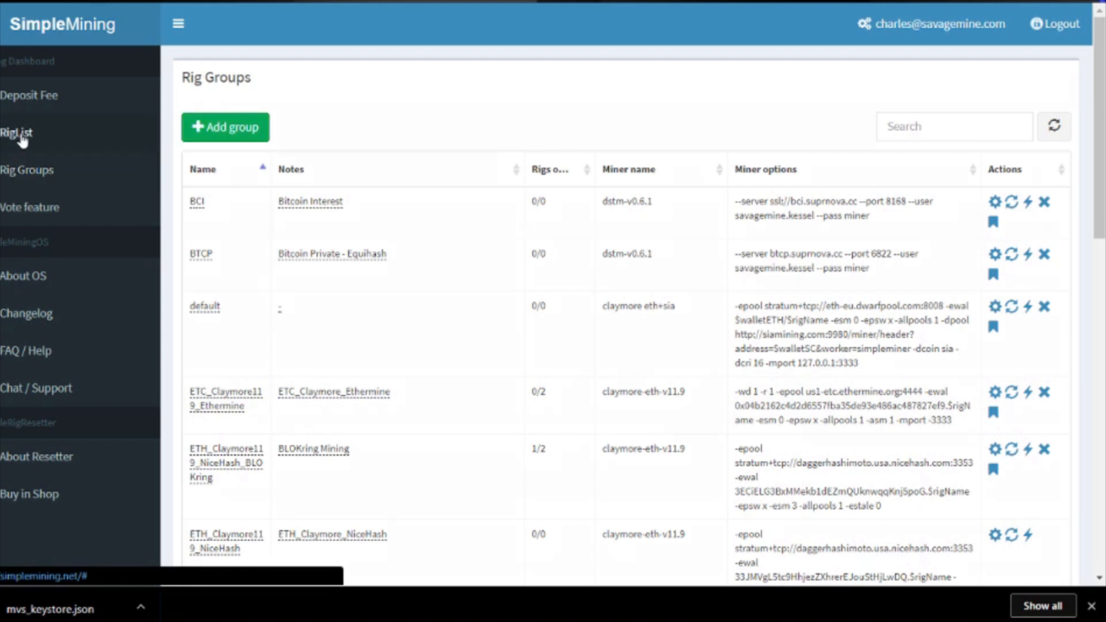
# - Select rig SCARIF in the rig list
pyautogui.click(15, 132)
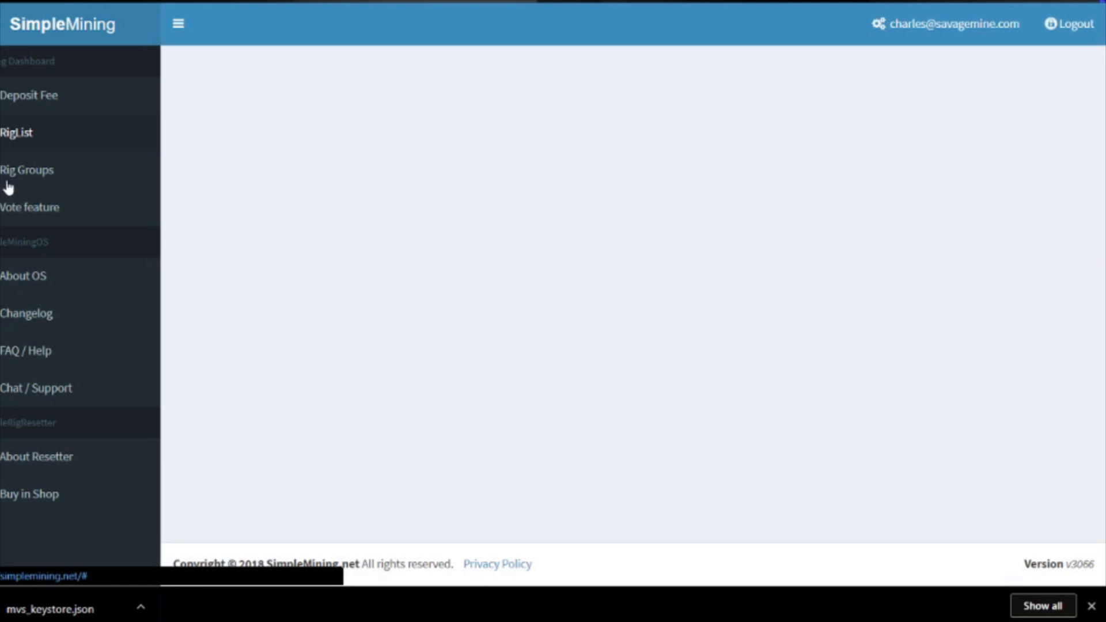
pyautogui.click(15, 133)
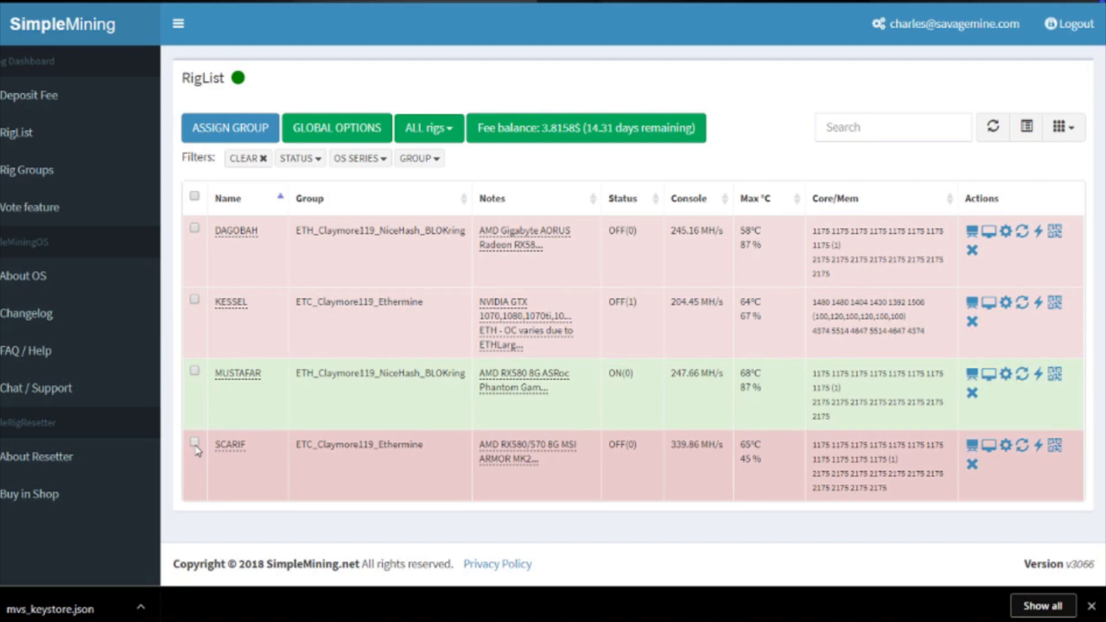
pyautogui.click(195, 447)
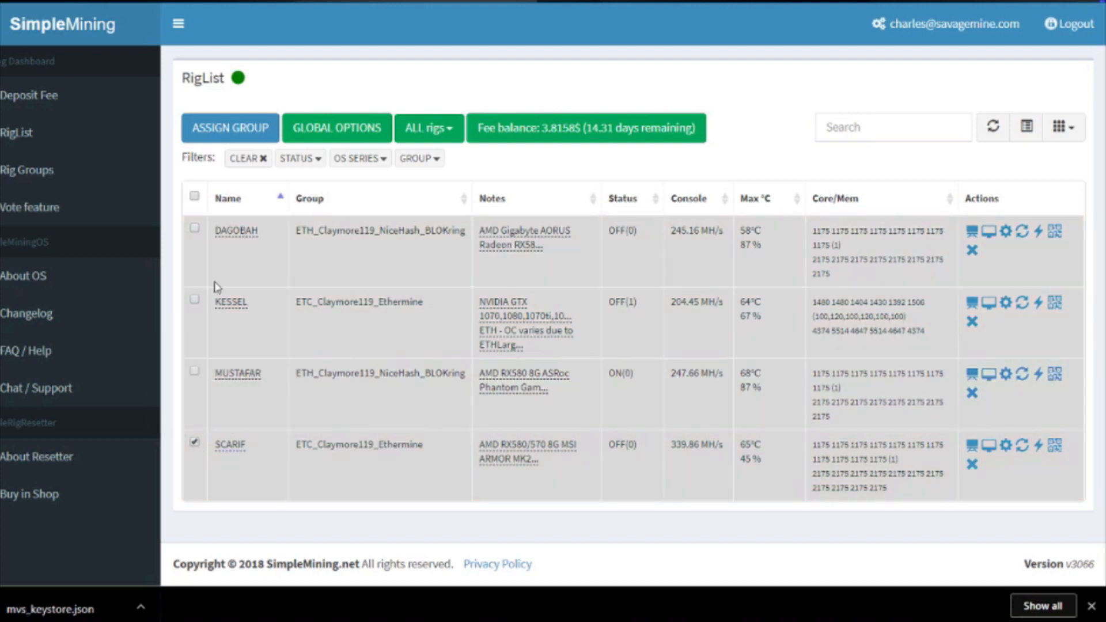
pyautogui.click(195, 446)
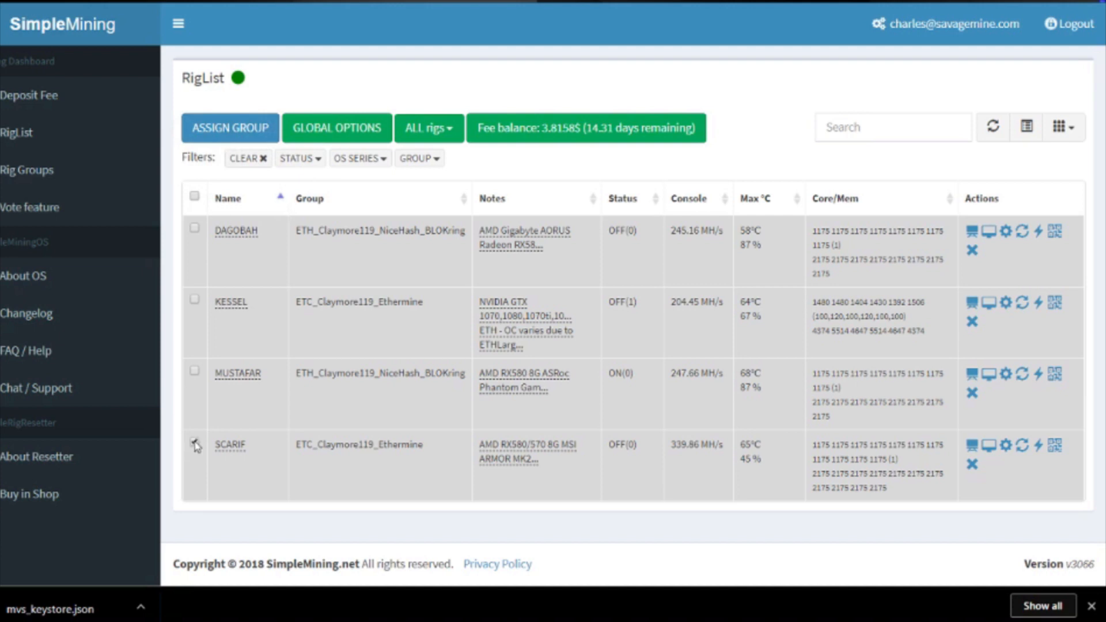
pyautogui.click(229, 128)
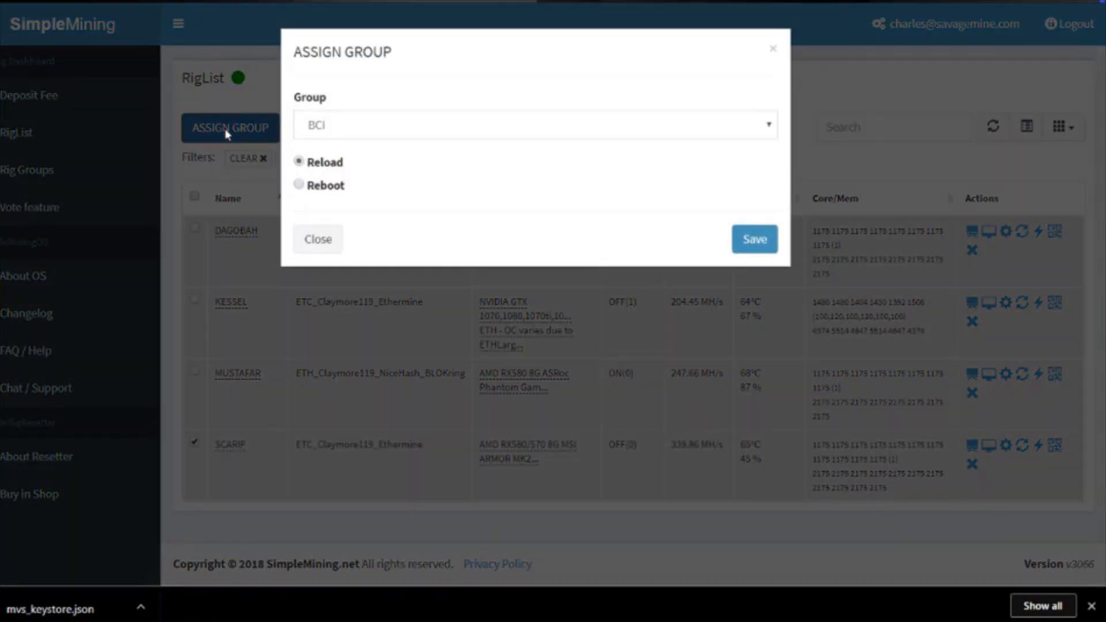
# - Assign SCARIF to the ETP_Claymore119_SANDPOOL group and save with reboot
pyautogui.click(534, 125)
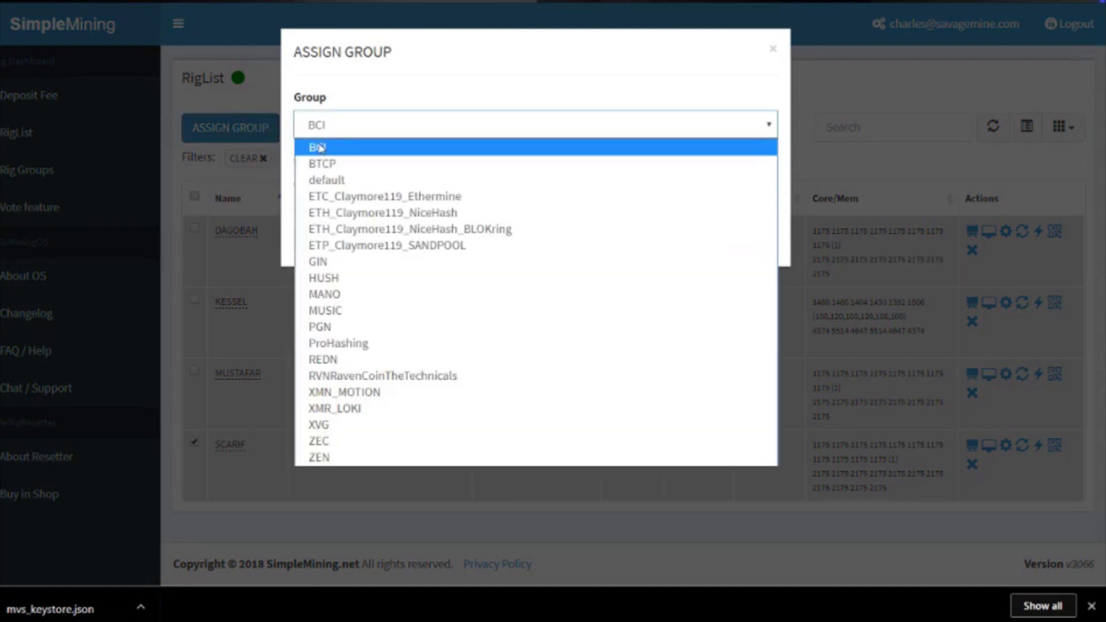
pyautogui.moveTo(387, 245)
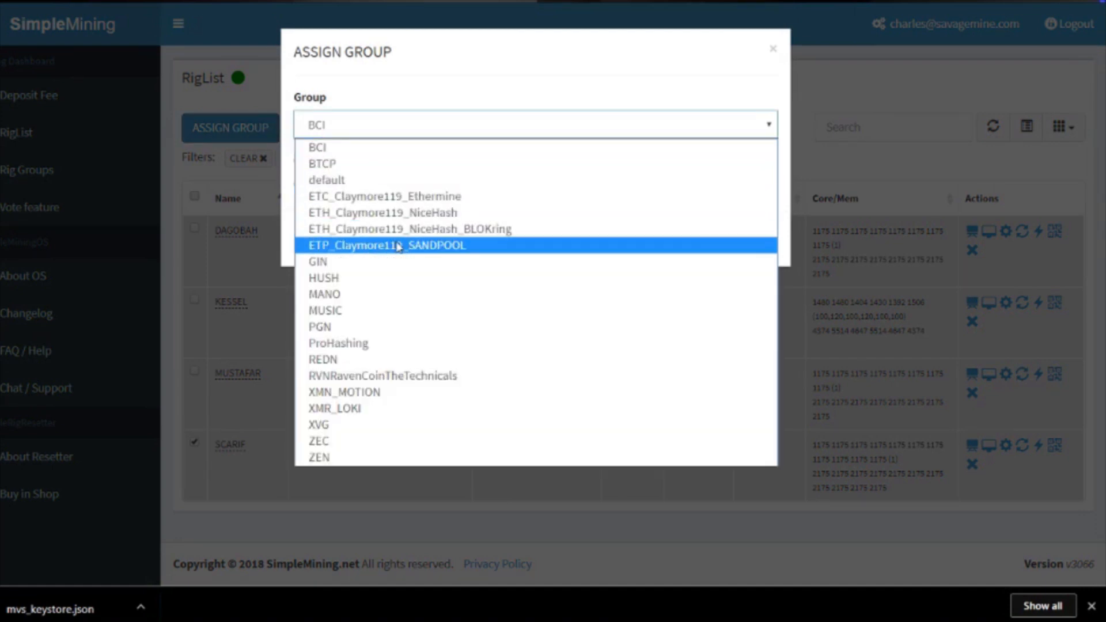
pyautogui.click(385, 244)
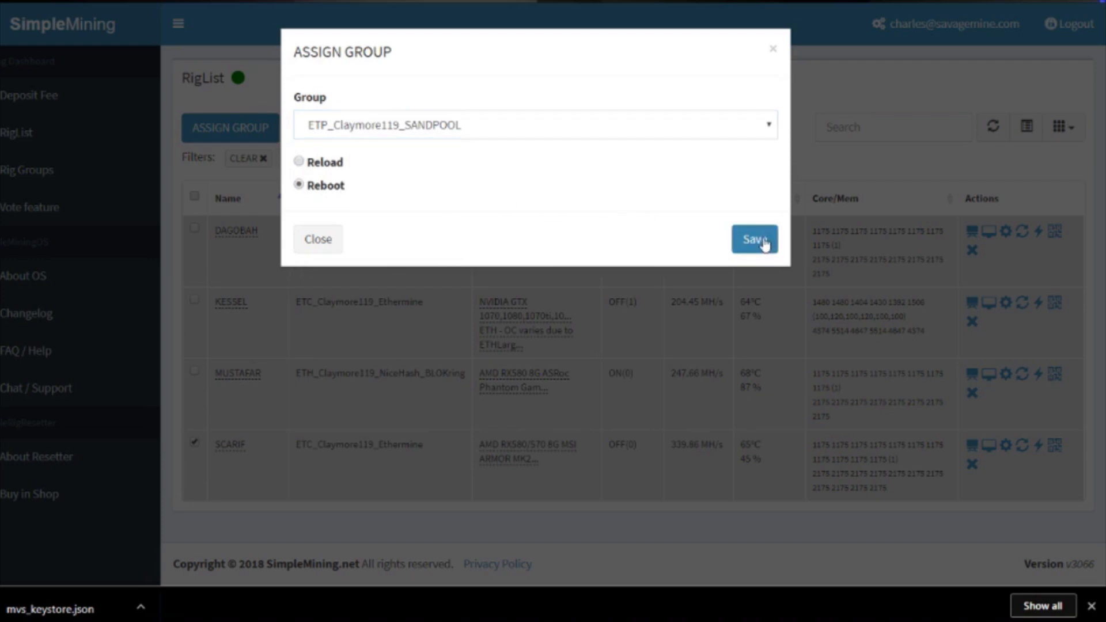
pyautogui.click(753, 239)
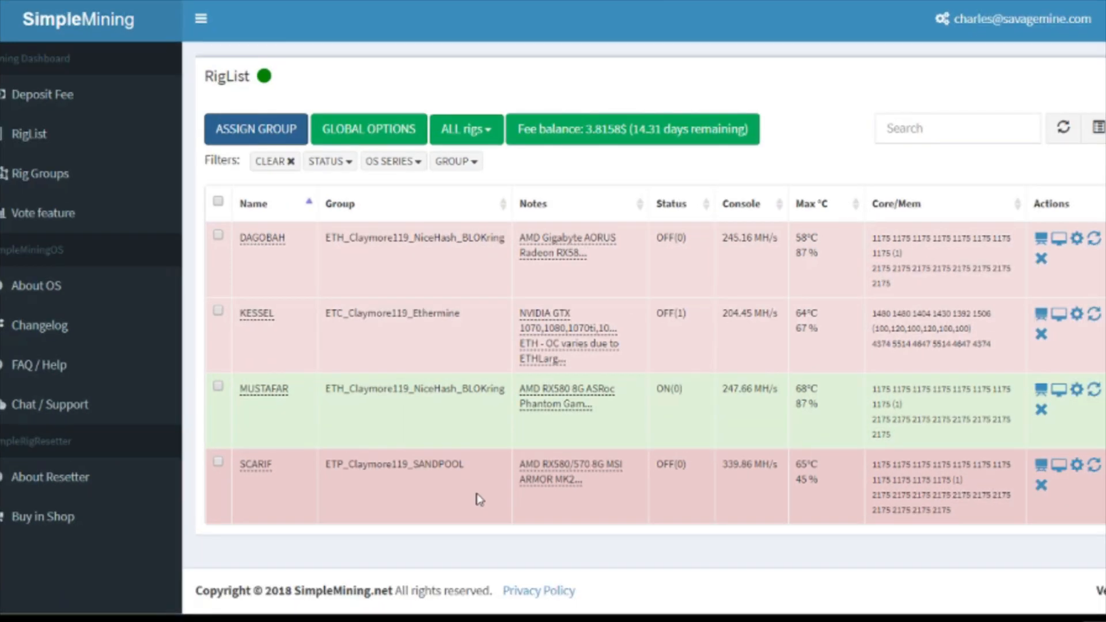
pyautogui.moveTo(435, 489)
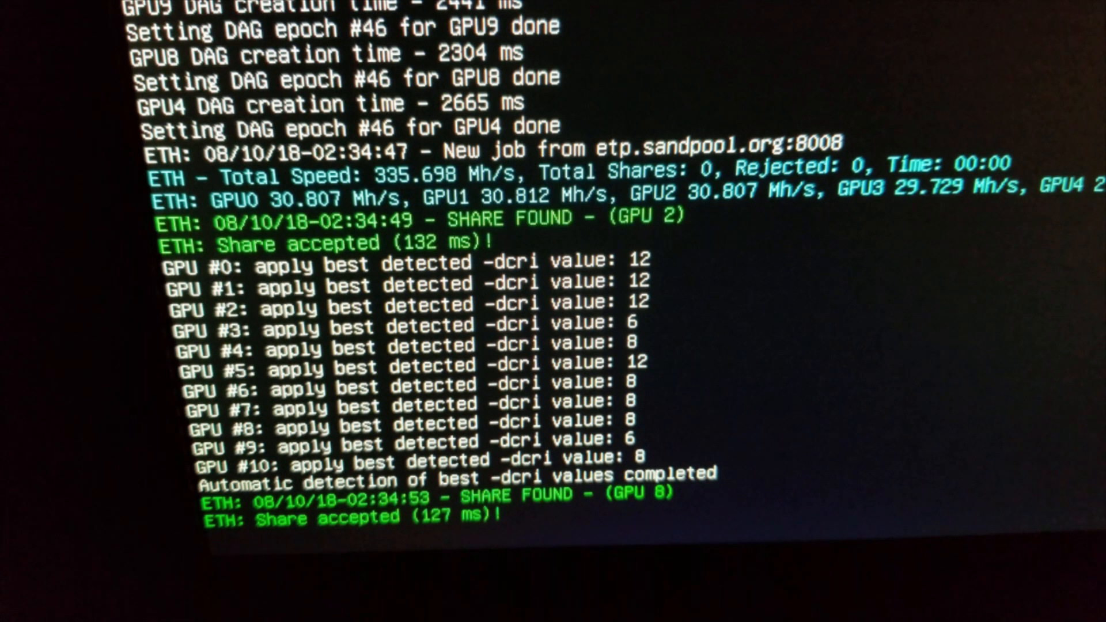
# - Watch the Claymore console until shares on etp.sandpool.org are accepted at about 340 Mh/s
pyautogui.scroll(-3)
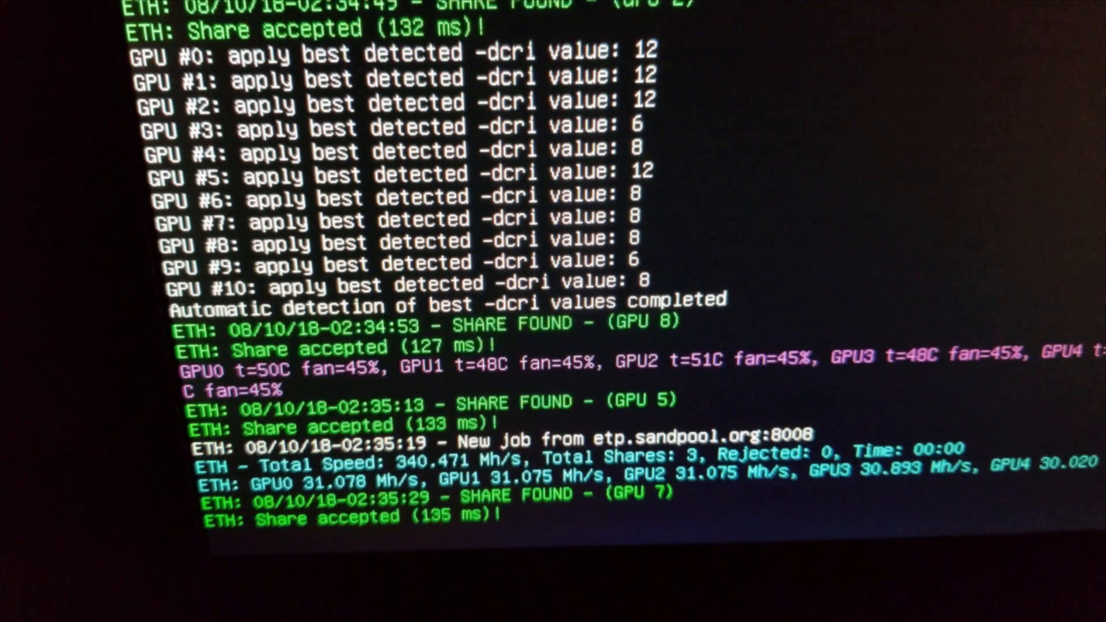
pyautogui.scroll(-3)
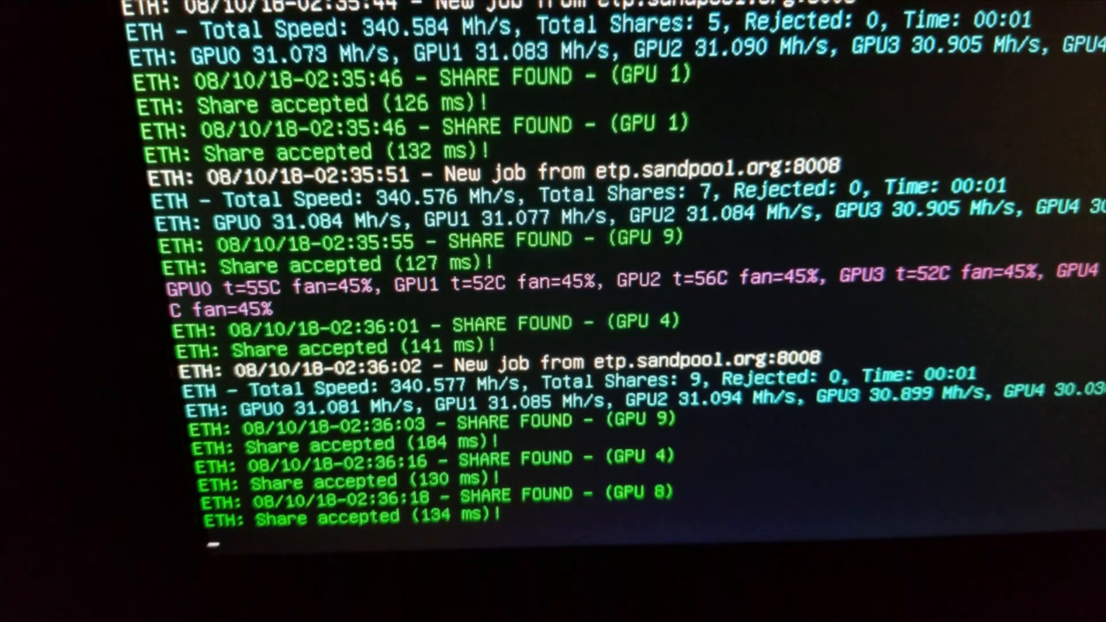
pyautogui.scroll(-3)
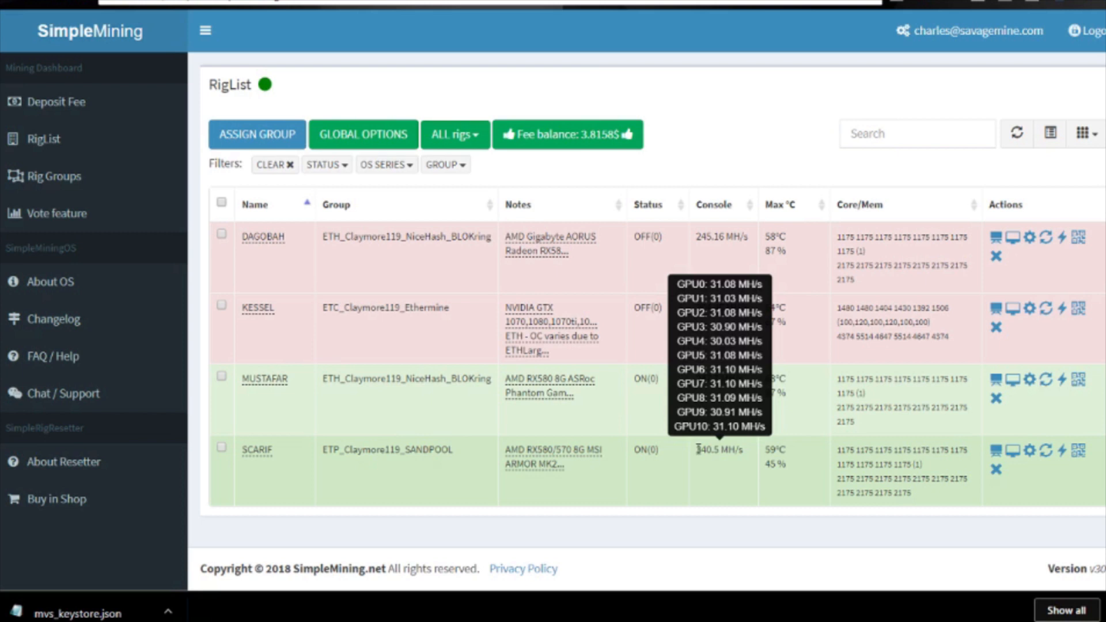
pyautogui.moveTo(836, 464)
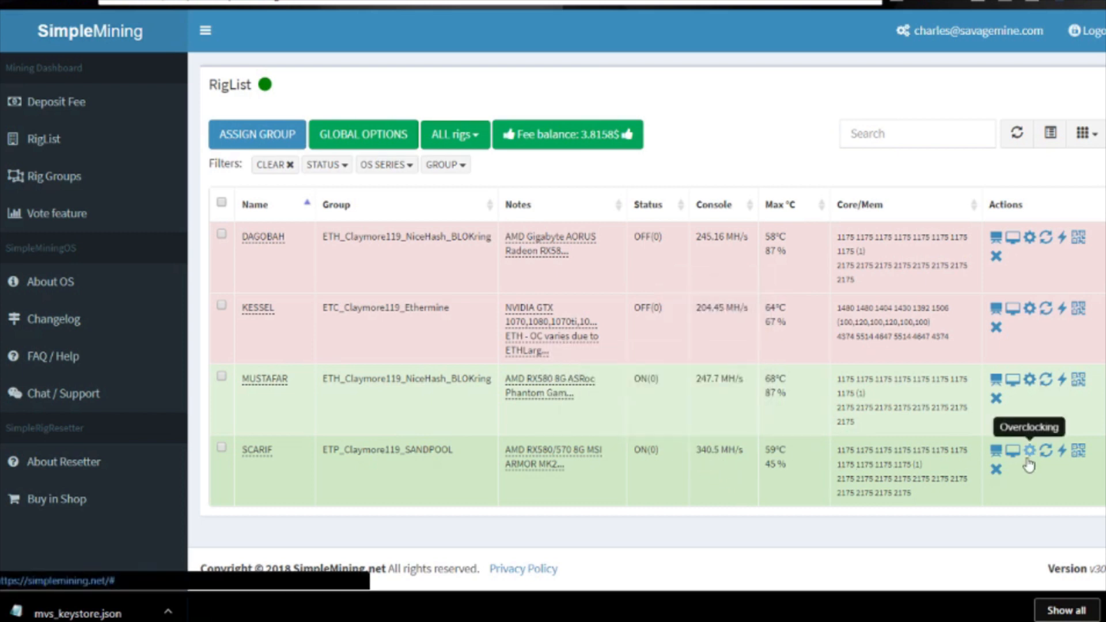
pyautogui.moveTo(781, 460)
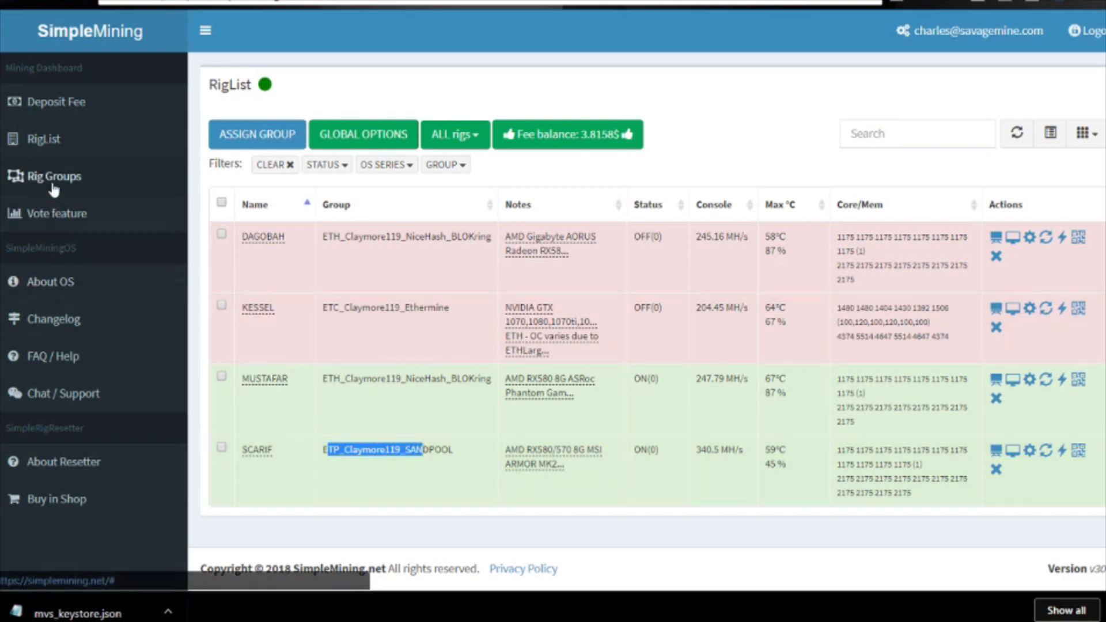
# - Find ETP_Claymore119_SANDPOOL in Rig Groups and select the wallet address in its miner options
pyautogui.click(52, 175)
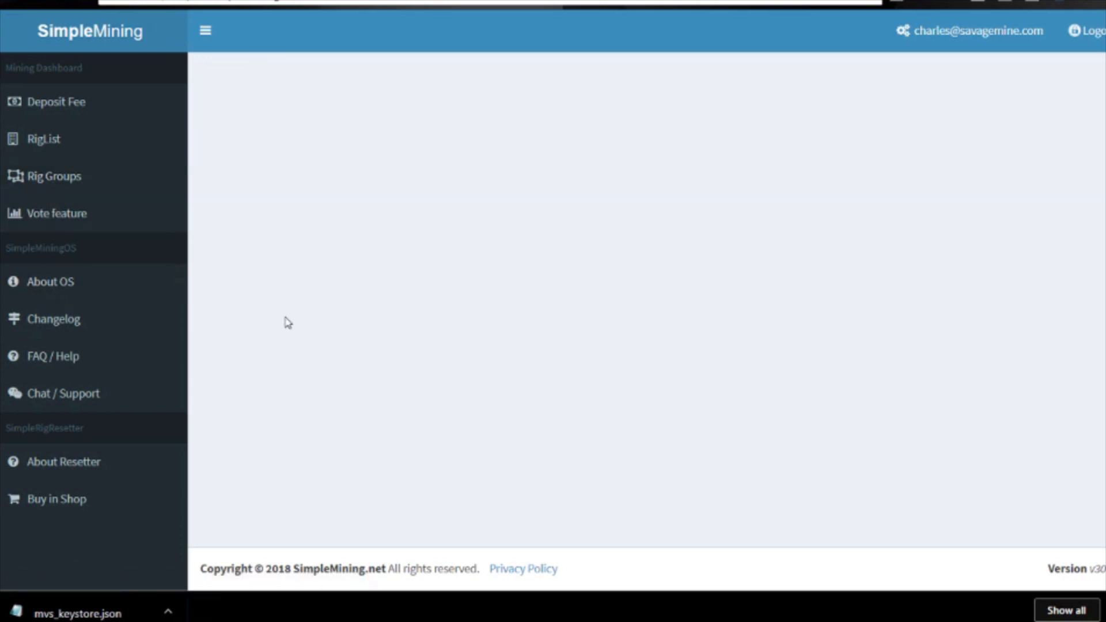
pyautogui.click(53, 175)
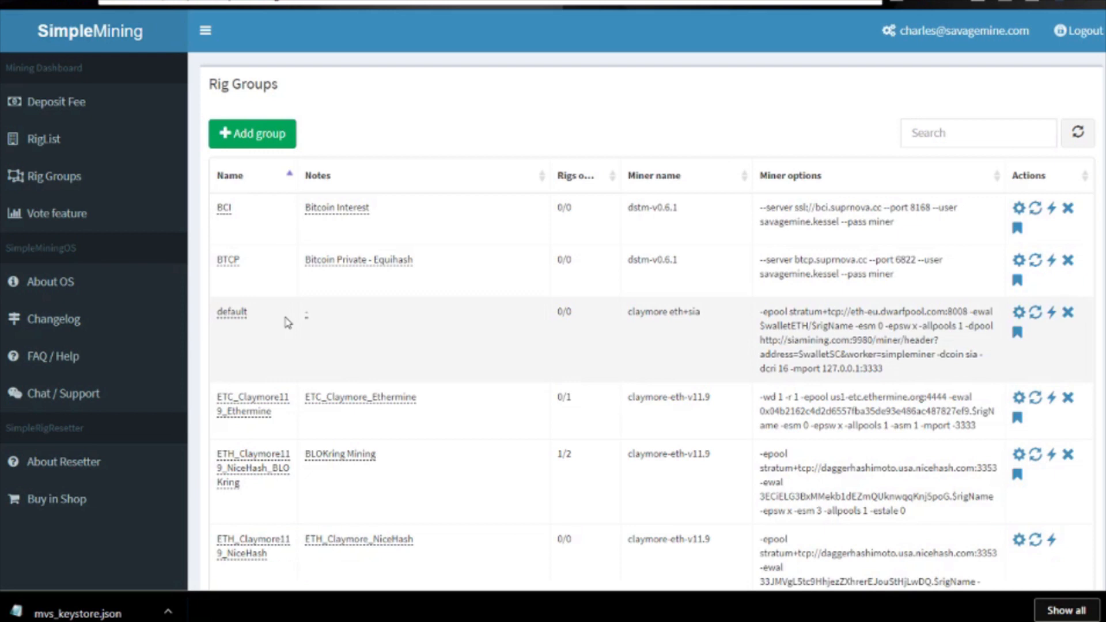
pyautogui.scroll(-3)
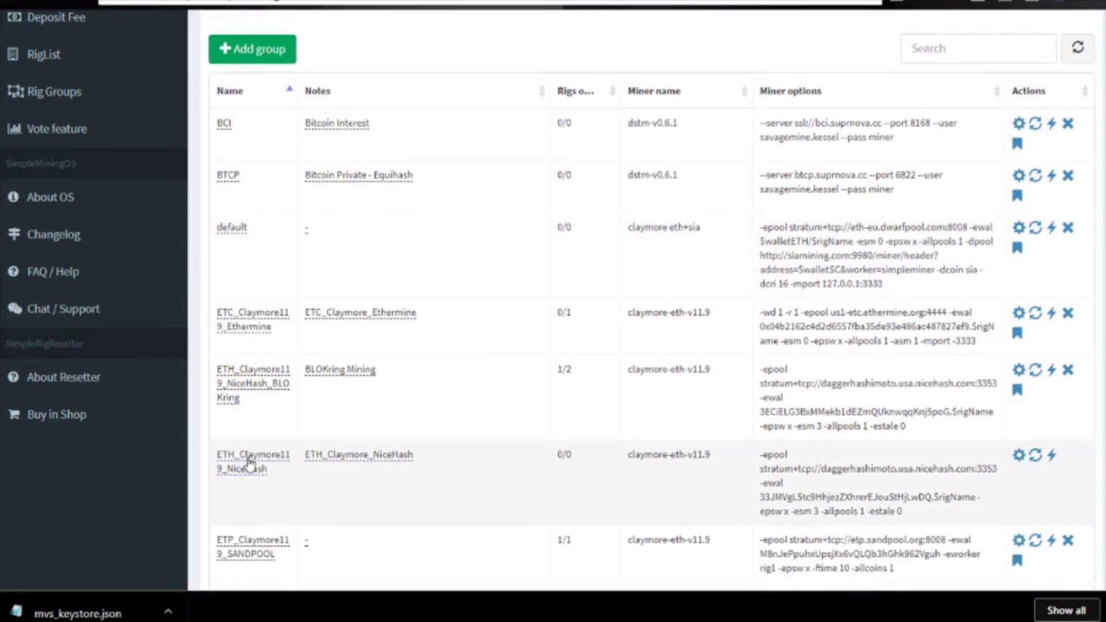
pyautogui.scroll(-3)
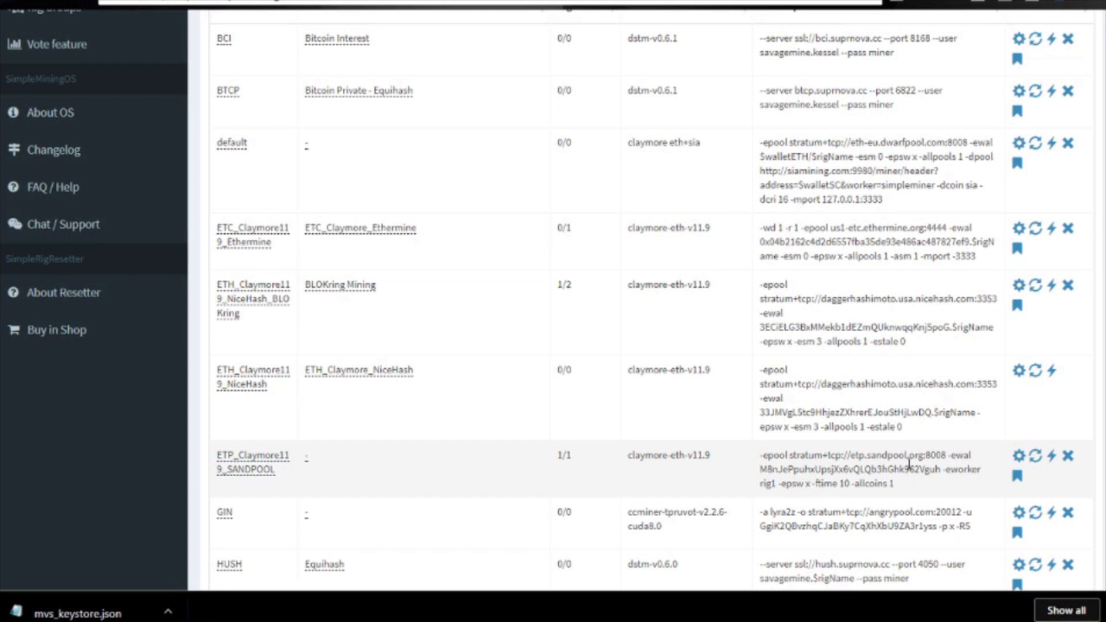
pyautogui.doubleClick(930, 468)
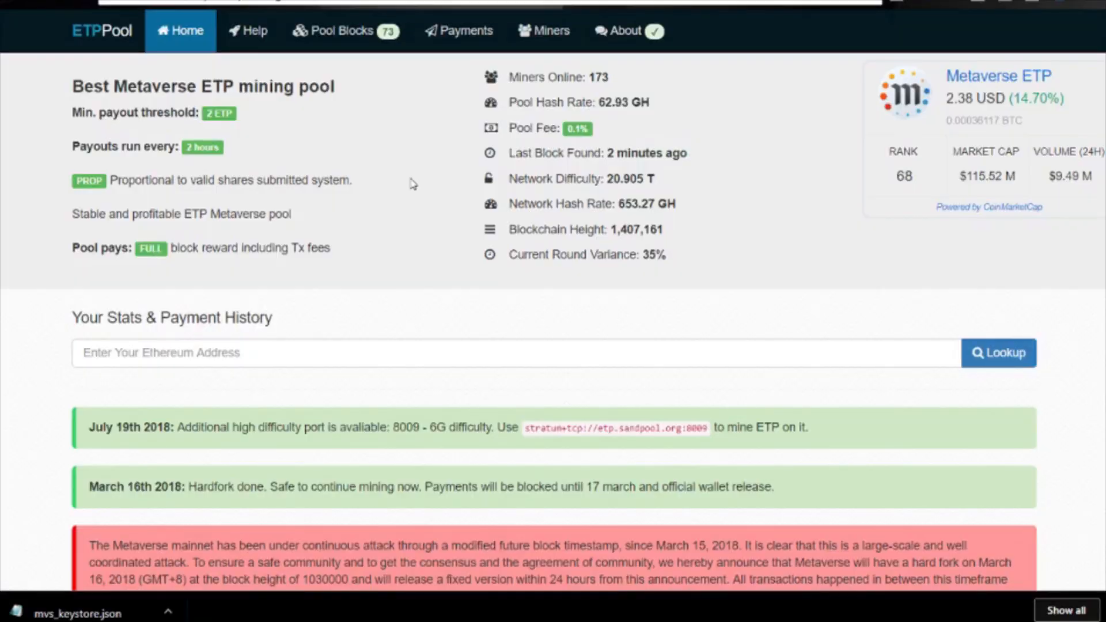
pyautogui.moveTo(429, 214)
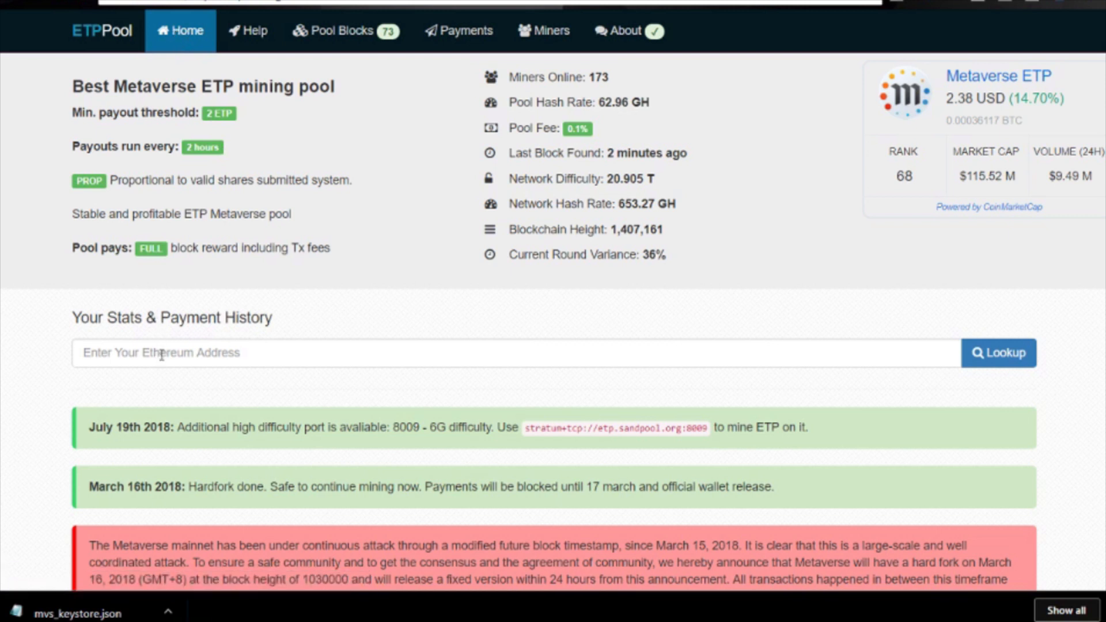
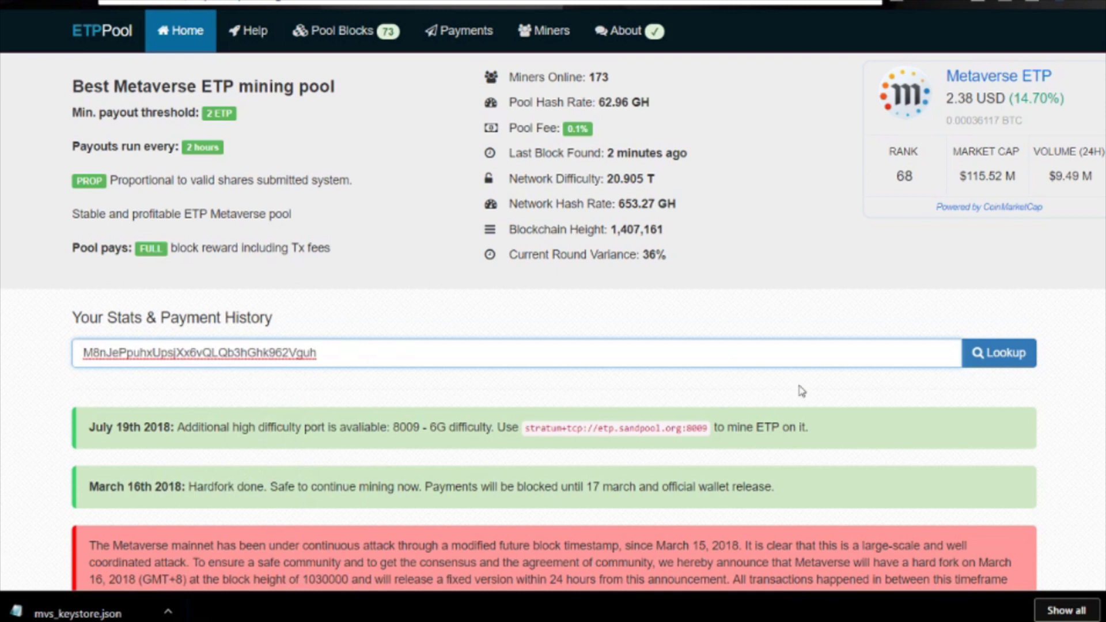
pyautogui.click(997, 352)
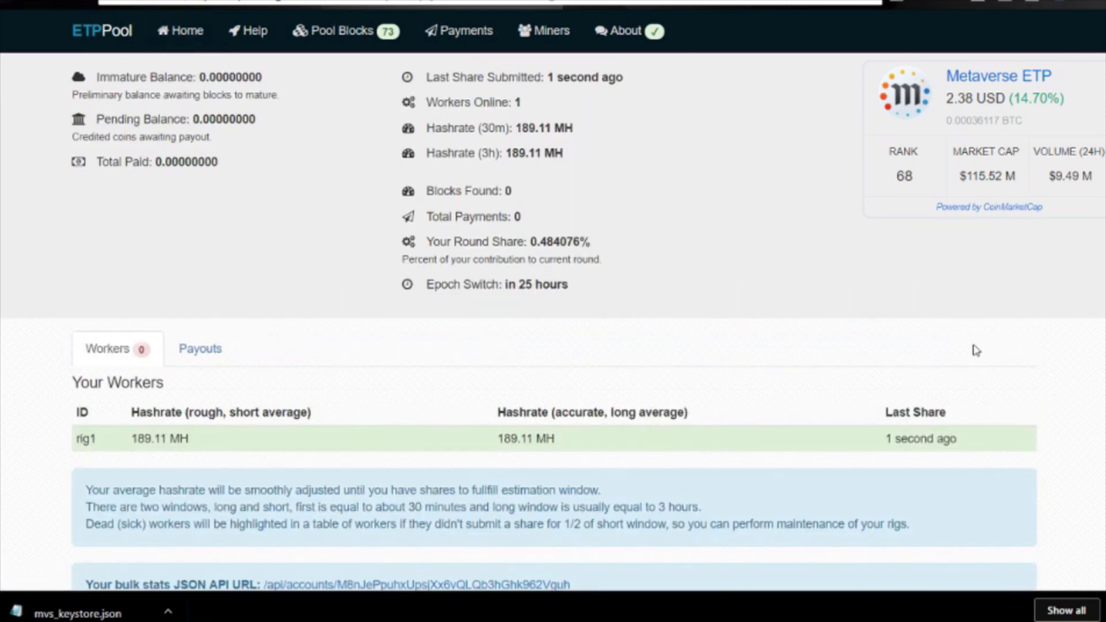
pyautogui.moveTo(204, 411)
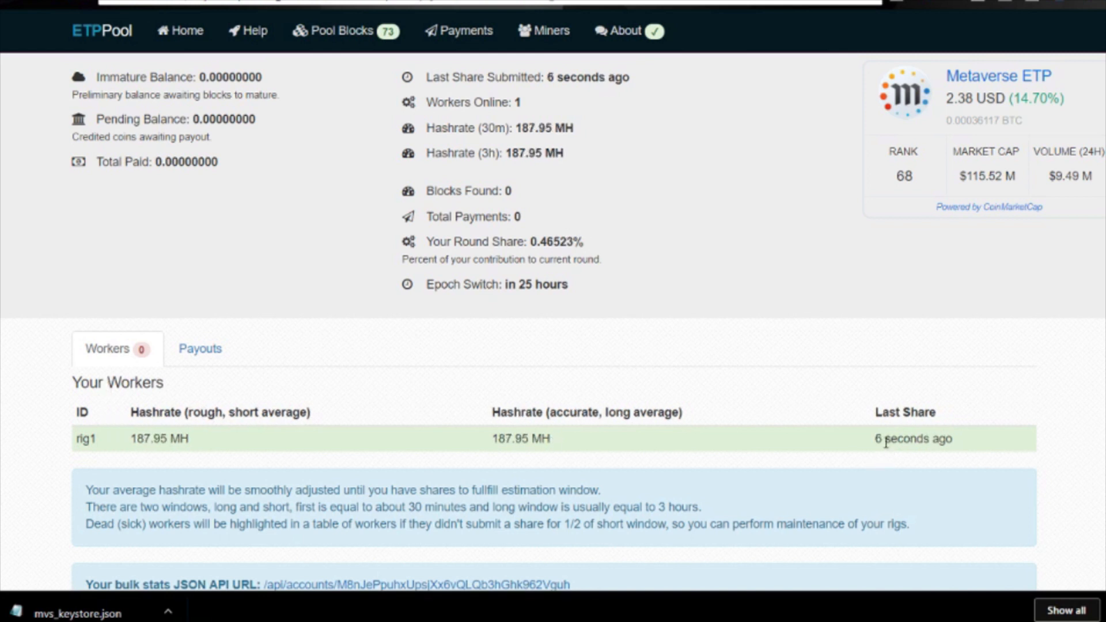
pyautogui.moveTo(890, 439)
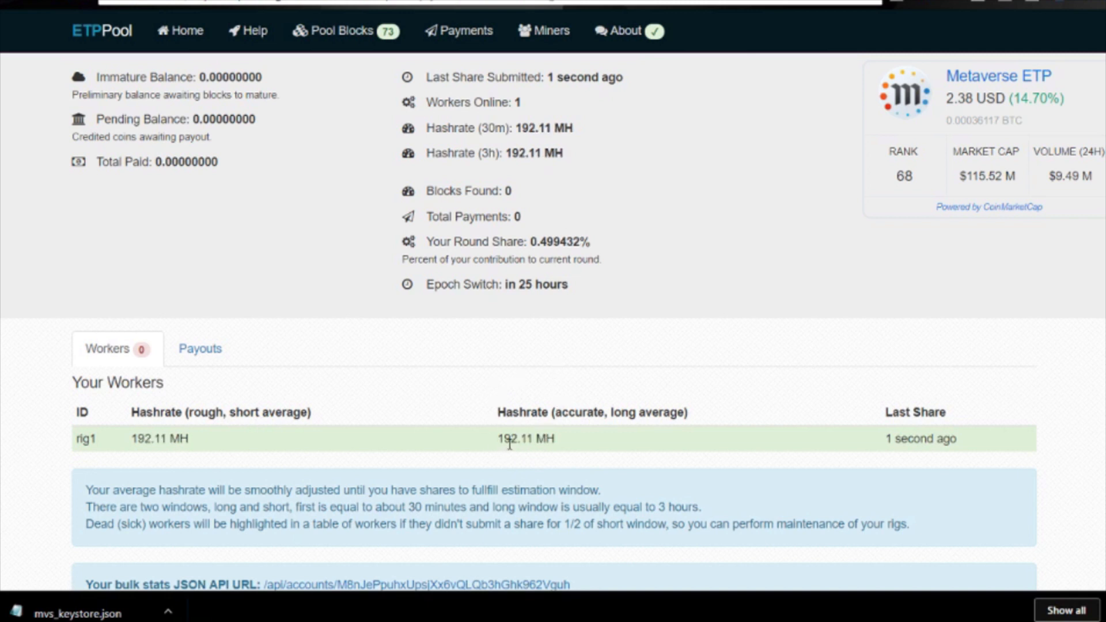
pyautogui.doubleClick(524, 438)
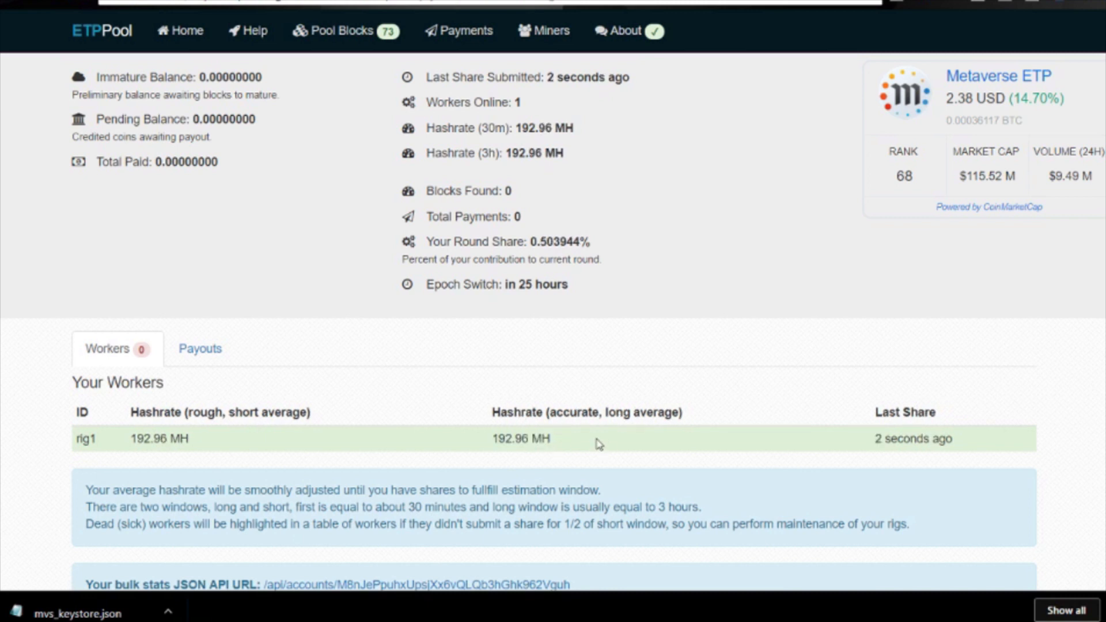
pyautogui.moveTo(473, 439)
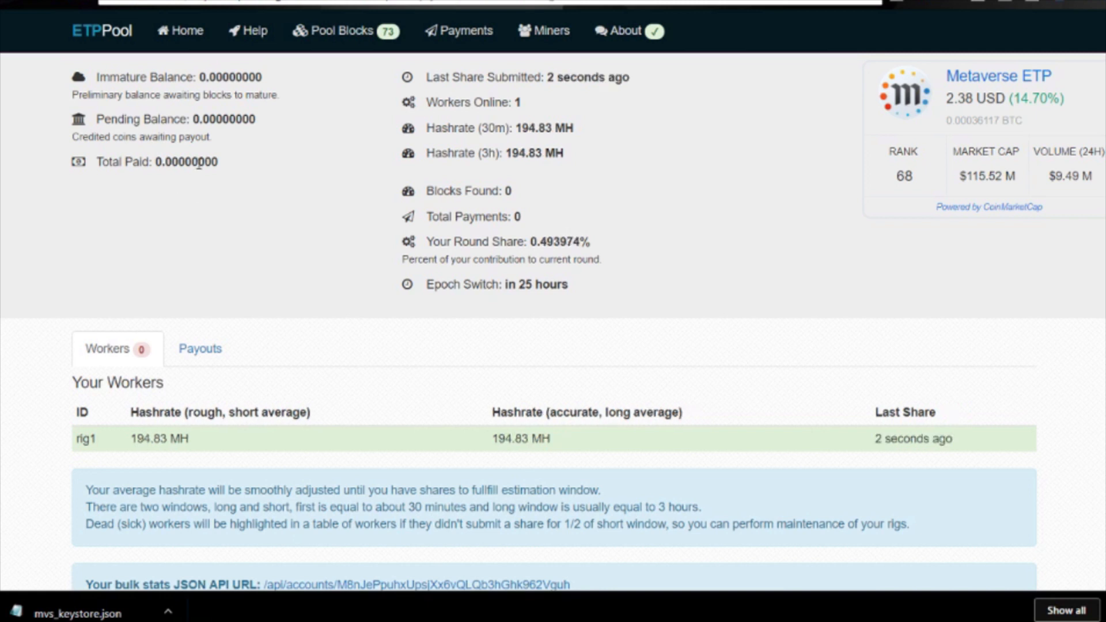
pyautogui.moveTo(147, 163)
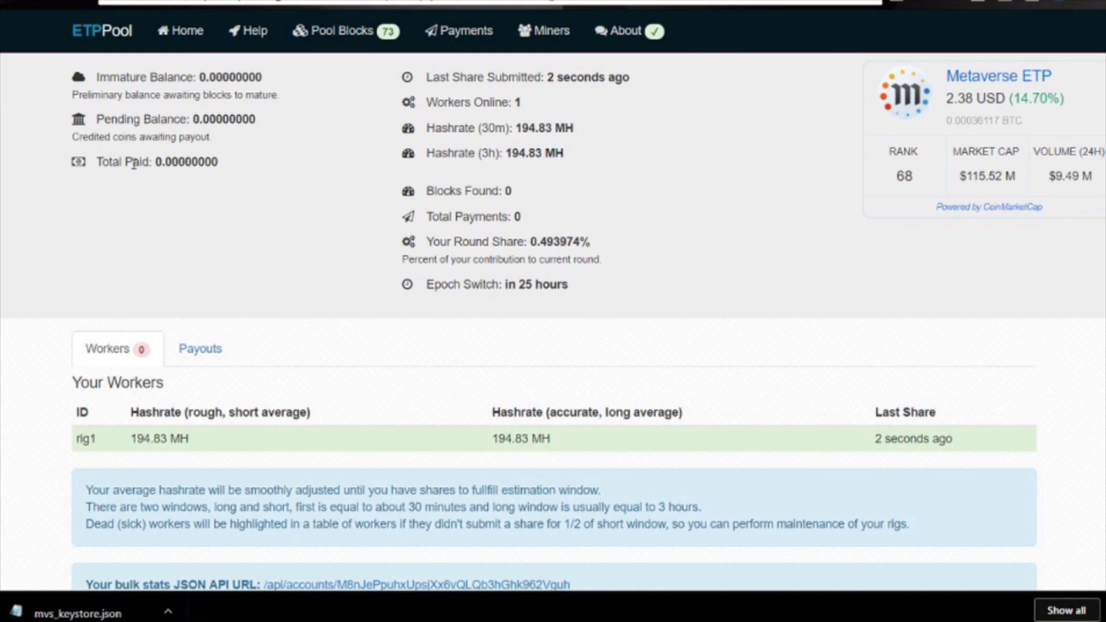
pyautogui.moveTo(148, 189)
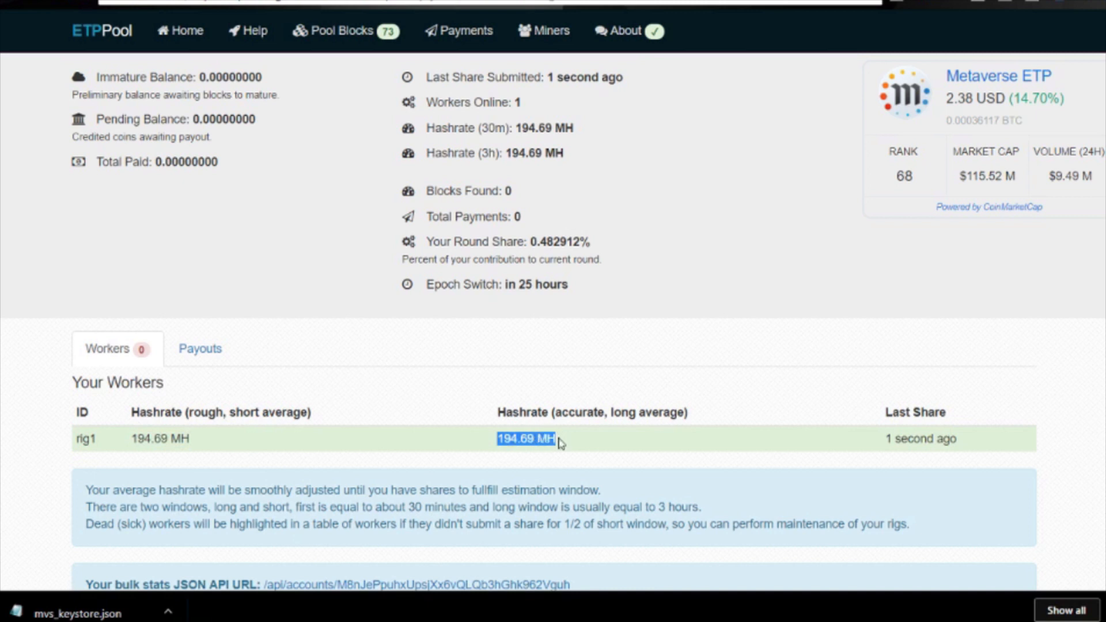
pyautogui.moveTo(959, 449)
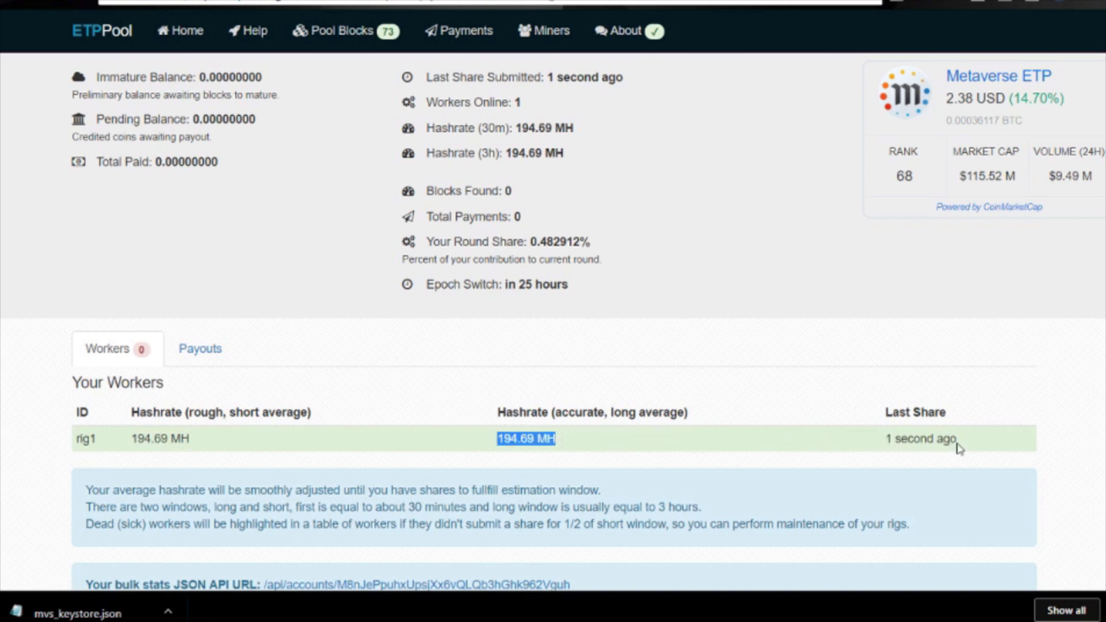